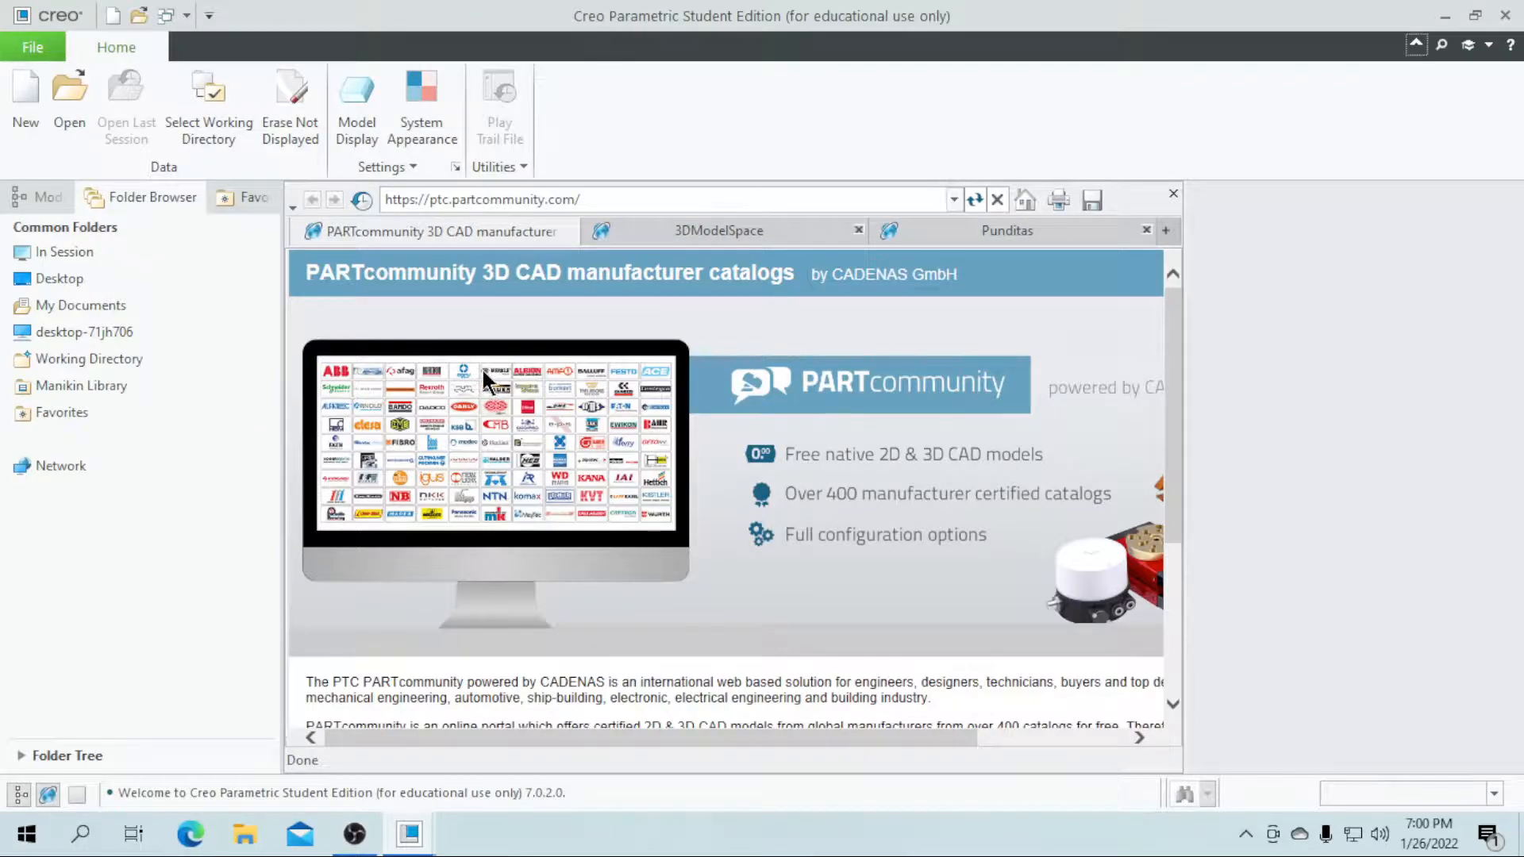
pyautogui.moveTo(568, 544)
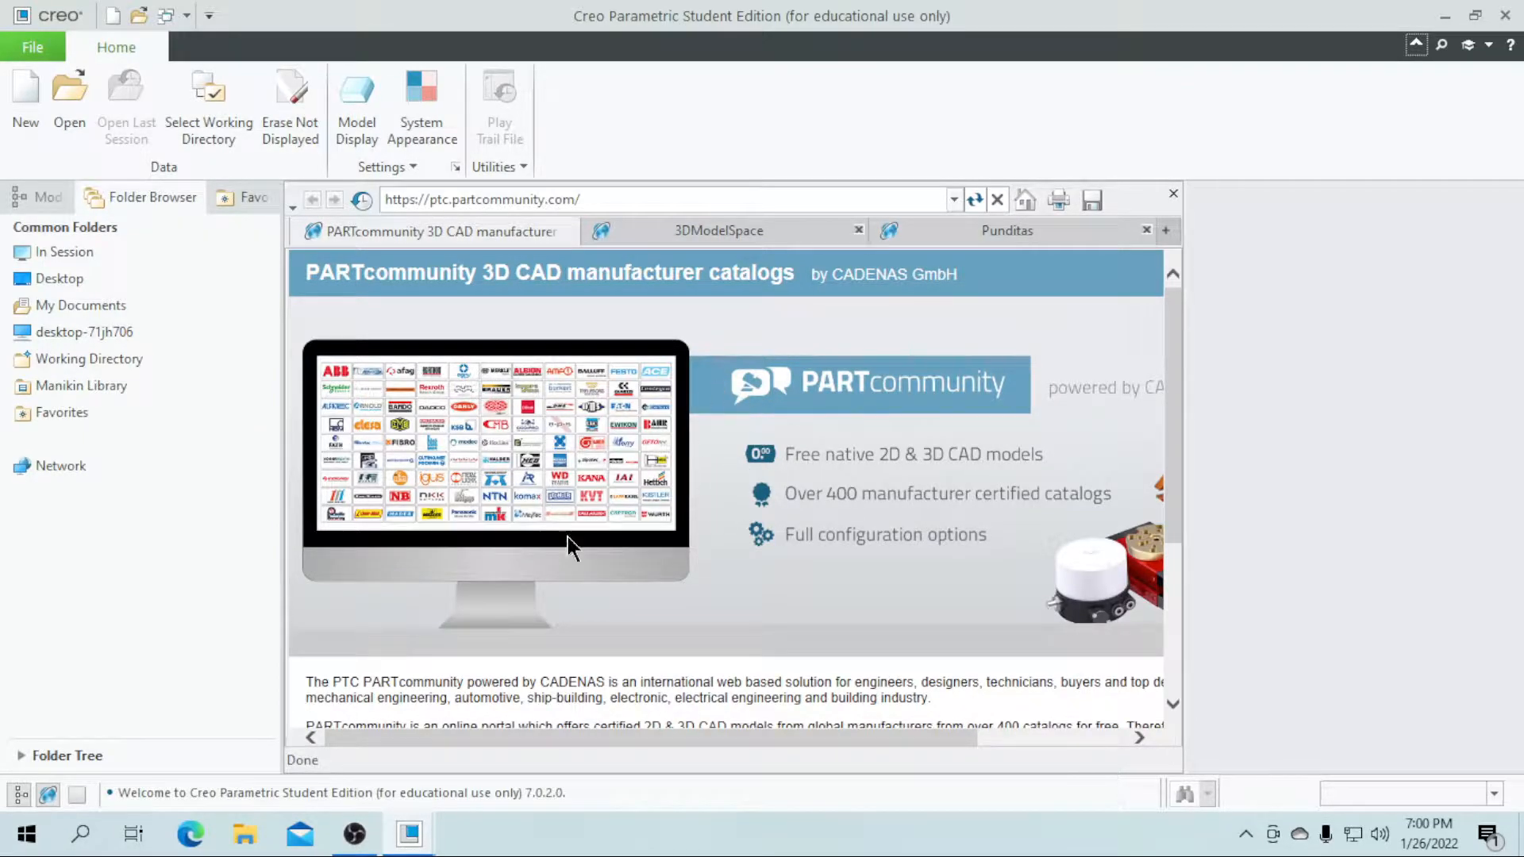
pyautogui.moveTo(787, 481)
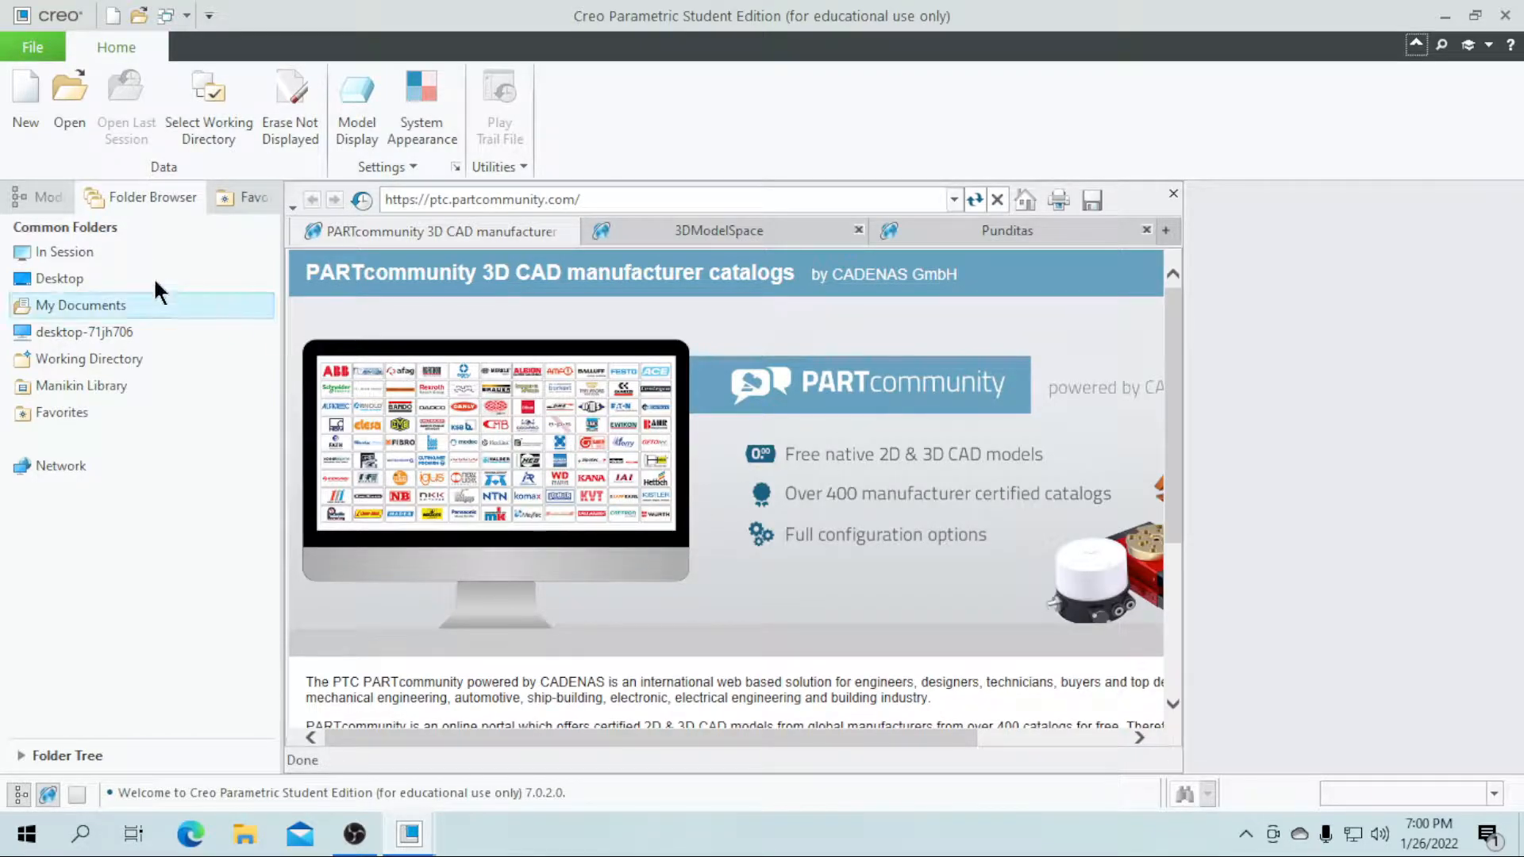
# Create a new solid part named KNURLING without the default template, using mmns_part_solid_abs.
pyautogui.click(26, 101)
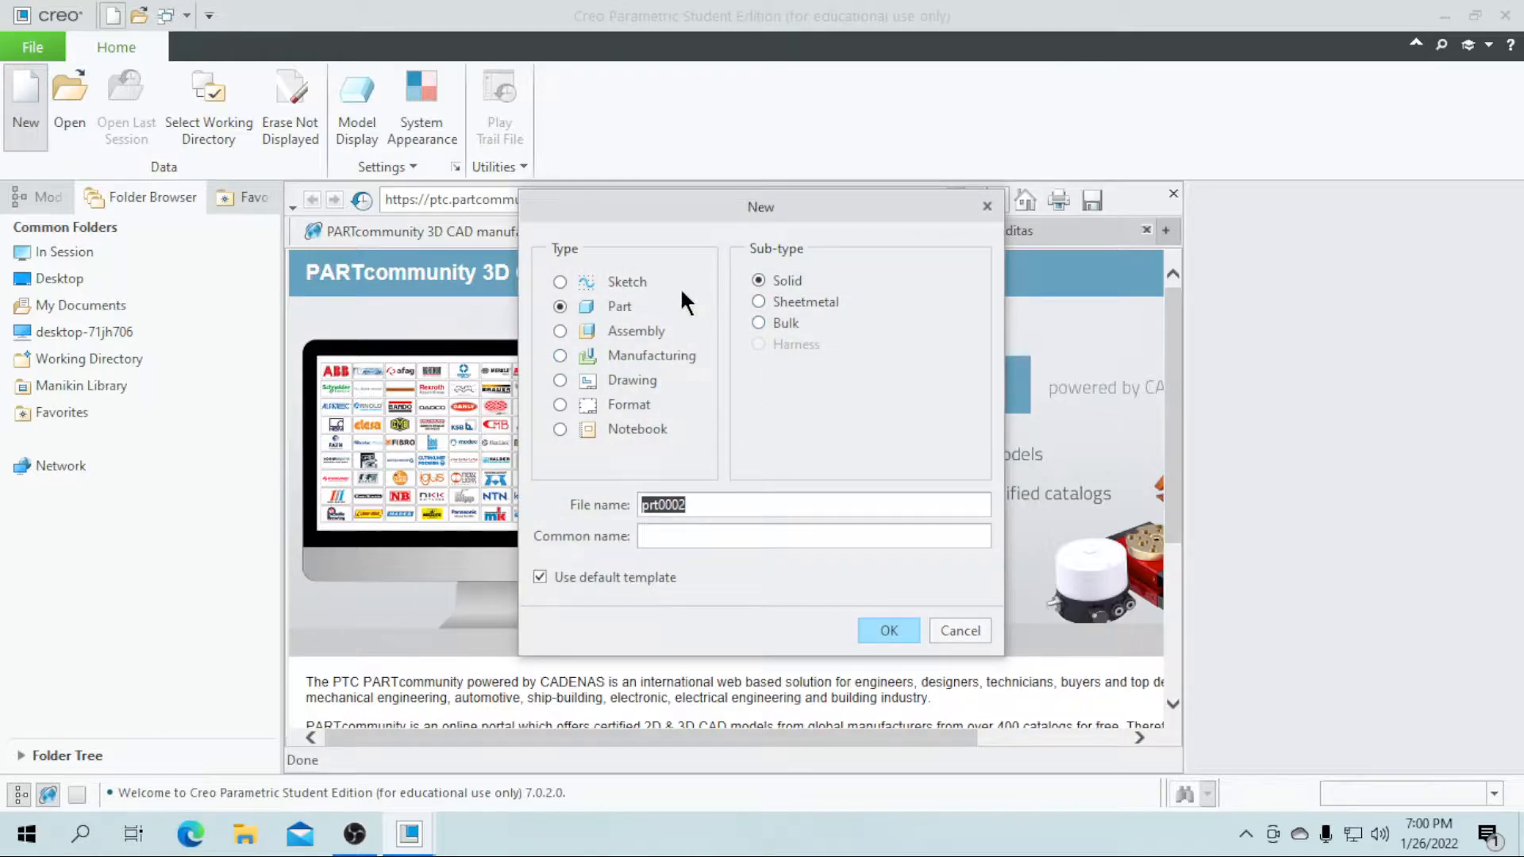
pyautogui.moveTo(664, 571)
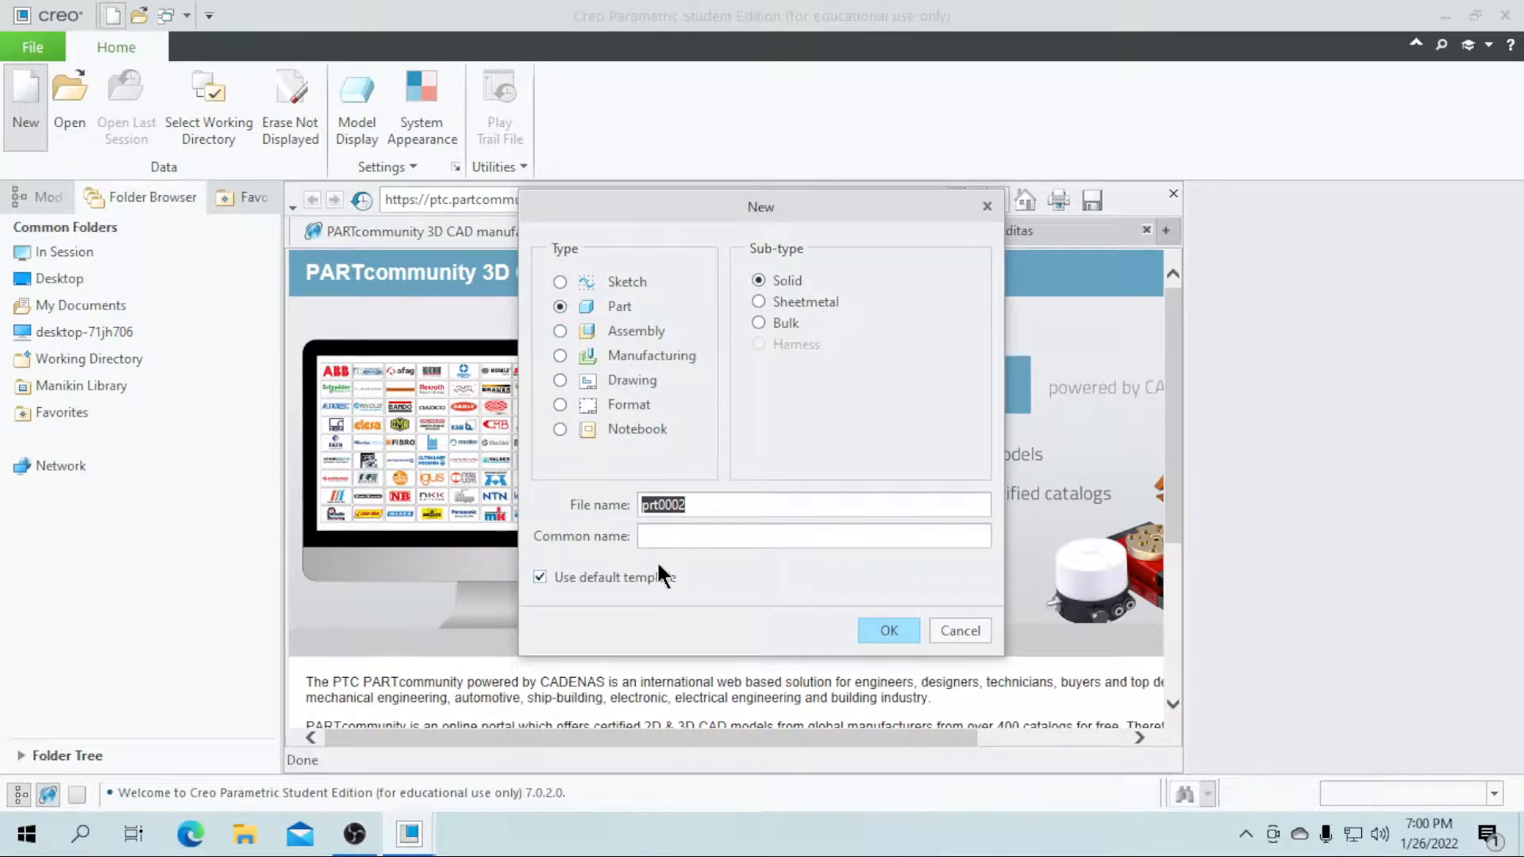
pyautogui.click(540, 576)
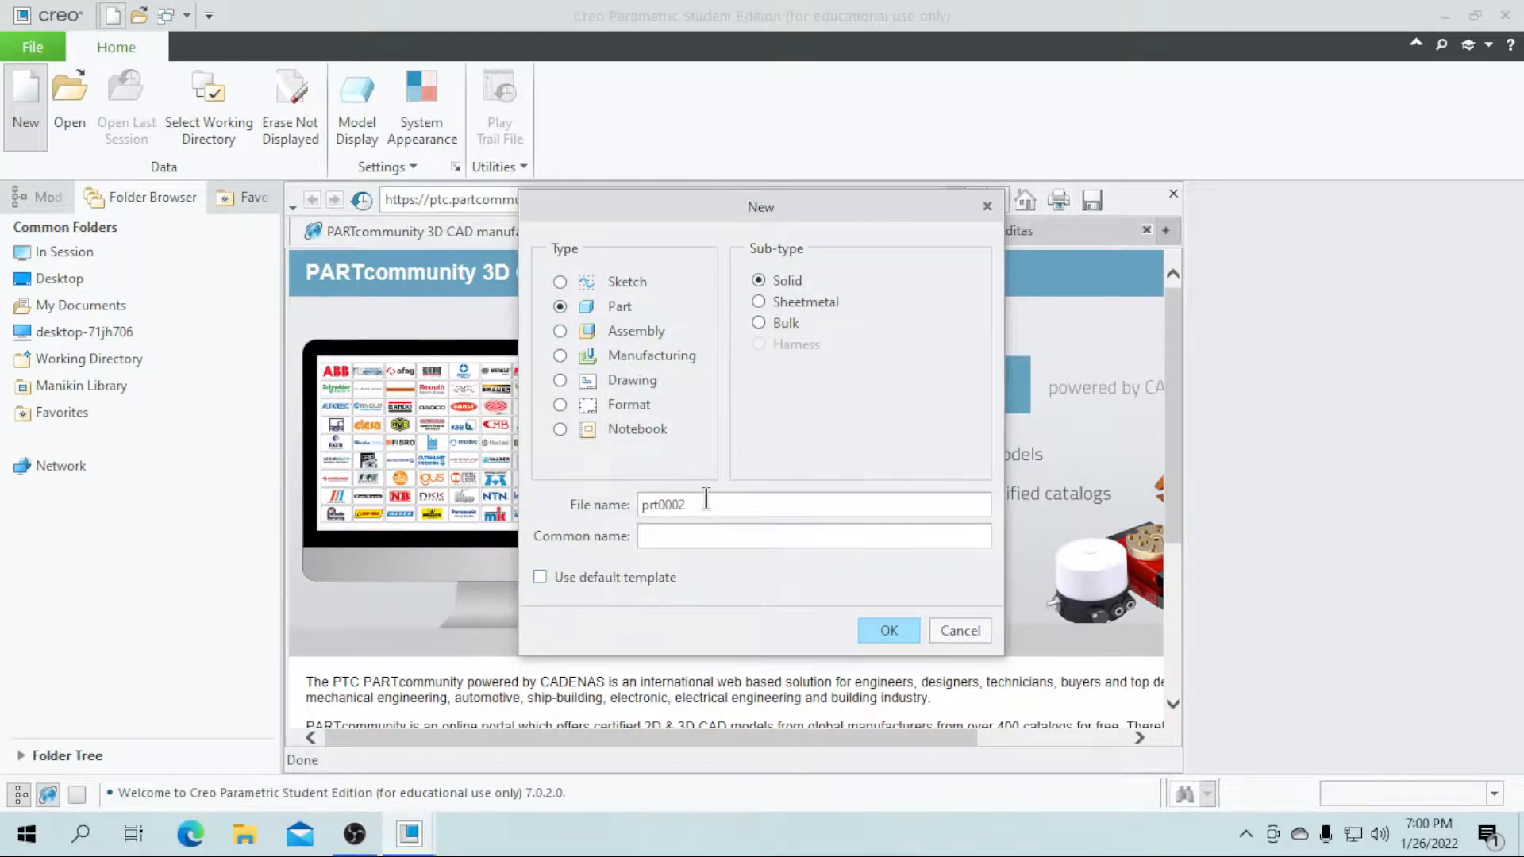
pyautogui.write('knurling')
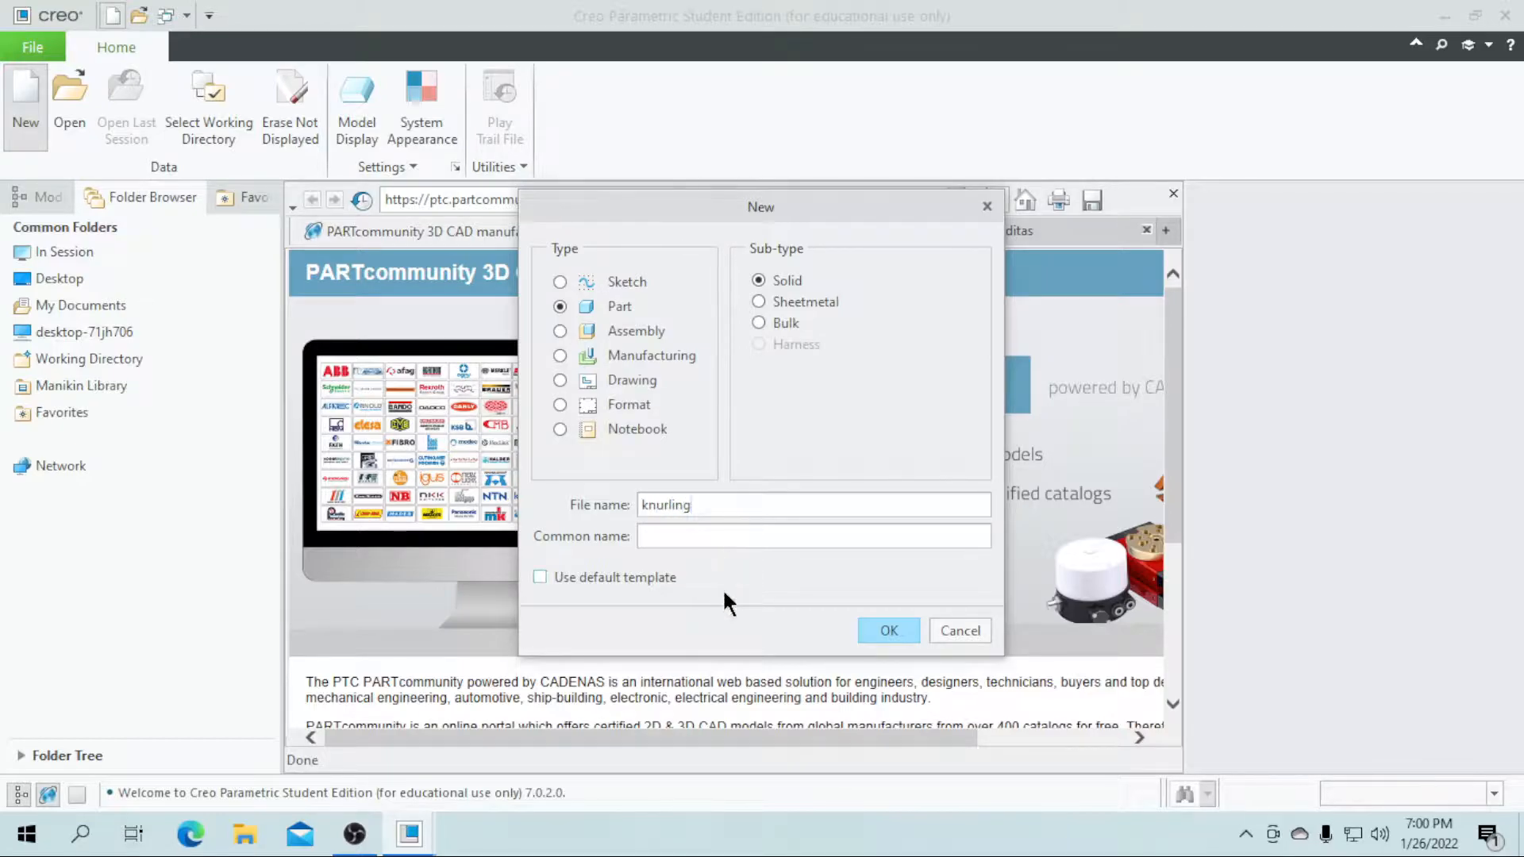
pyautogui.click(886, 630)
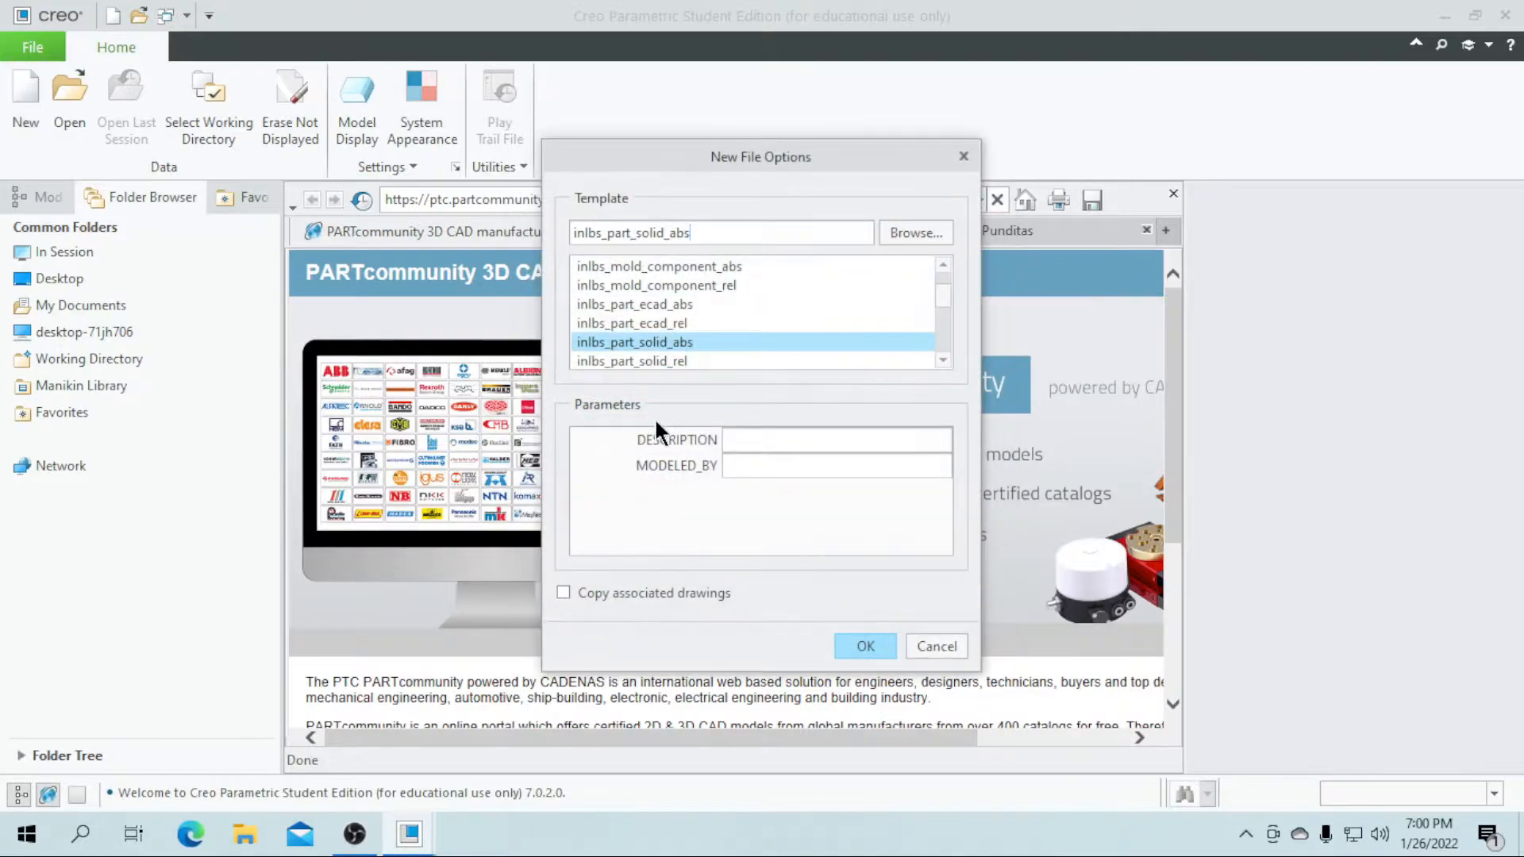
pyautogui.scroll(-3)
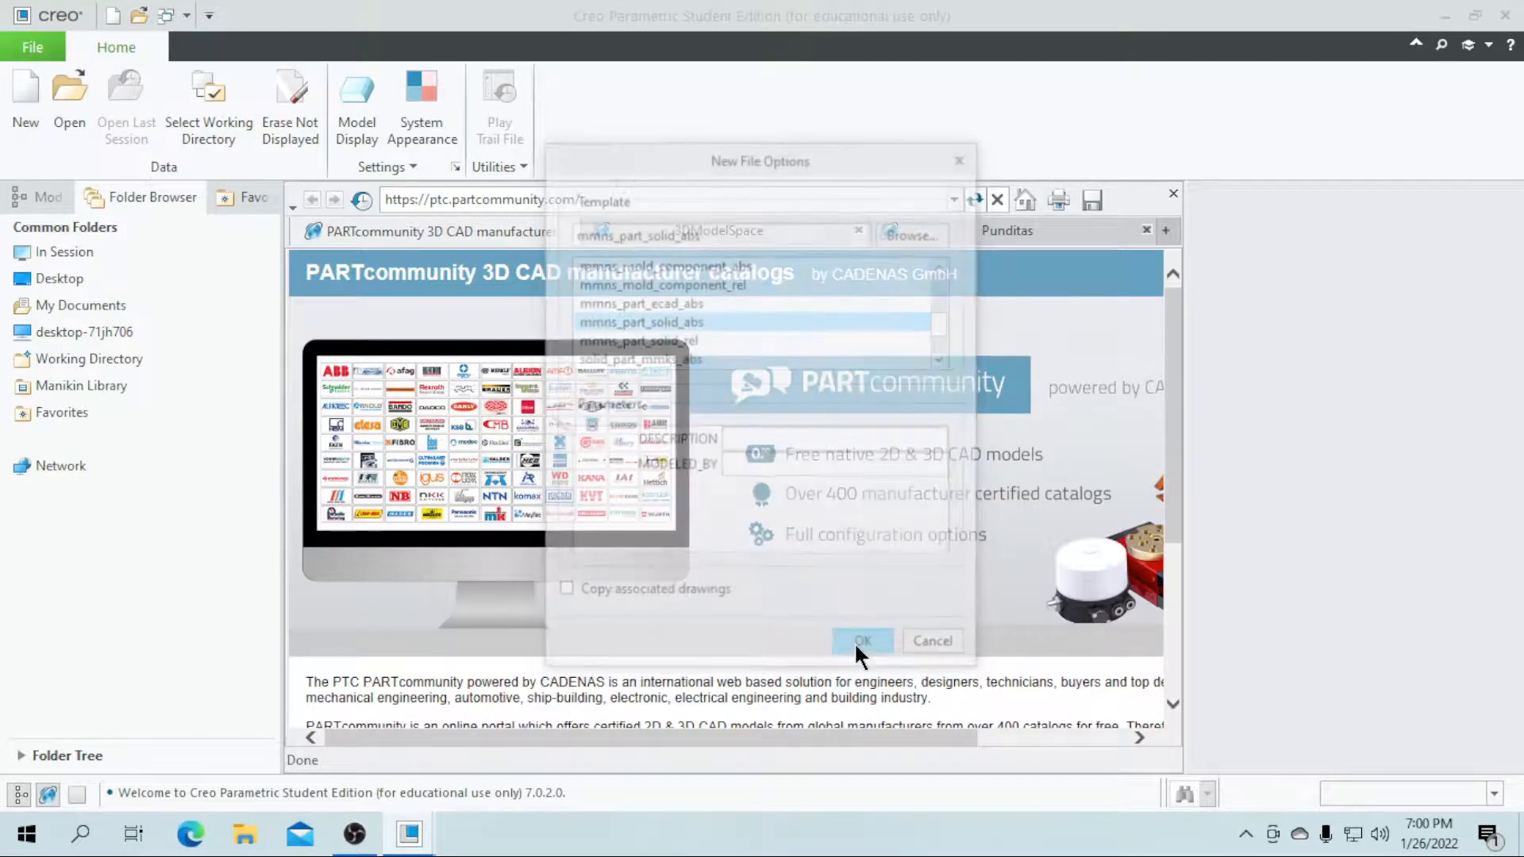
pyautogui.click(860, 640)
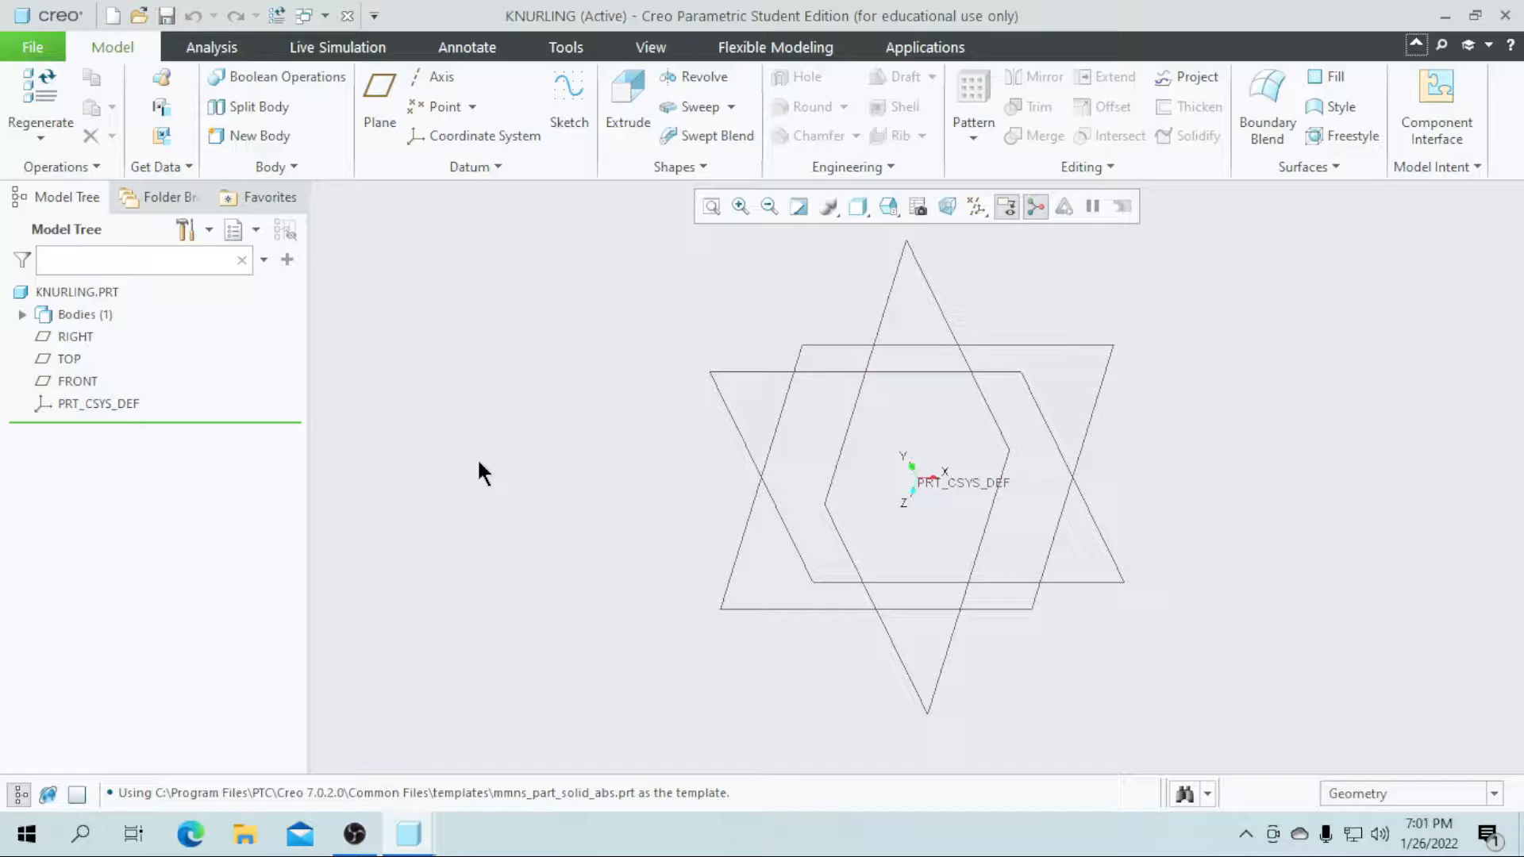
pyautogui.moveTo(229, 443)
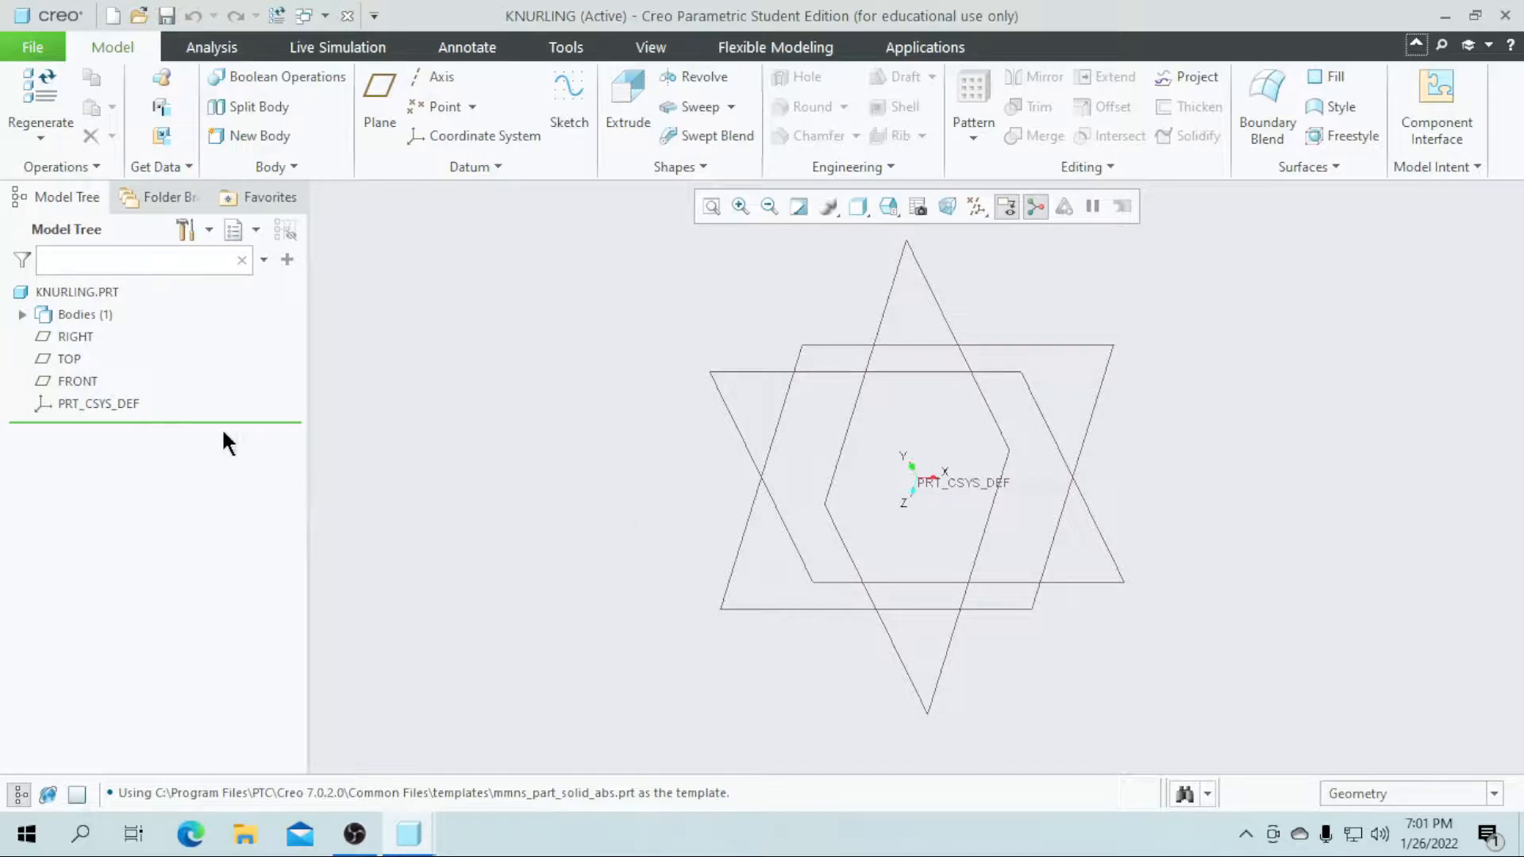
# Sketch the handle half-profile on the FRONT plane with lines and arcs, dimensioning the short vertical line 15.00.
pyautogui.click(78, 379)
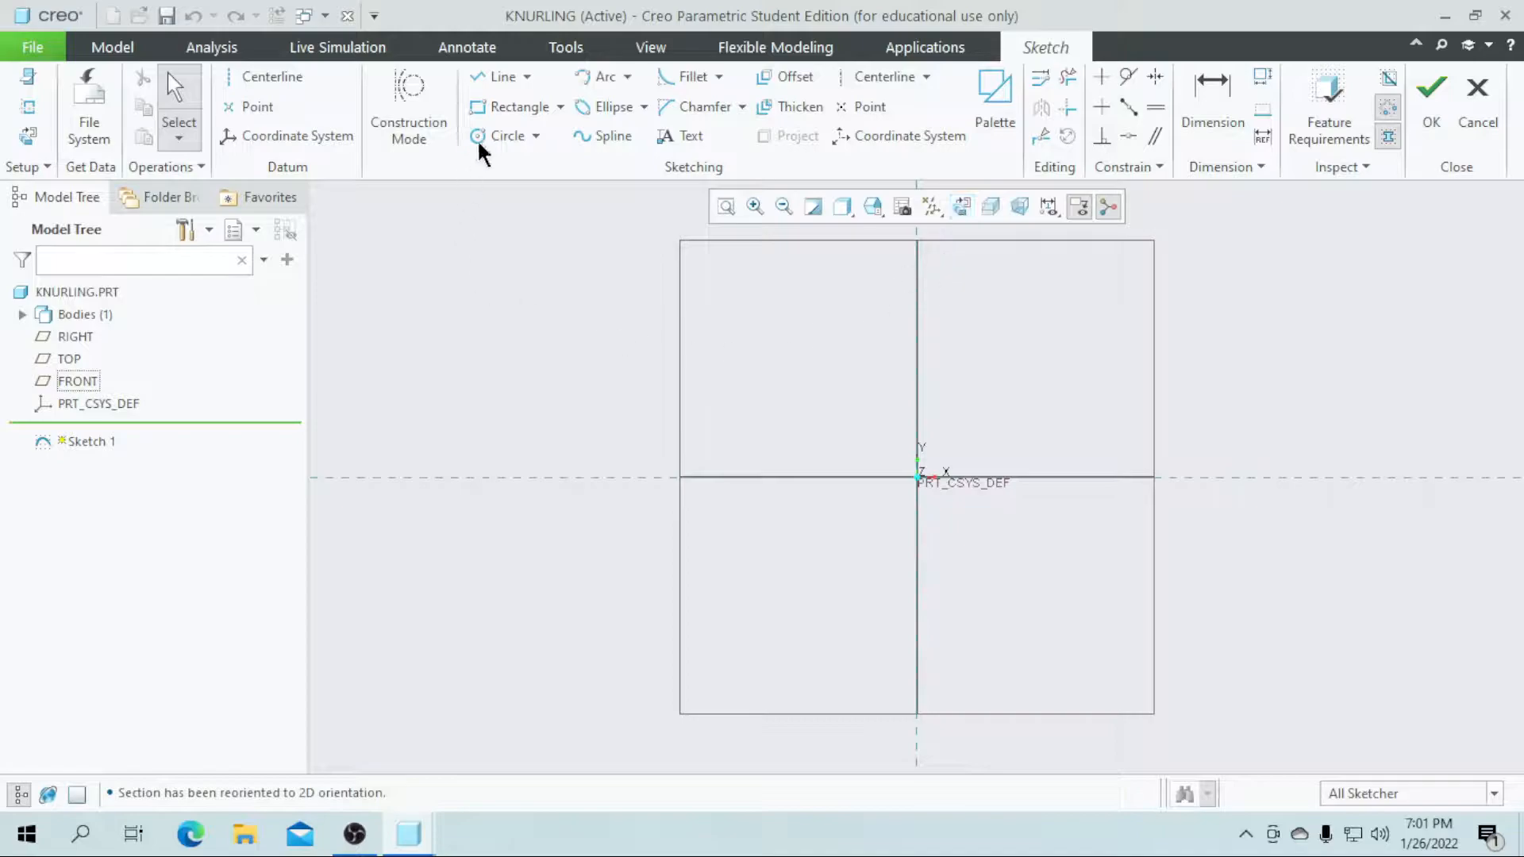
pyautogui.click(881, 76)
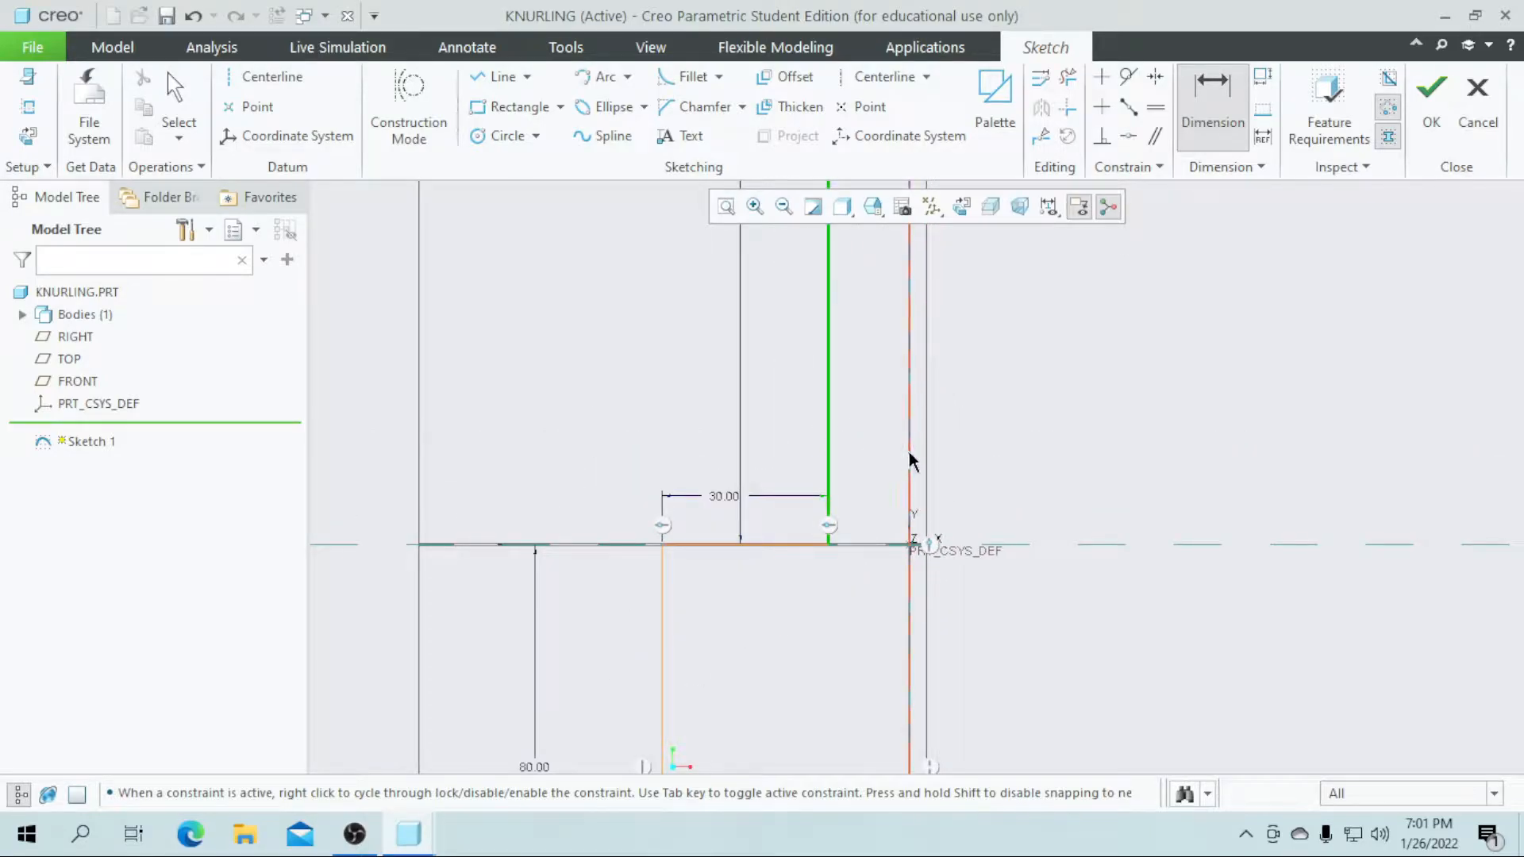
pyautogui.click(908, 438)
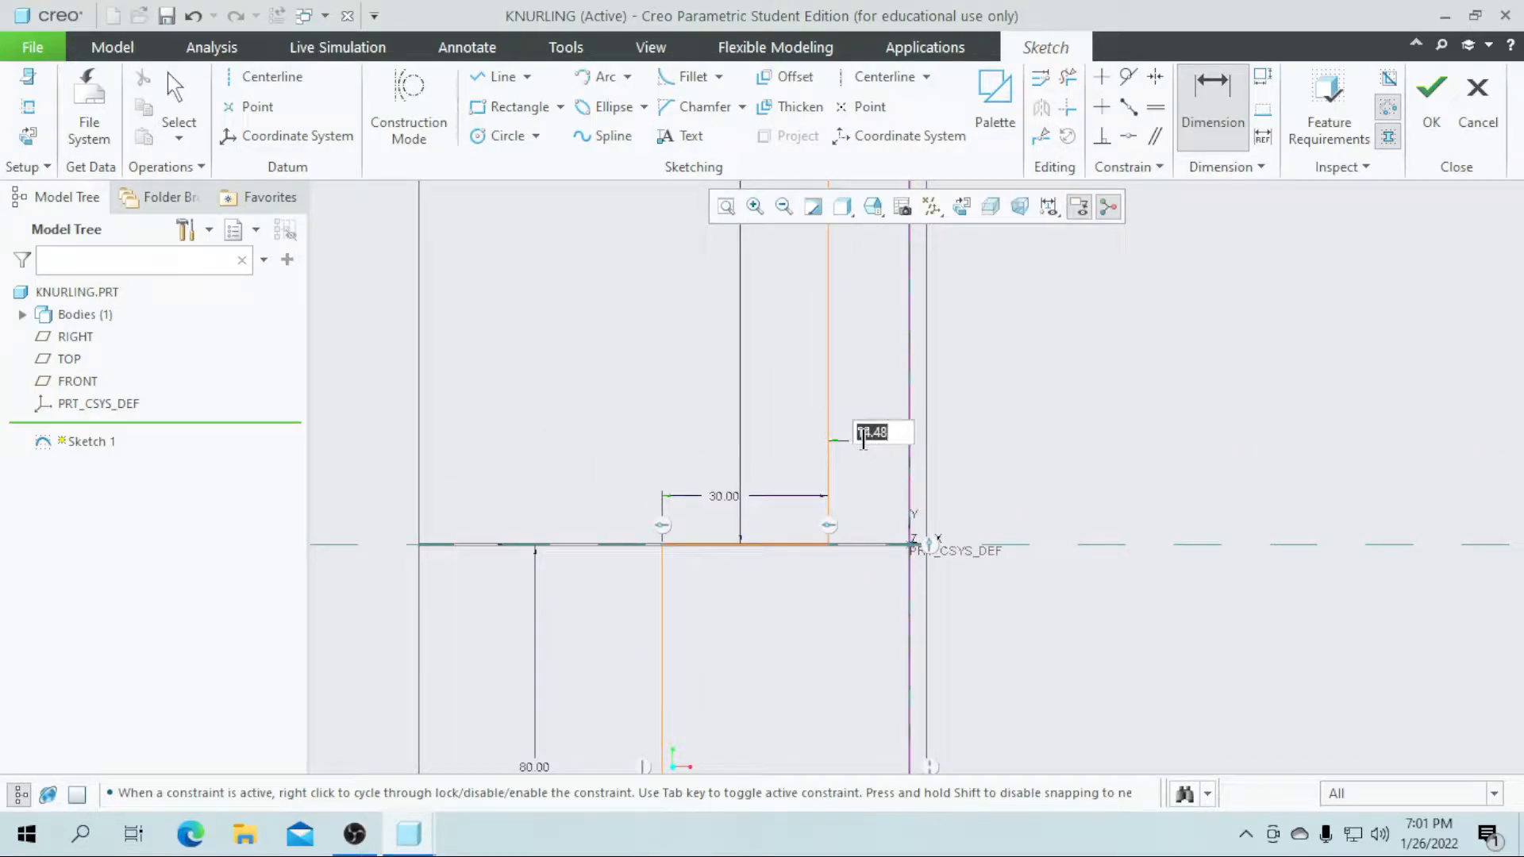
pyautogui.write('15.00')
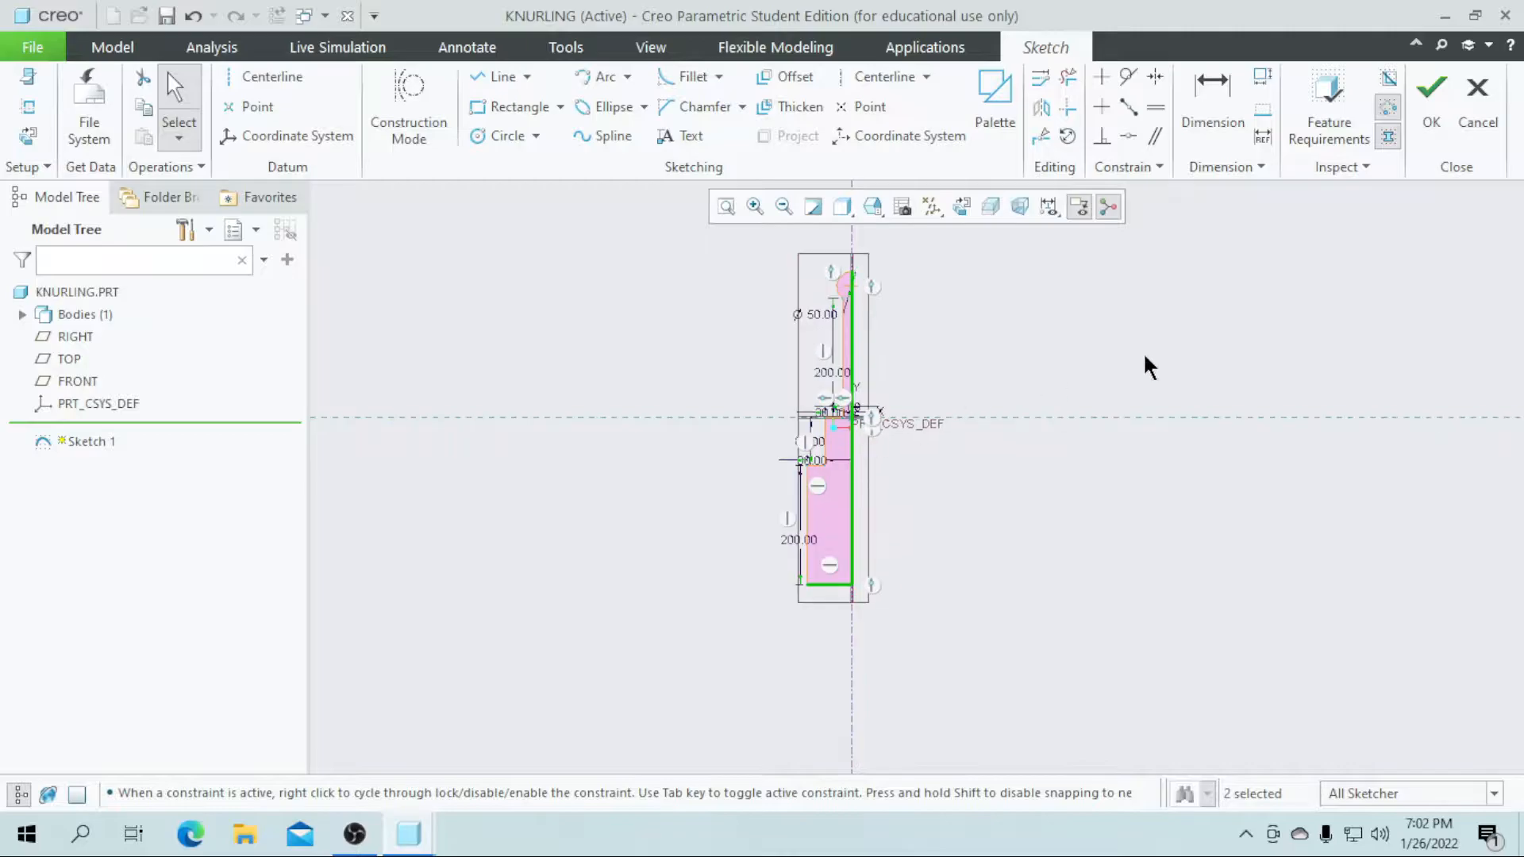
# Finish the sketch and revolve it 360° into the solid handle (Revolve 1).
pyautogui.click(1428, 87)
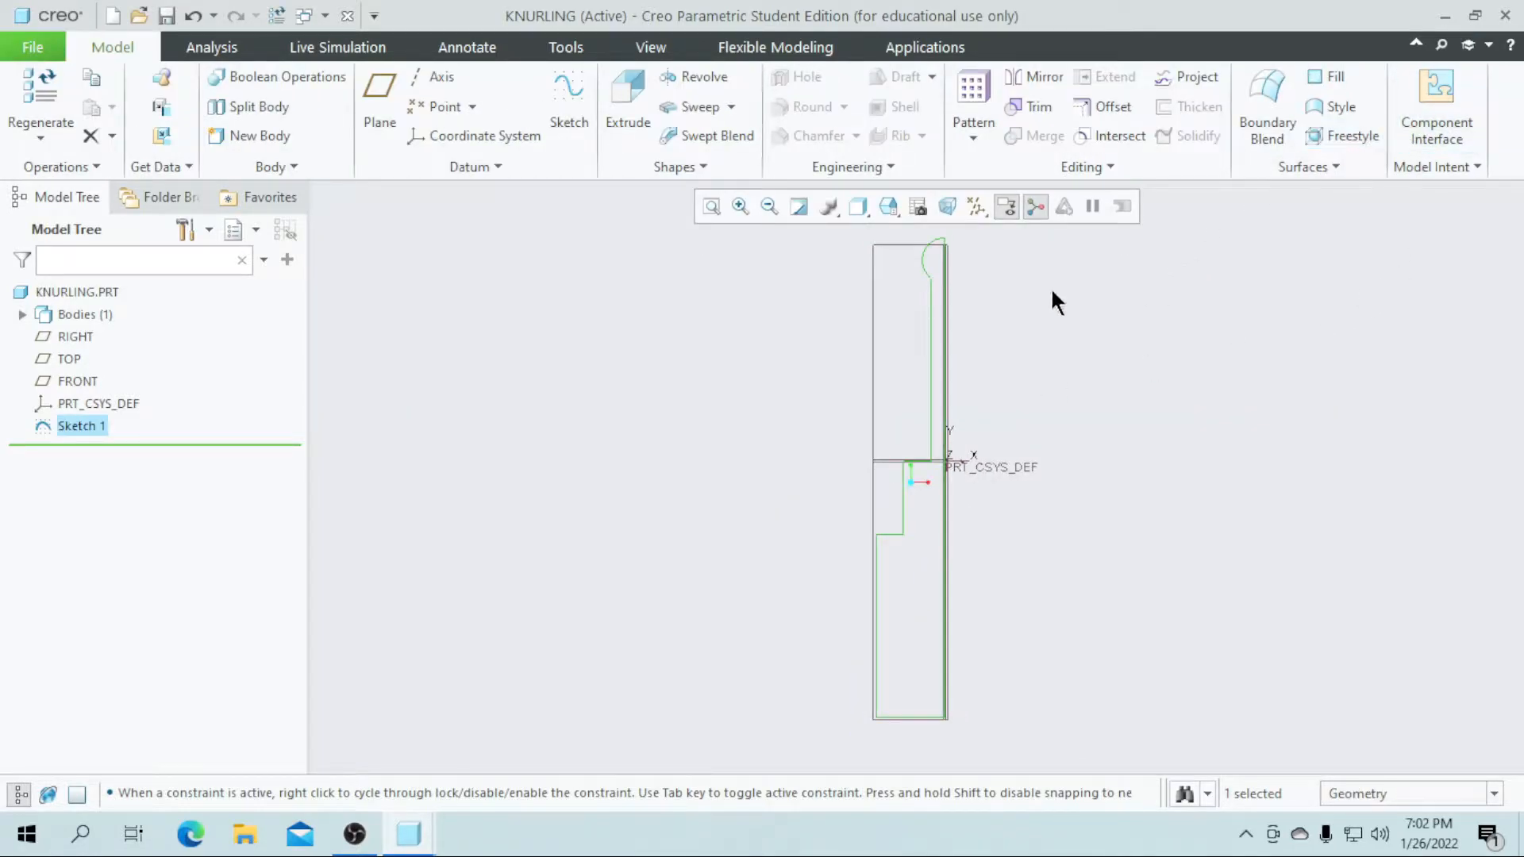
pyautogui.click(697, 76)
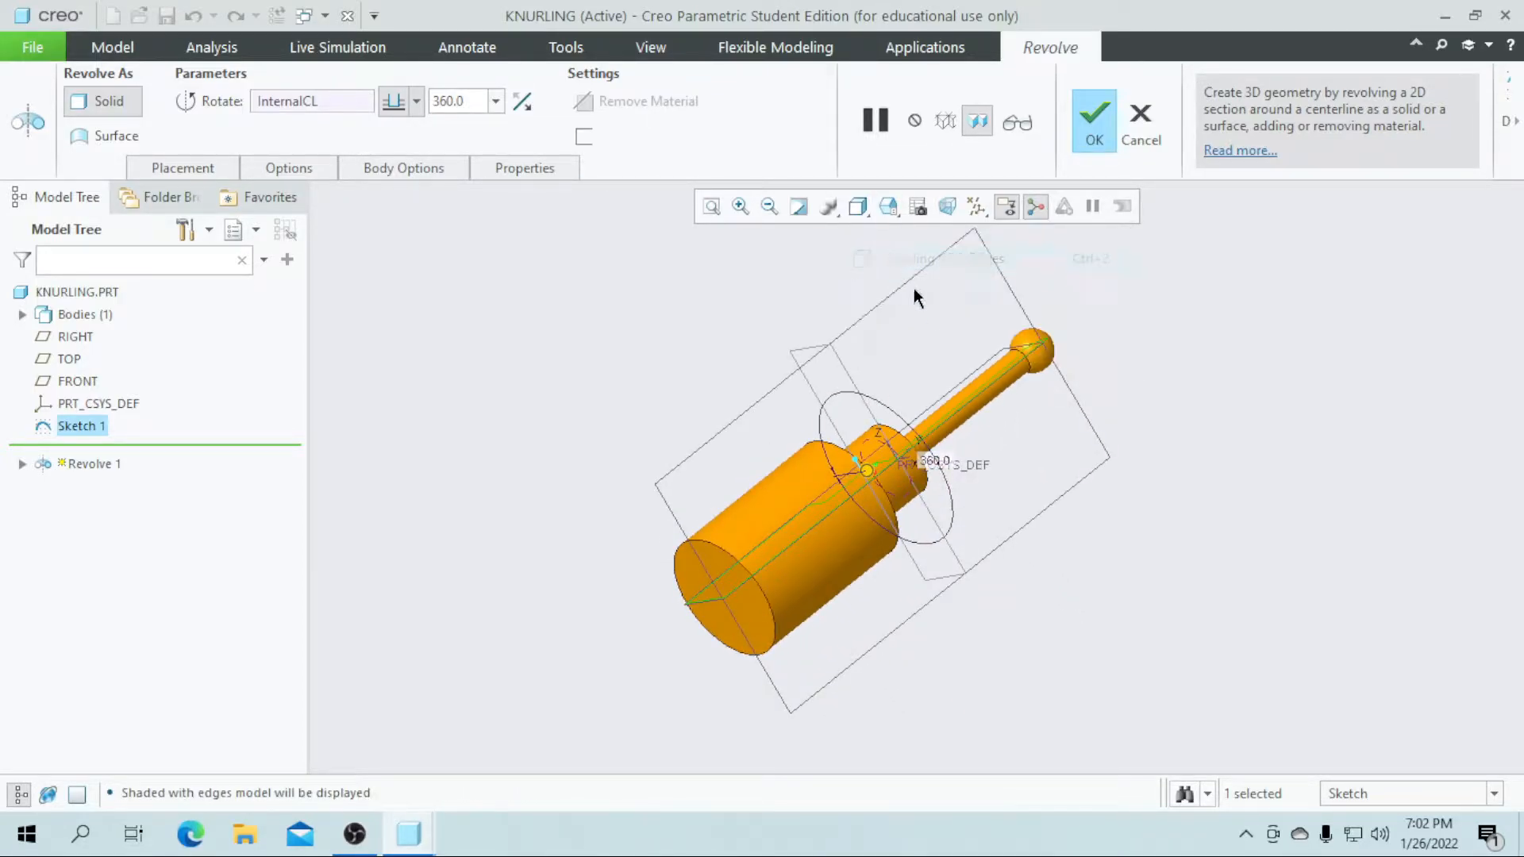
pyautogui.click(1094, 111)
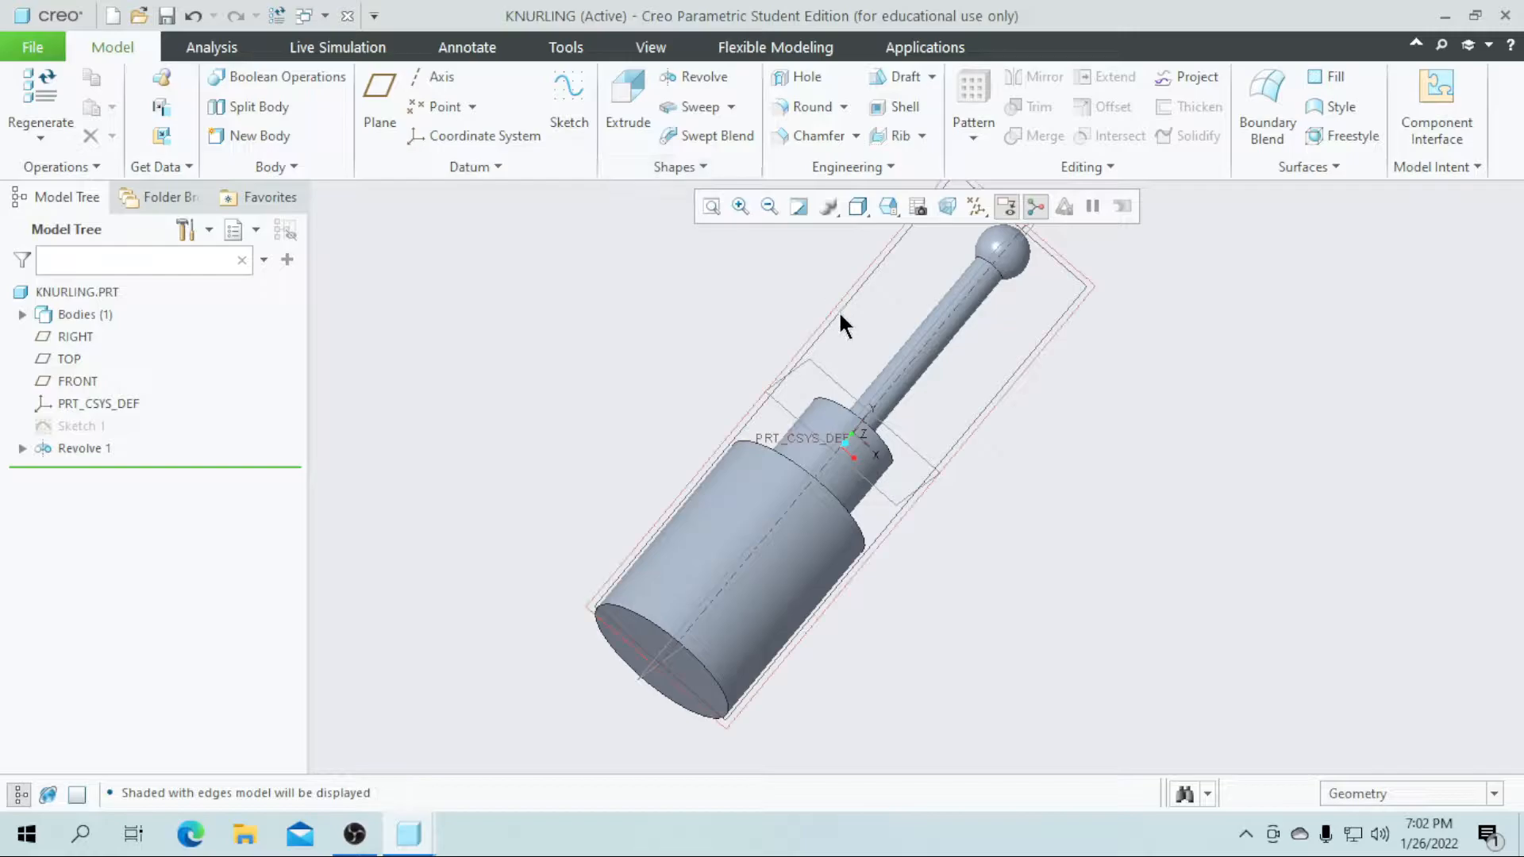
# Sketch a profile line along the grip's outer edge and start Helical Sweep 1 along it.
pyautogui.click(77, 379)
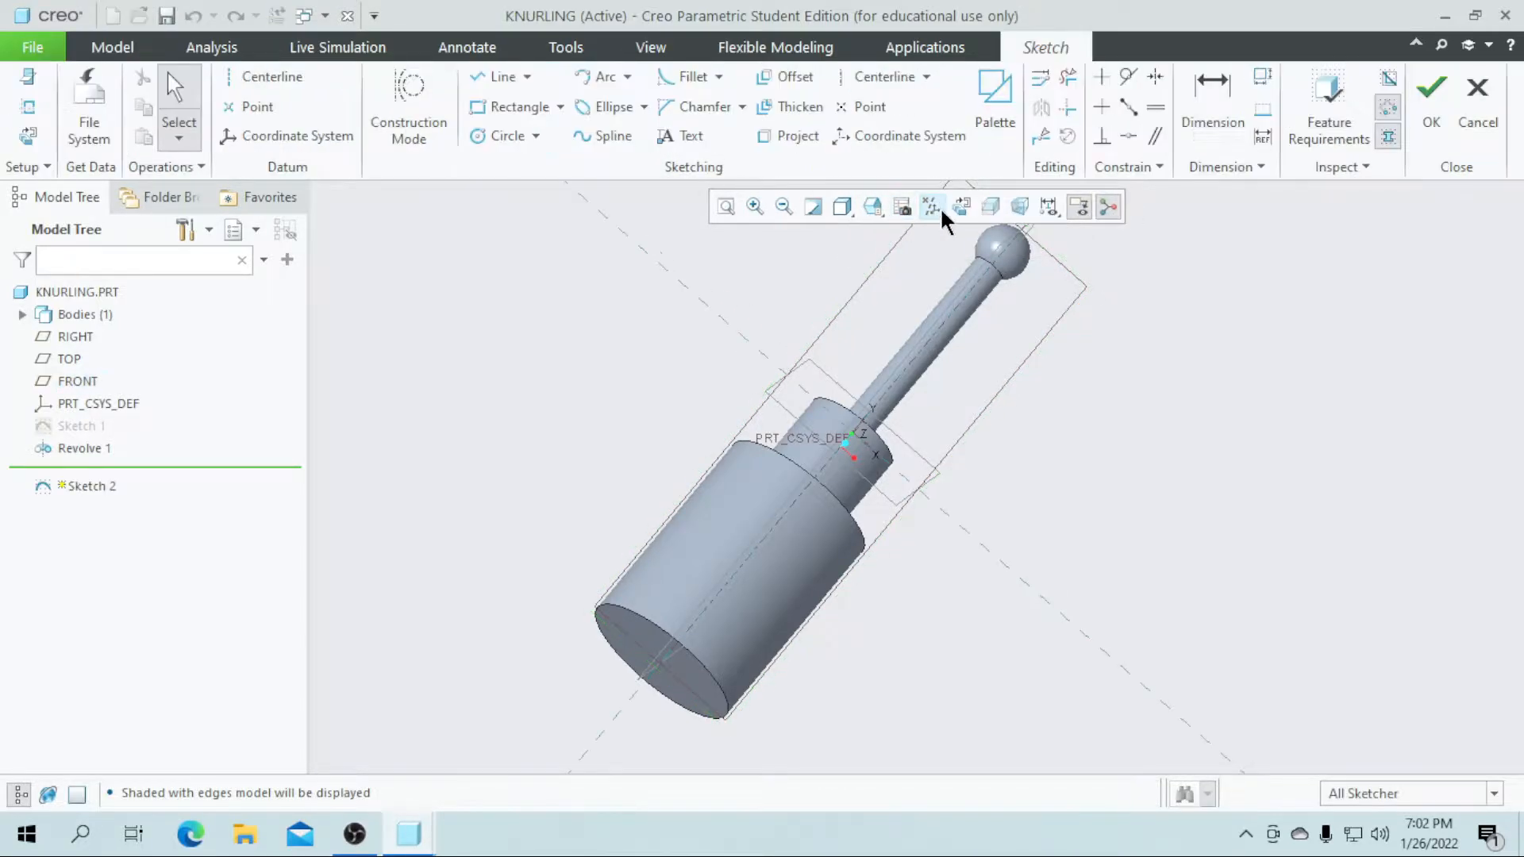
pyautogui.click(929, 207)
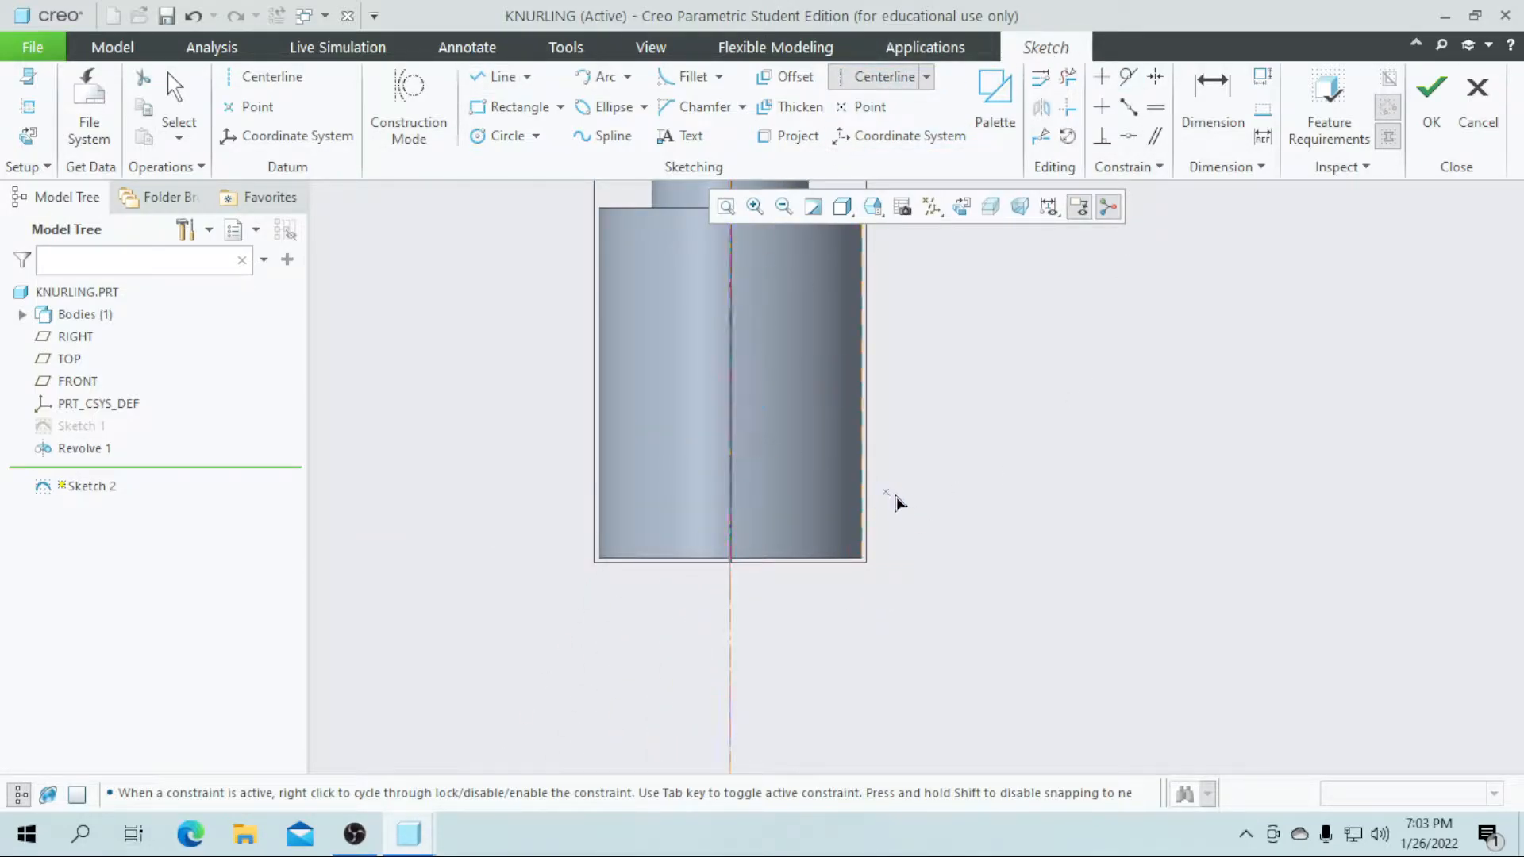
pyautogui.click(860, 408)
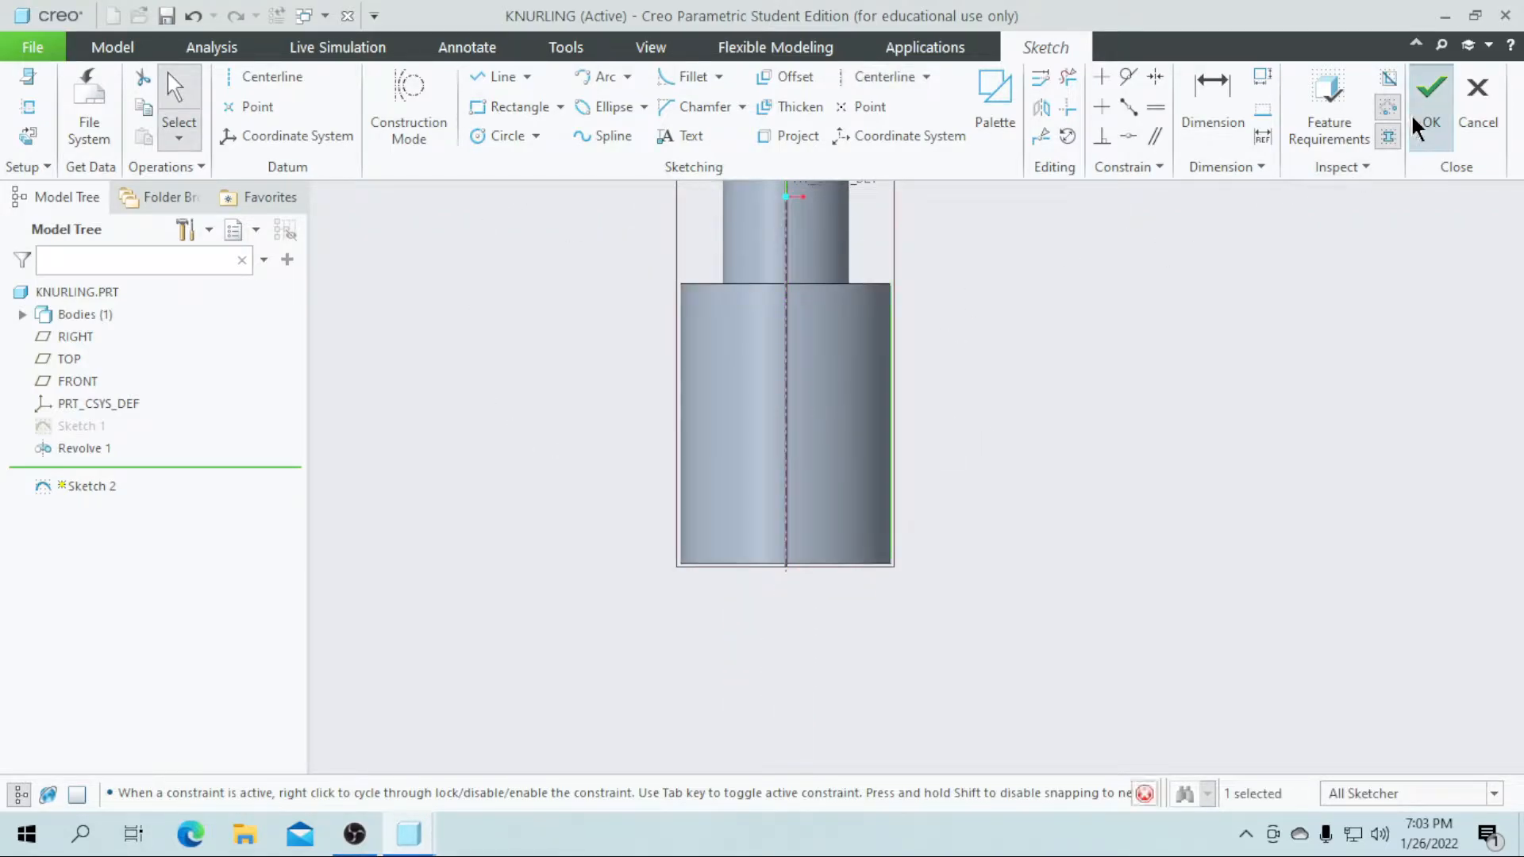
pyautogui.click(1428, 88)
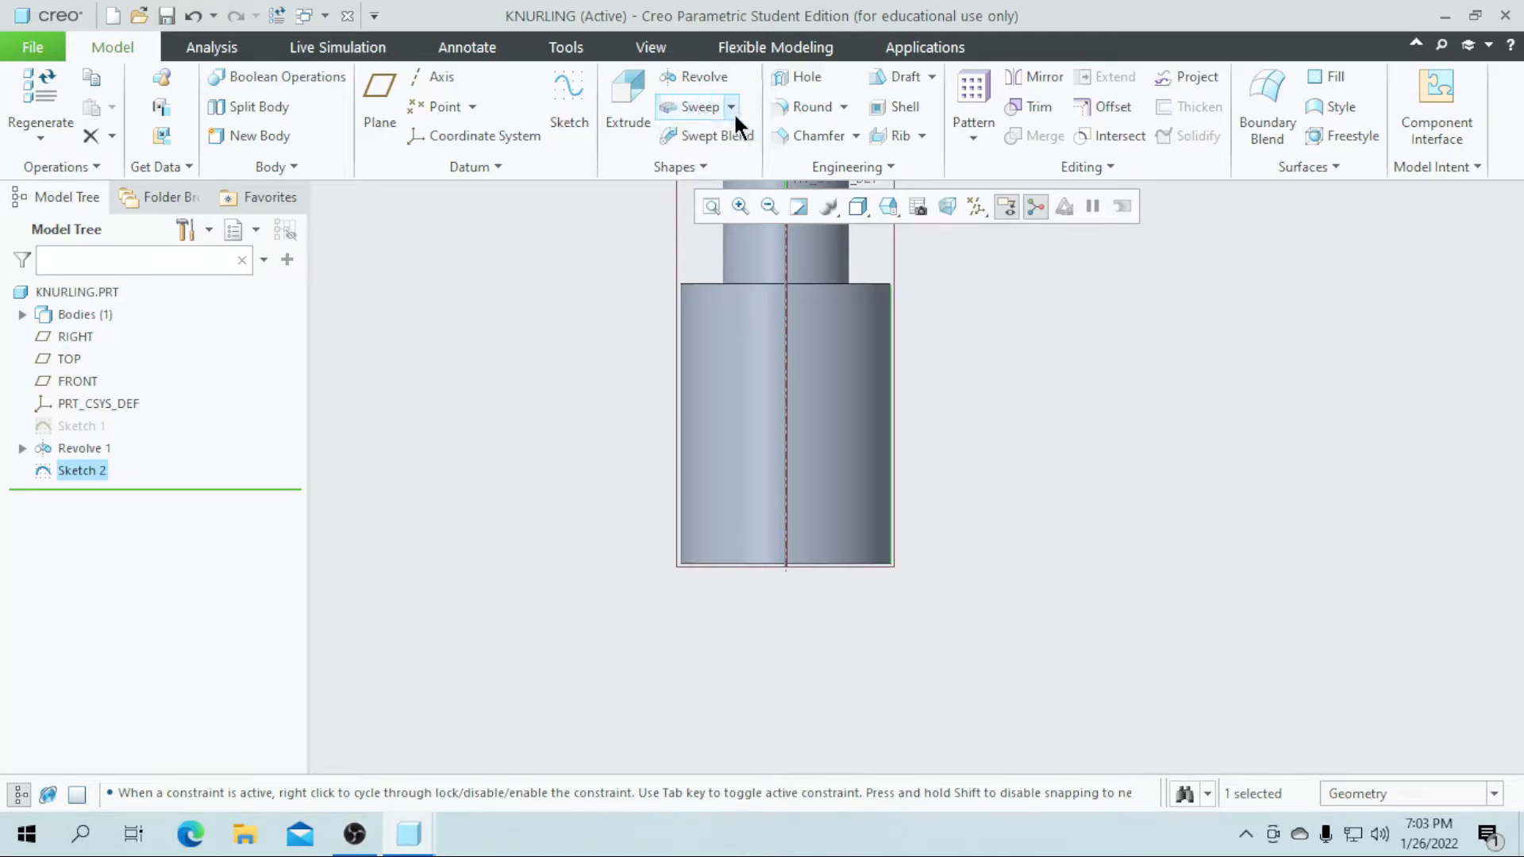
pyautogui.click(730, 107)
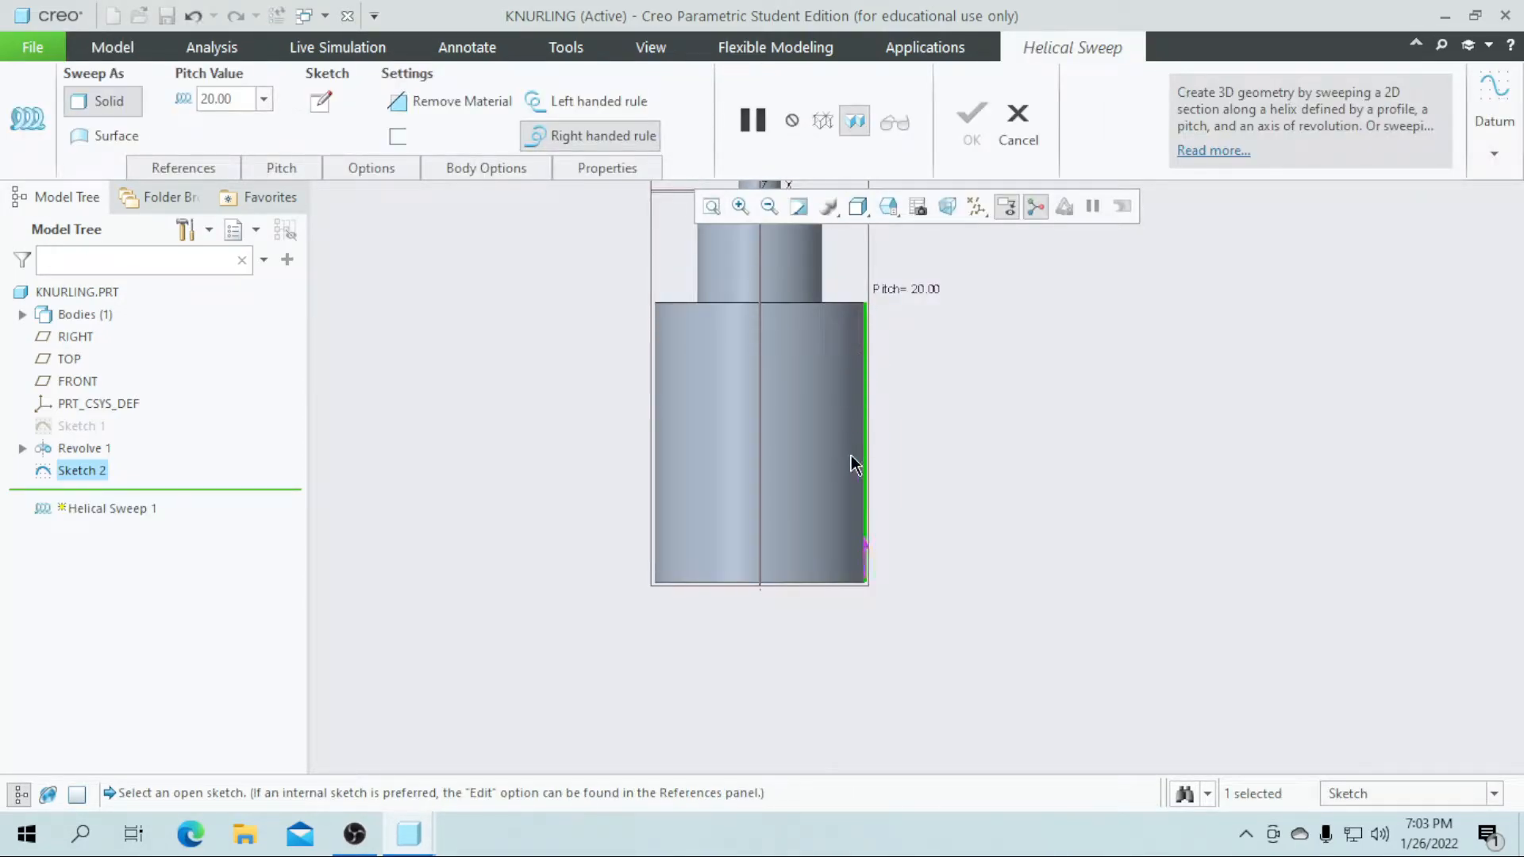
pyautogui.click(319, 102)
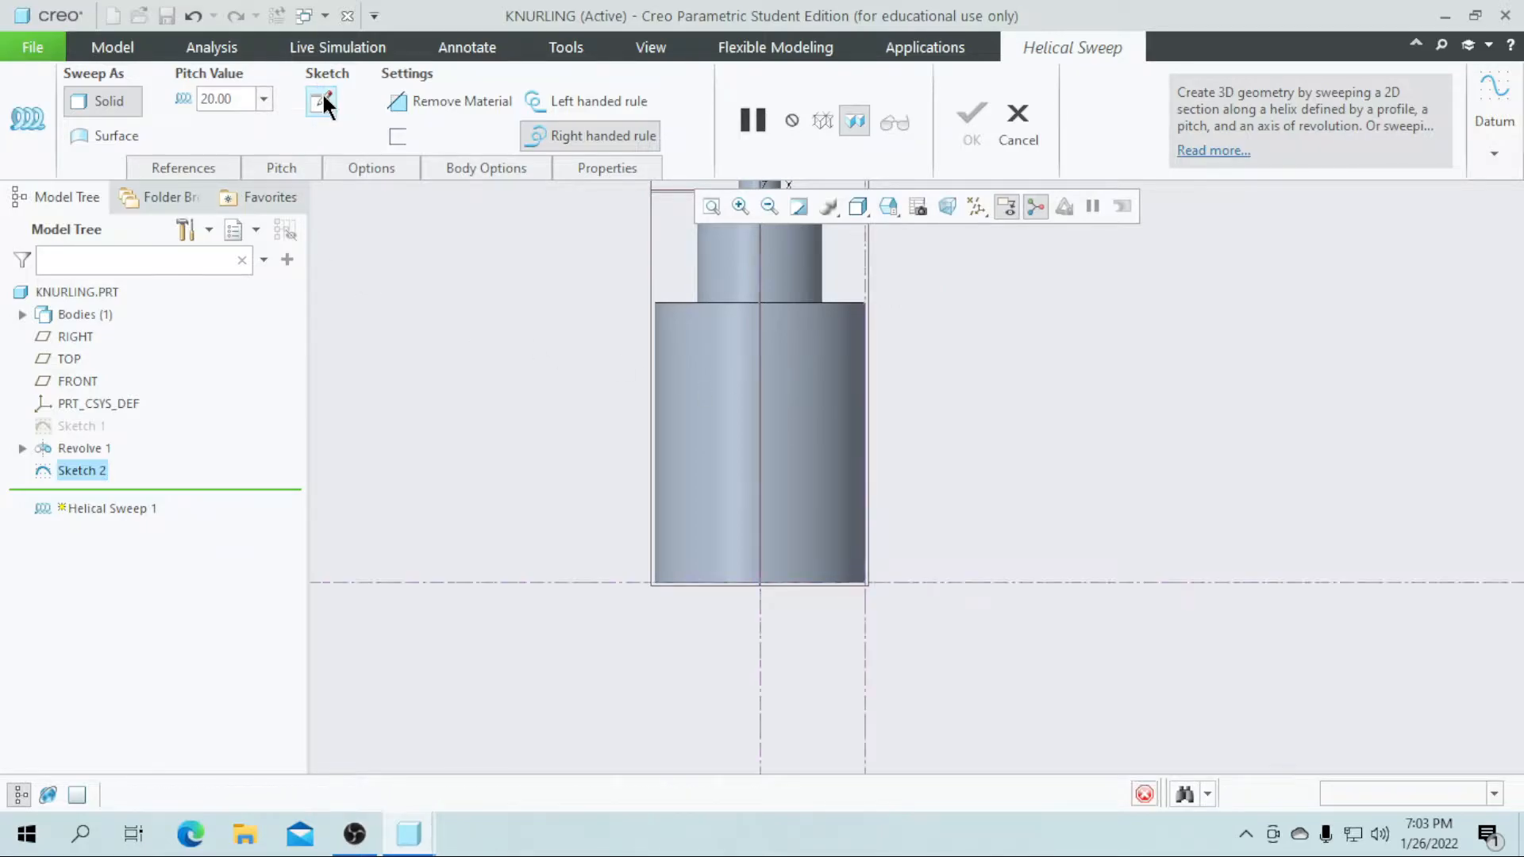
# Draw the small triangular sweep cross-section at the top end of the grip.
pyautogui.click(326, 101)
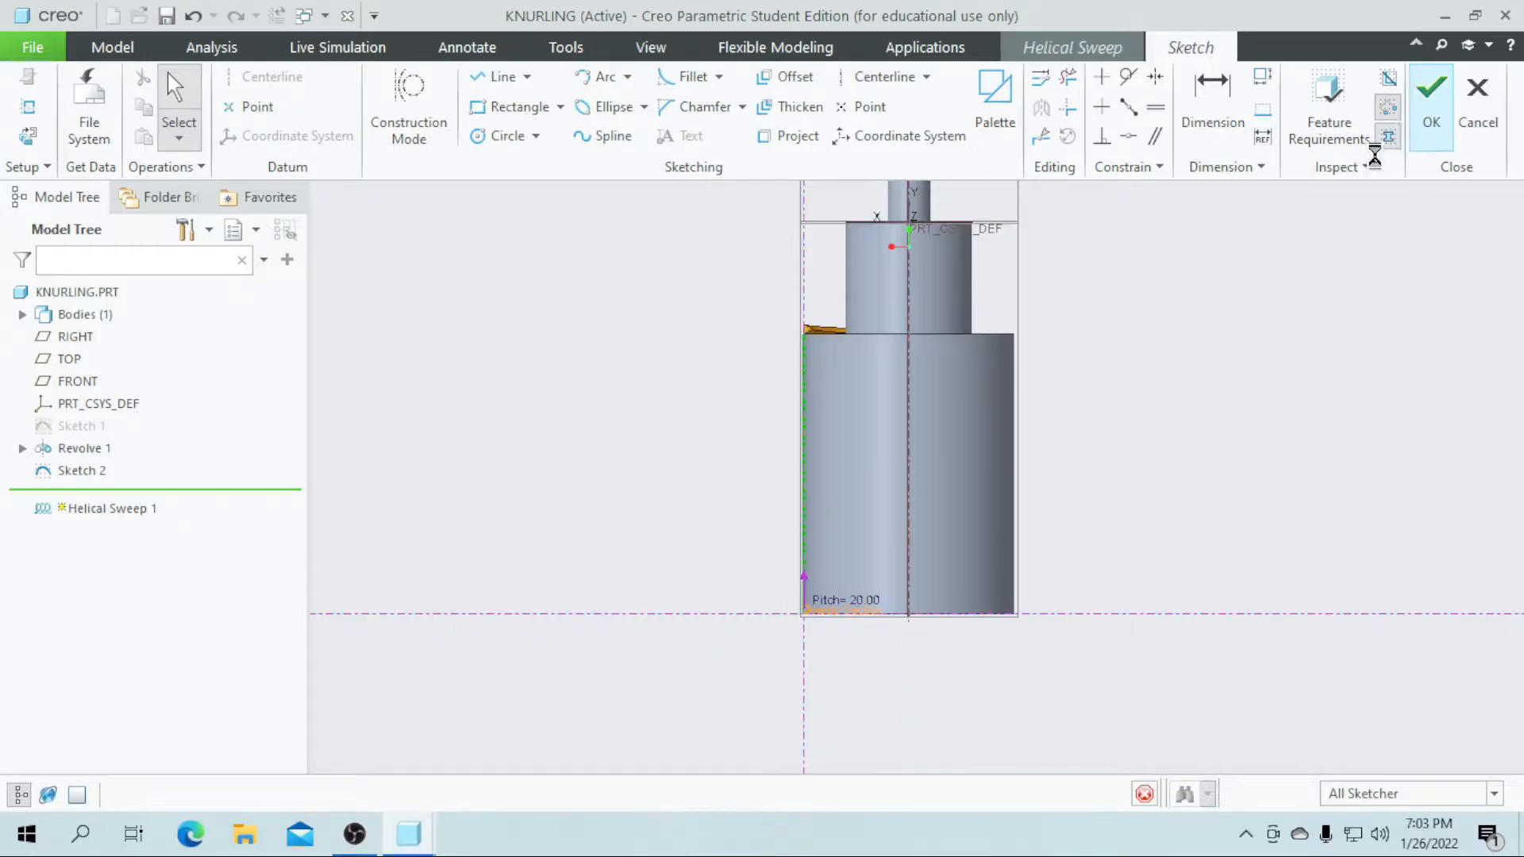
# Finish the section and complete Helical Sweep 1 as a material-removing cut at pitch 150.
pyautogui.click(1430, 97)
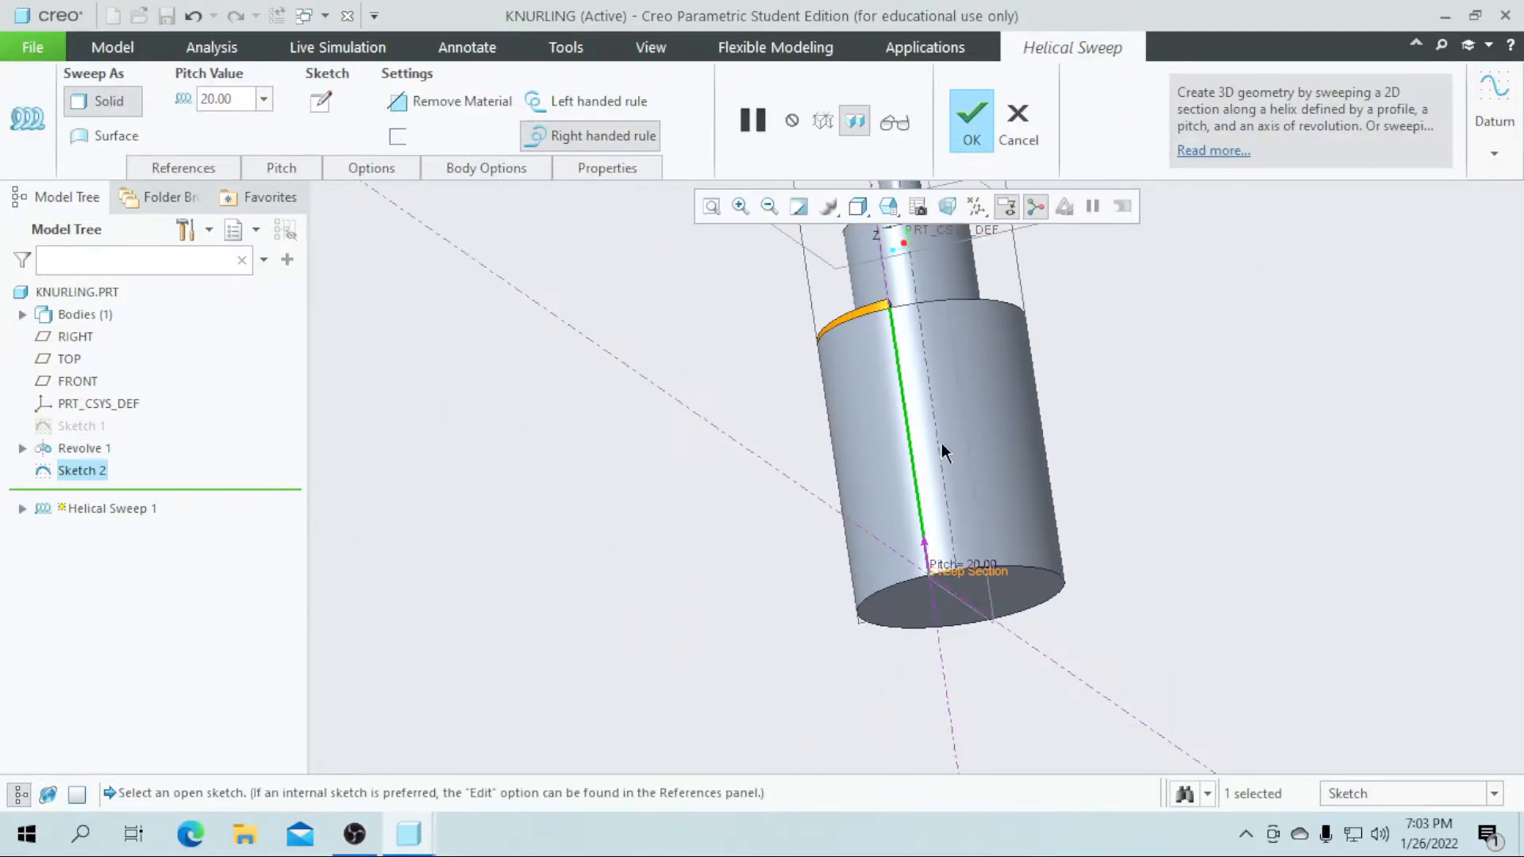
pyautogui.moveTo(427, 110)
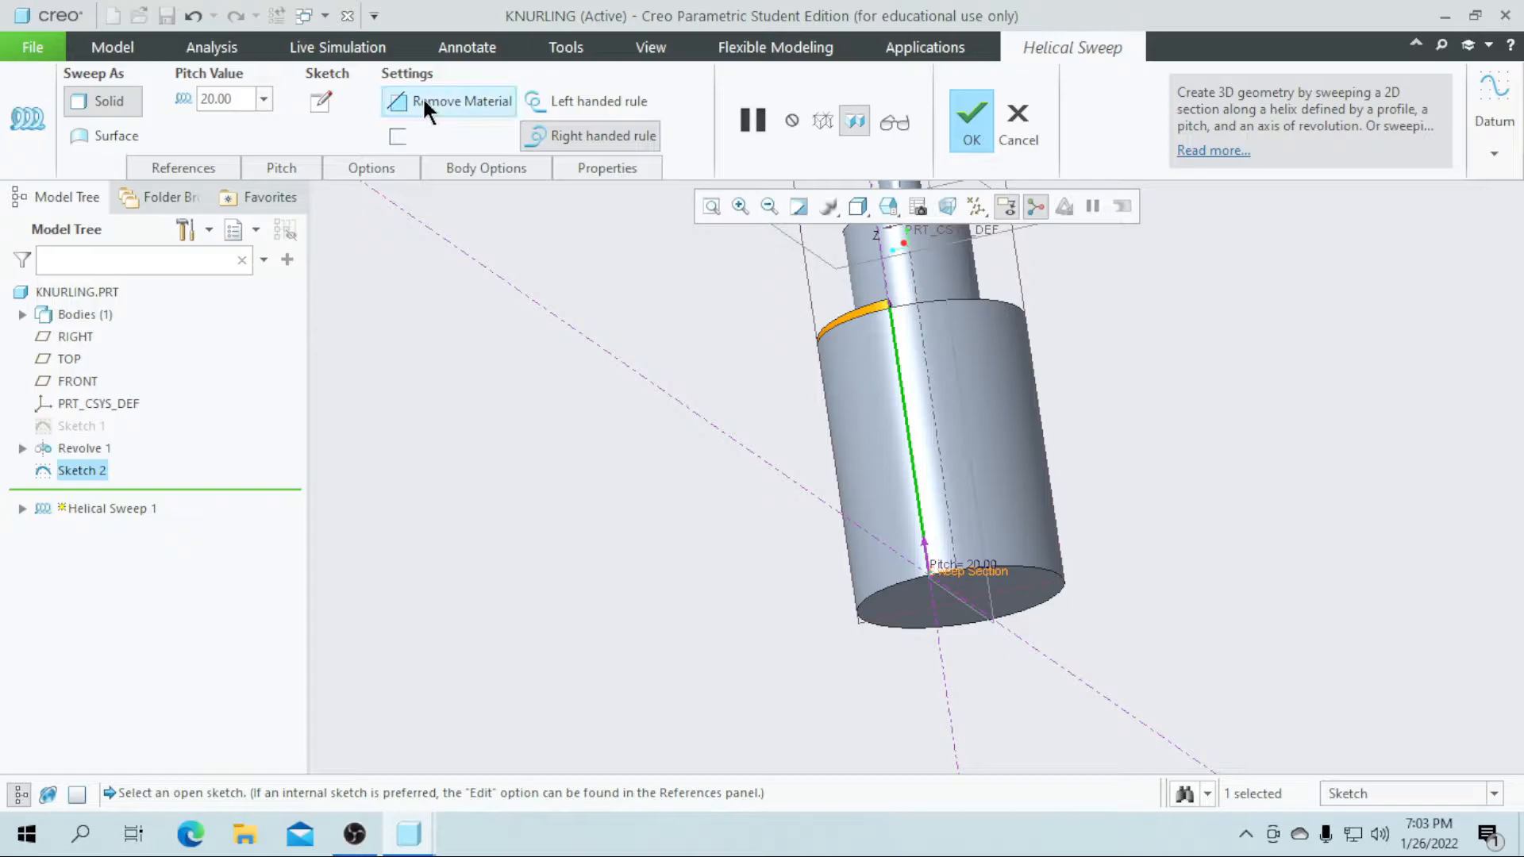
pyautogui.click(460, 102)
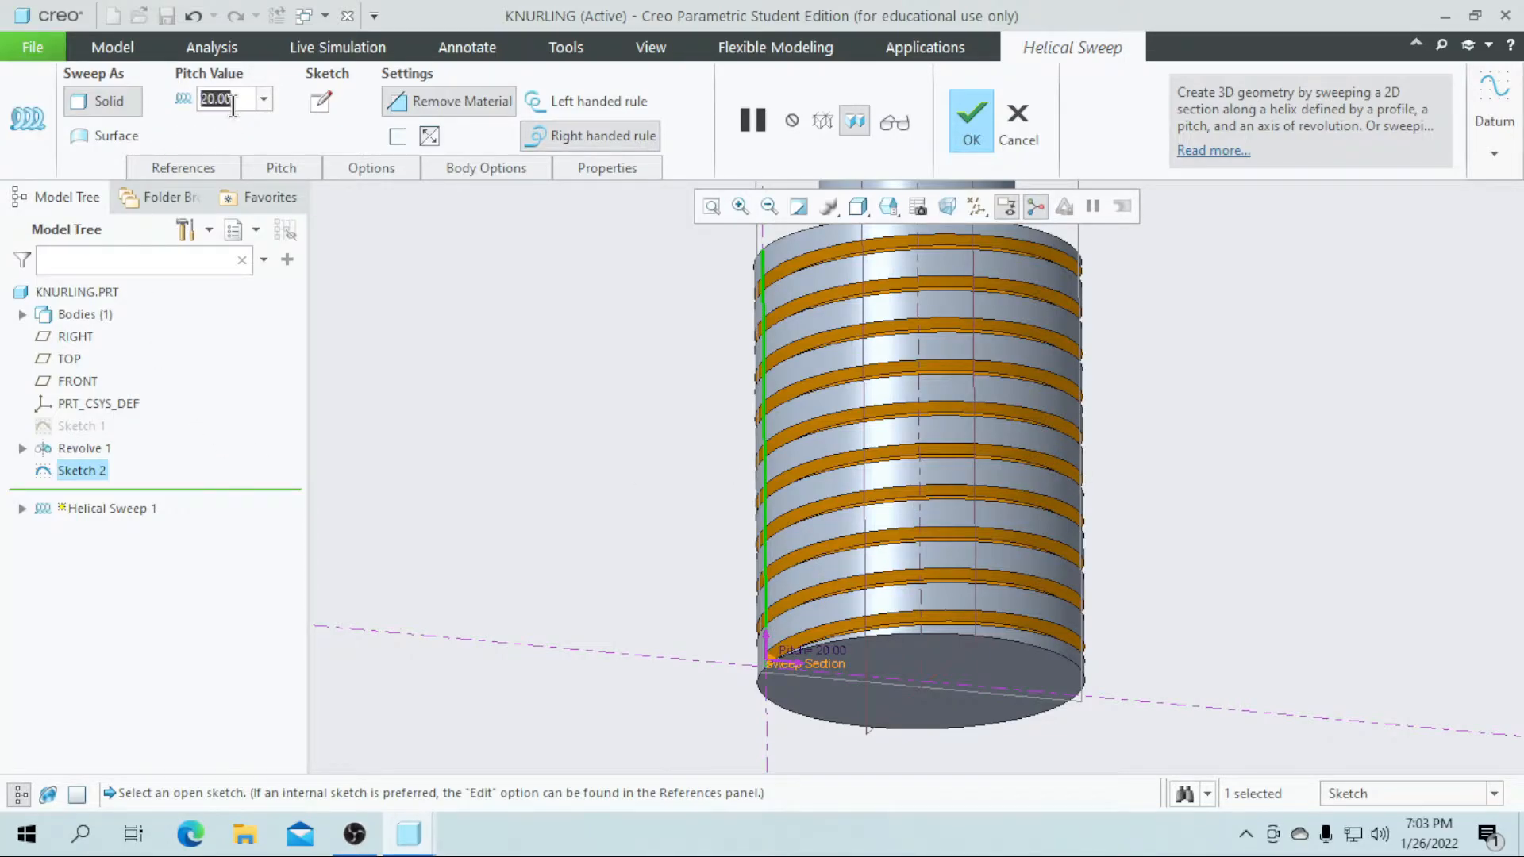
pyautogui.write('150')
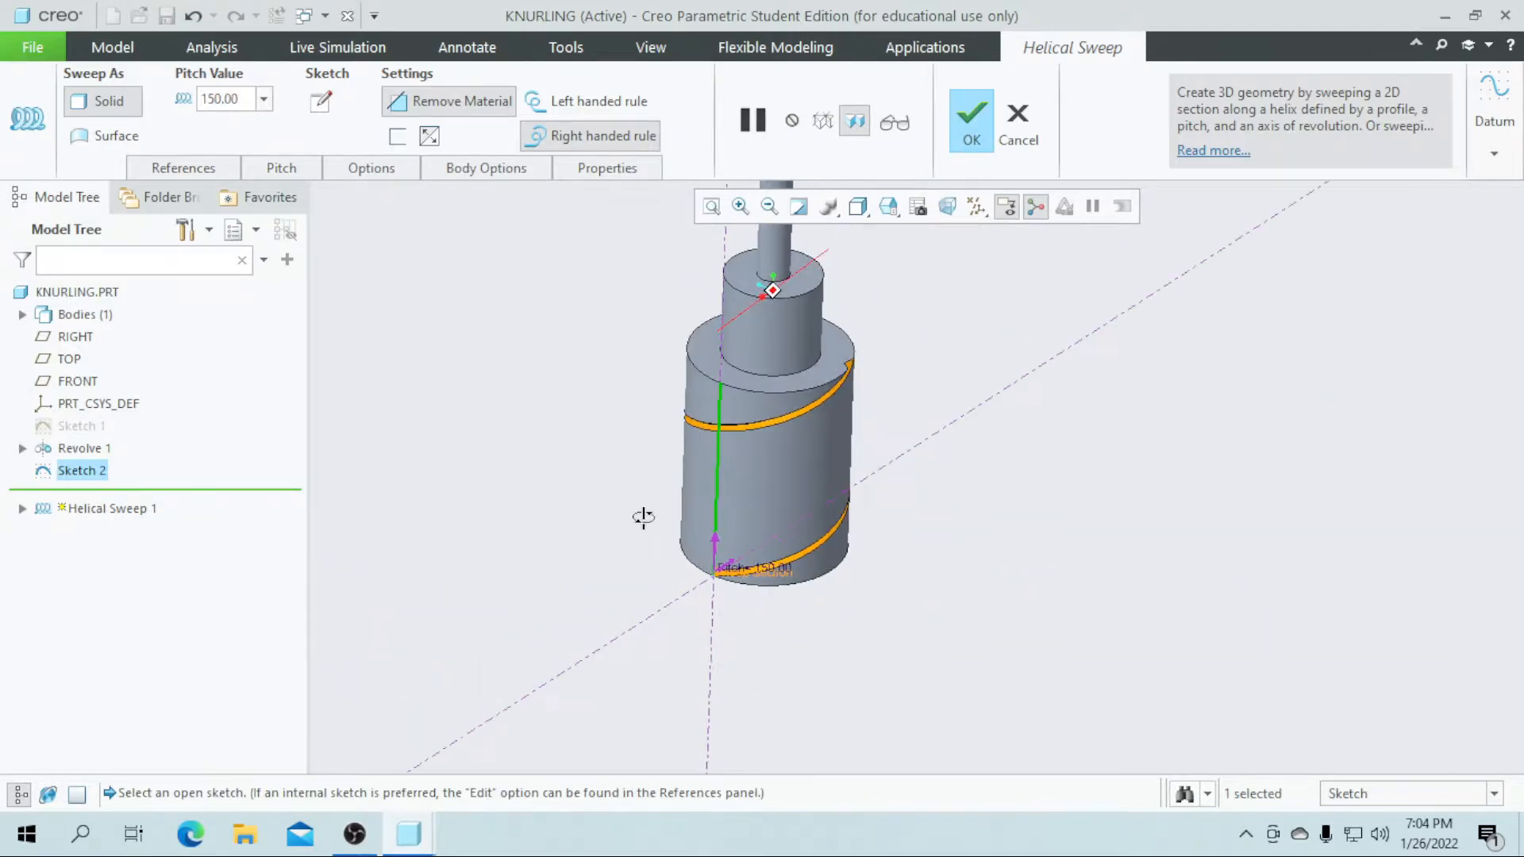
pyautogui.moveTo(643, 517); pyautogui.dragTo(920, 349)
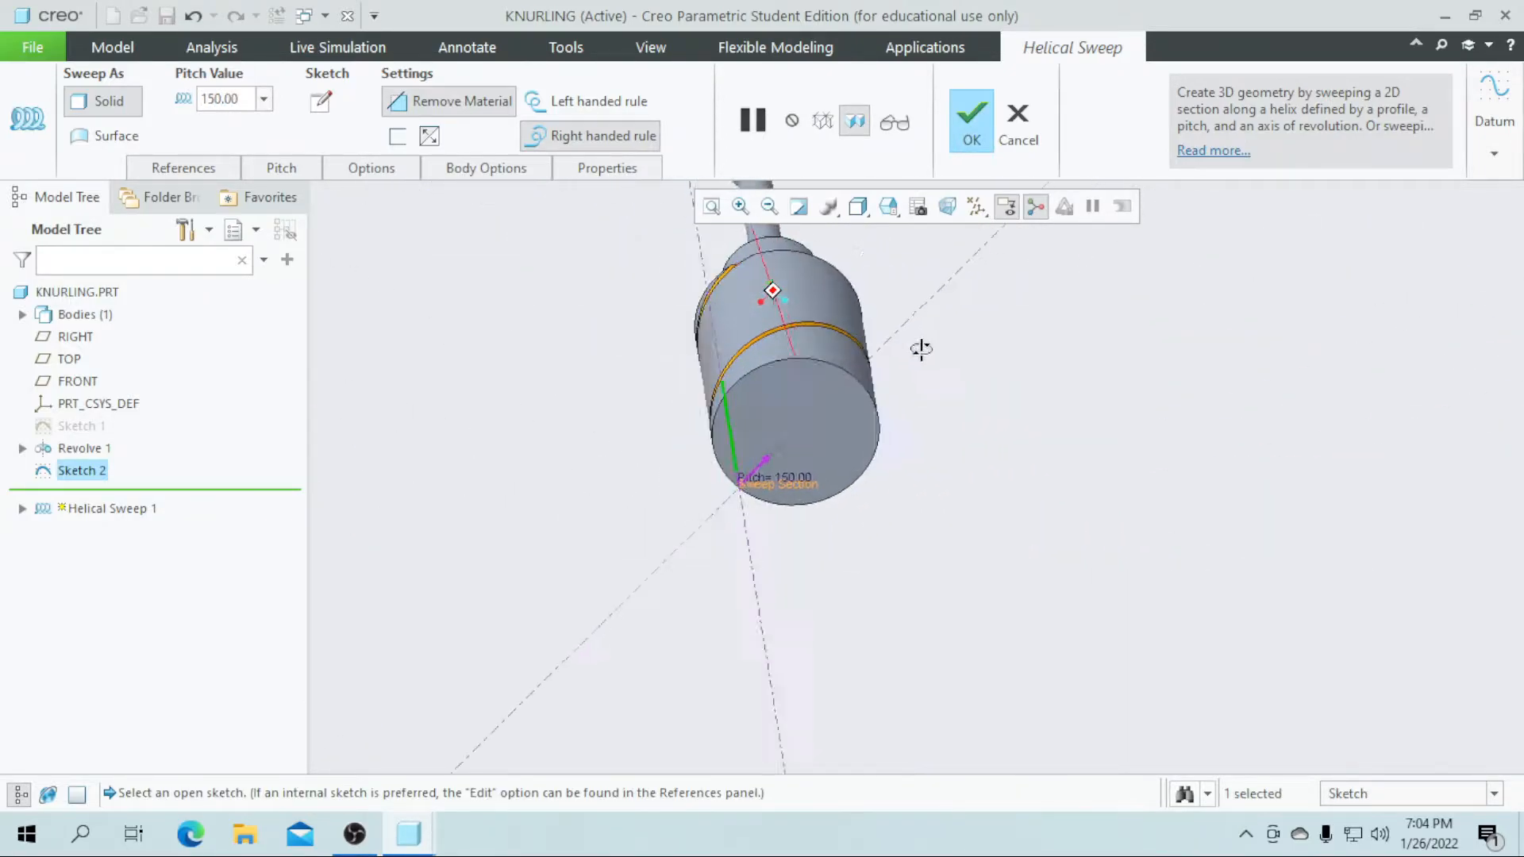
pyautogui.click(970, 116)
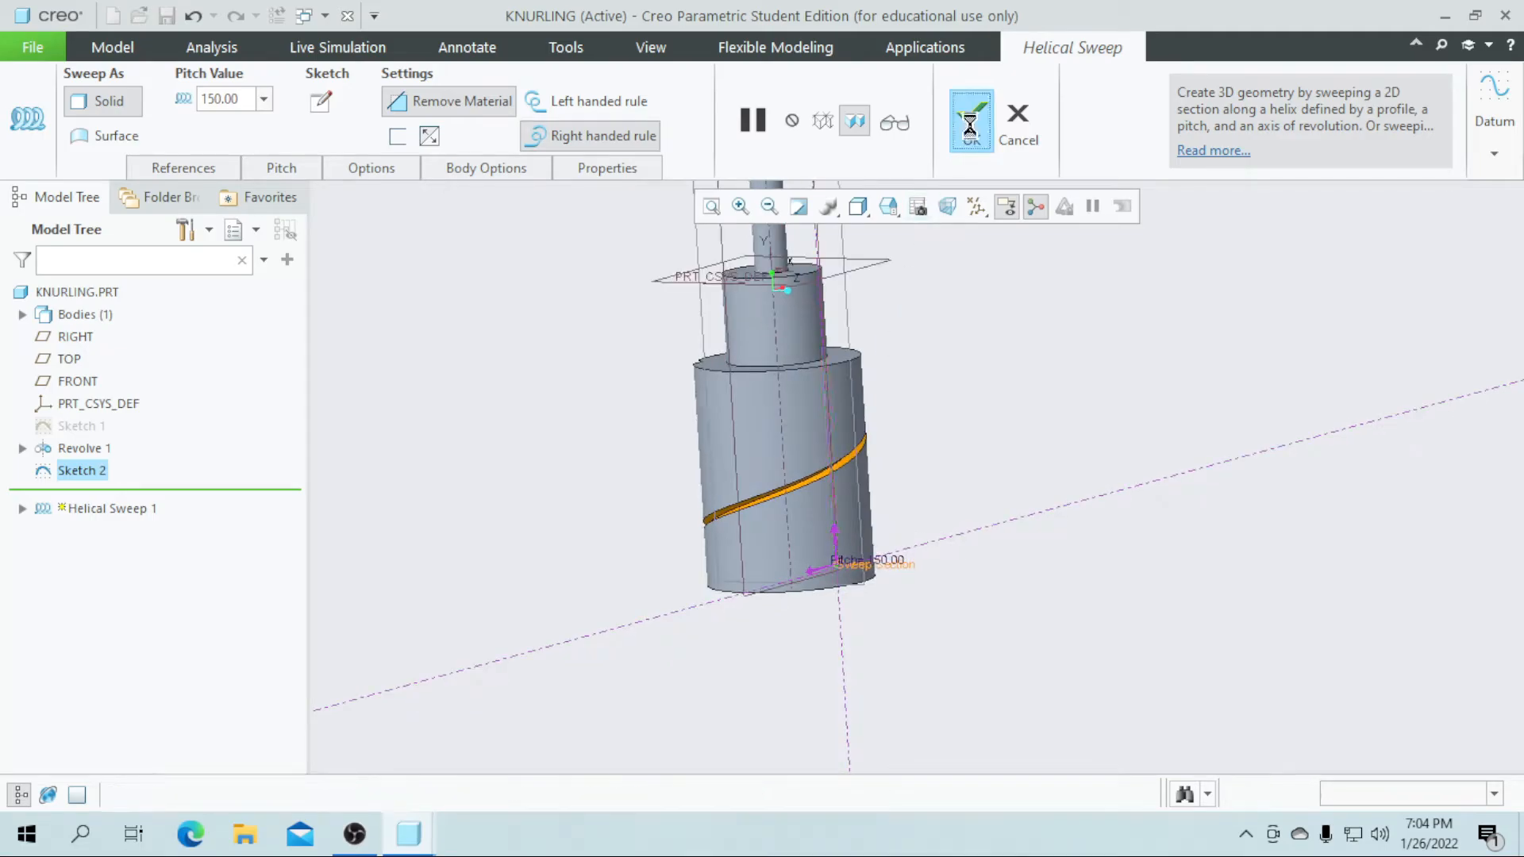
pyautogui.click(970, 121)
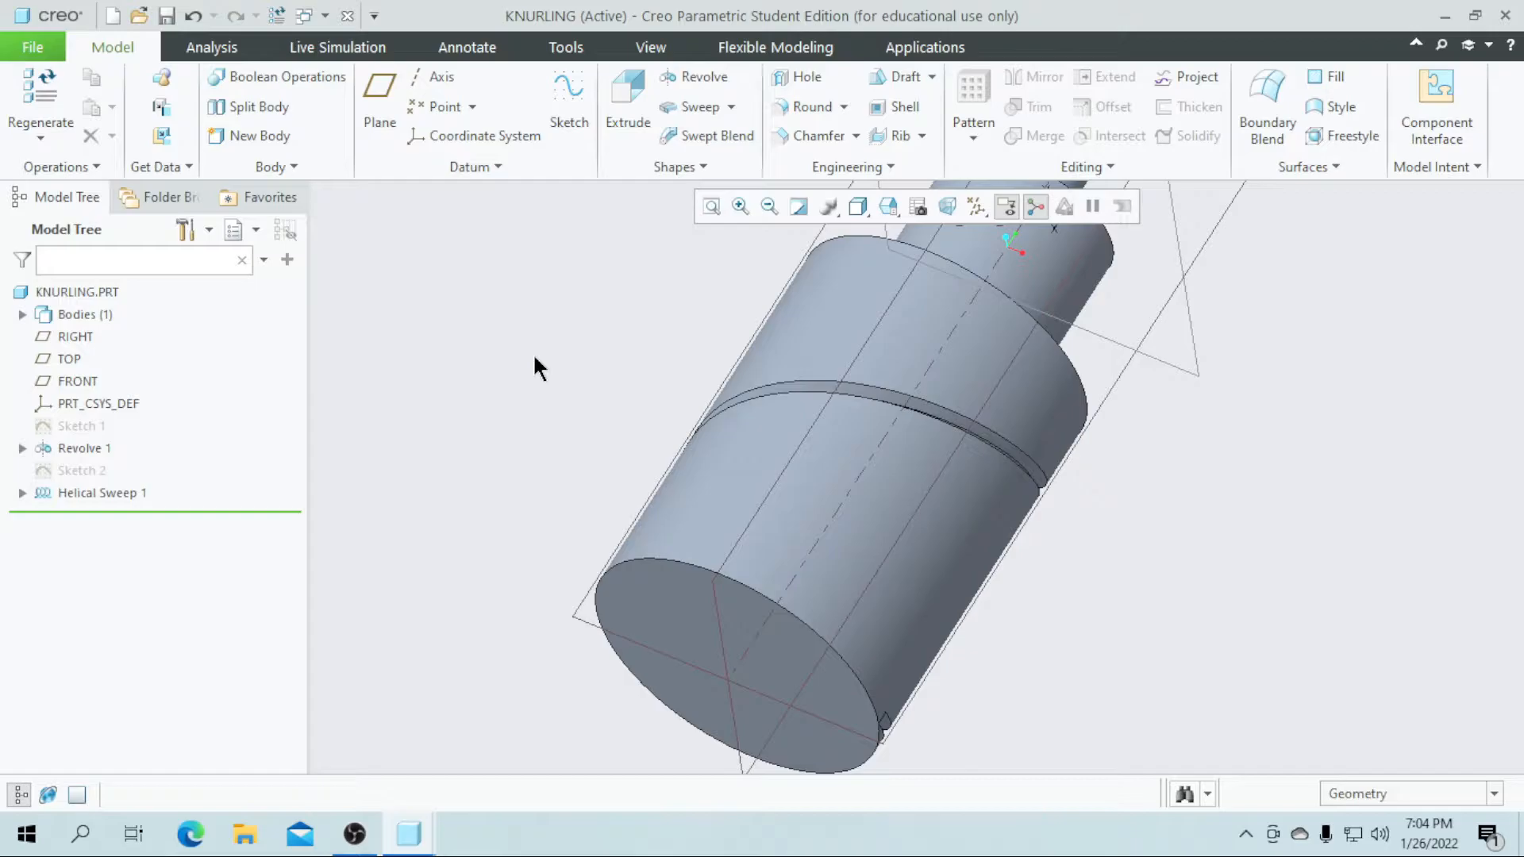
pyautogui.moveTo(564, 403)
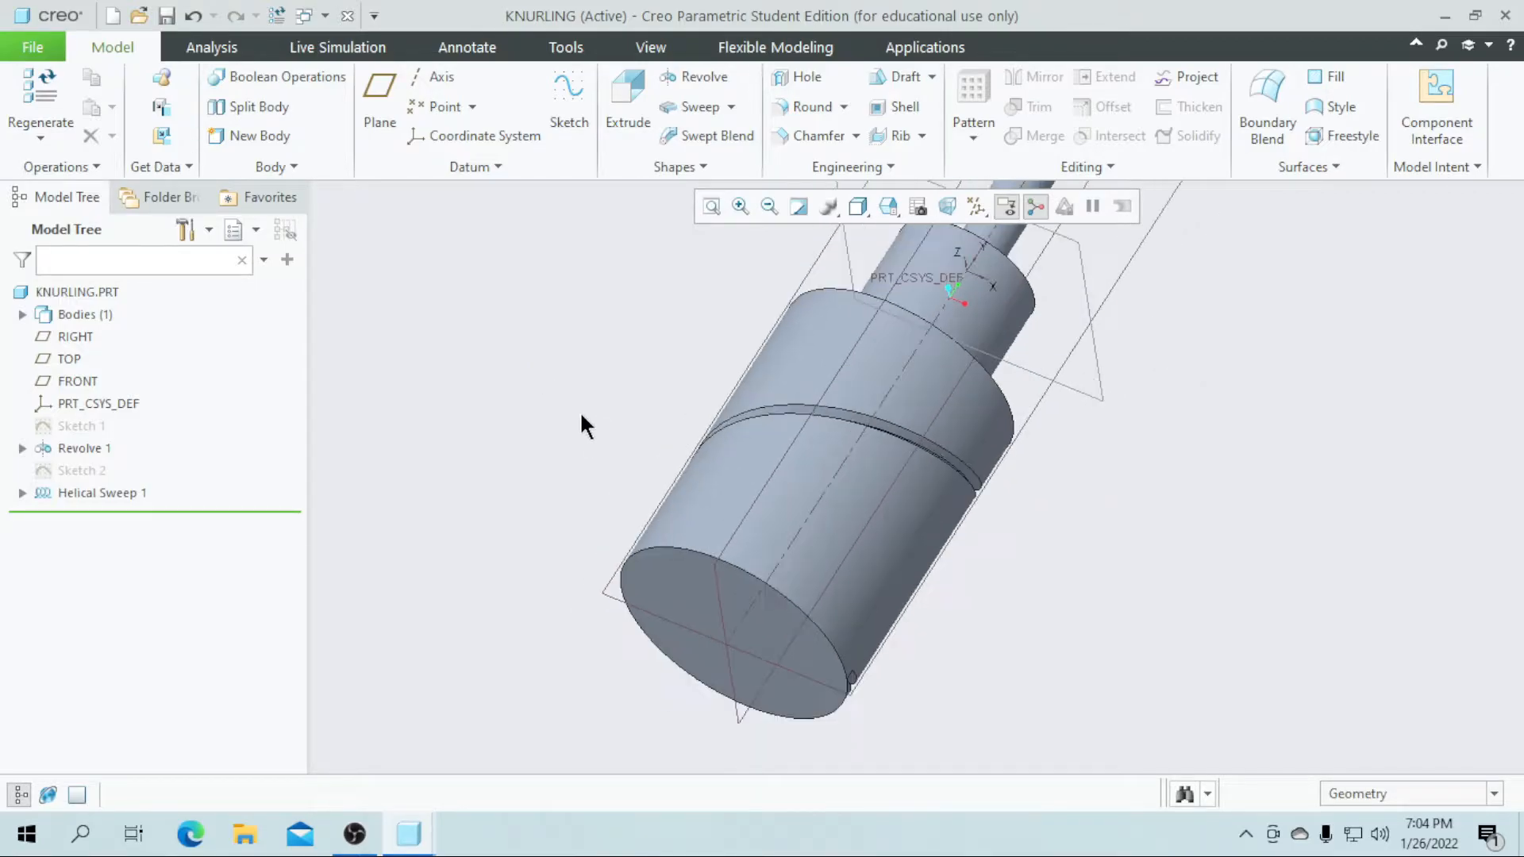
# Mirror Helical Sweep 1 about the RIGHT datum plane to get a crossing groove.
pyautogui.click(102, 492)
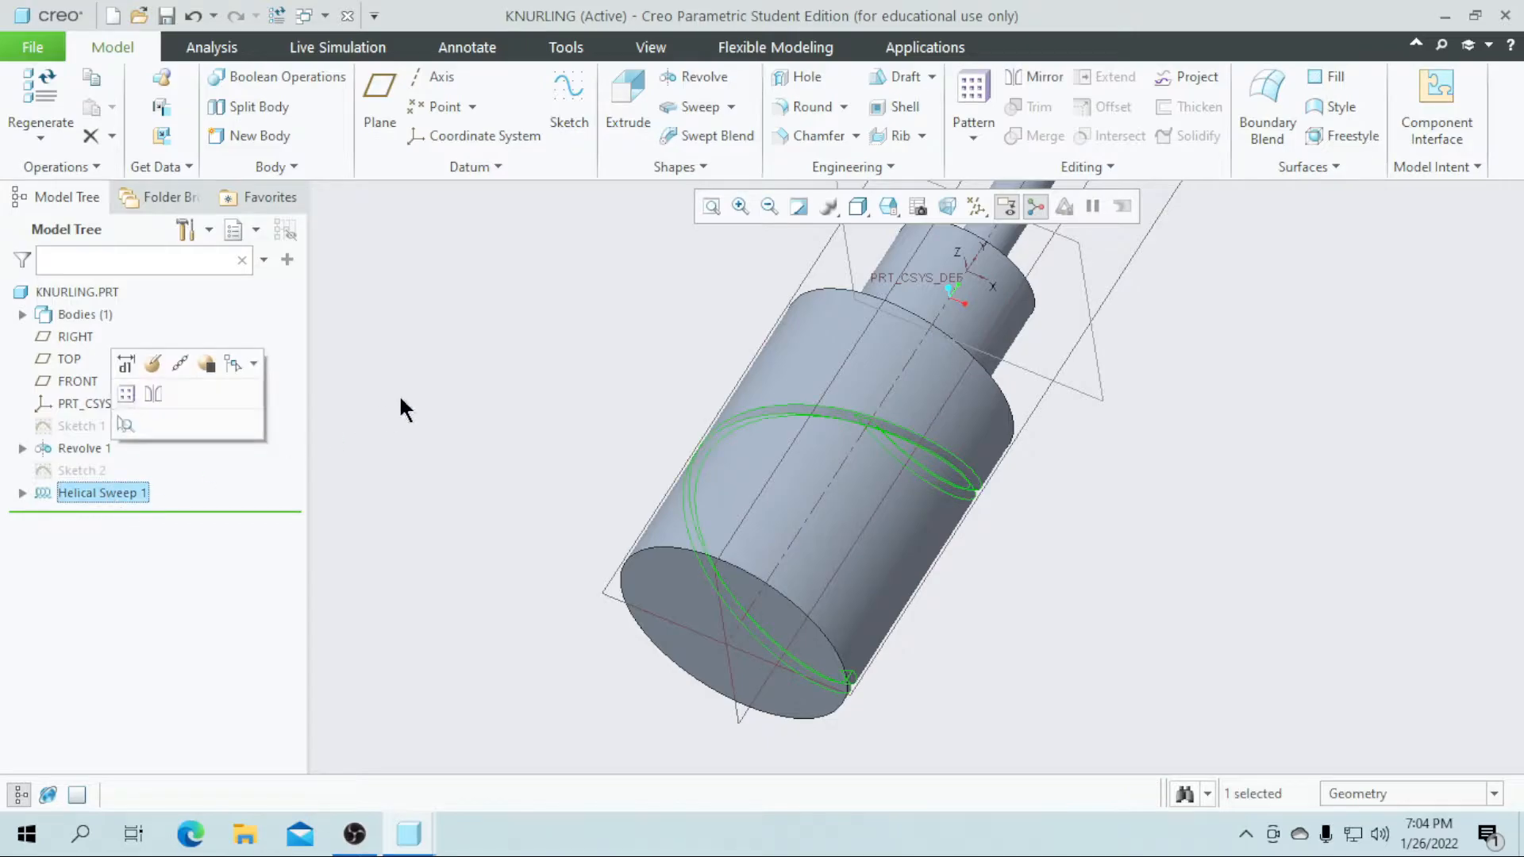
pyautogui.click(1032, 76)
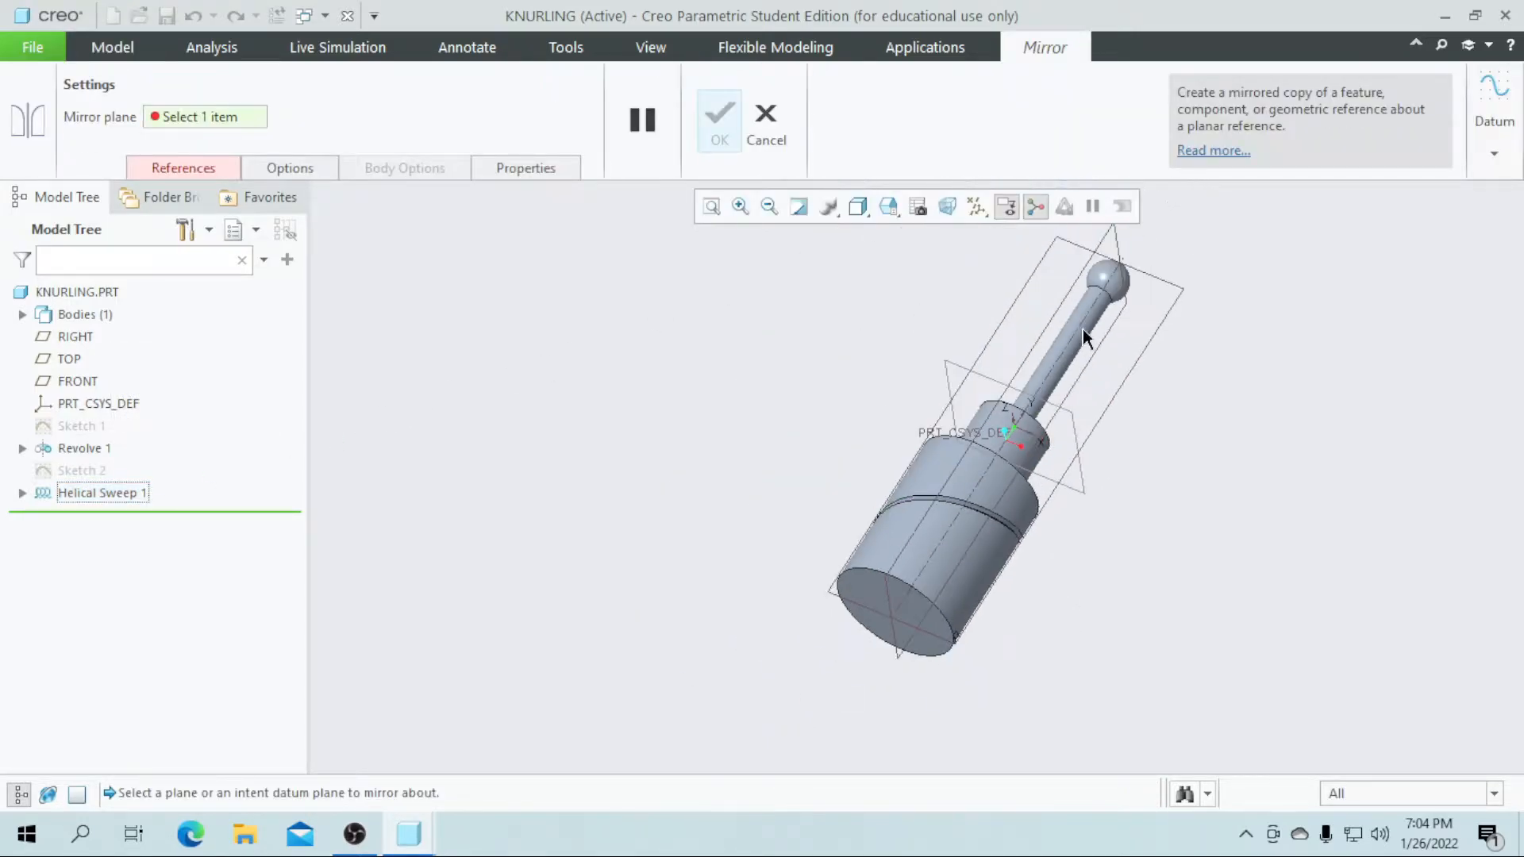
pyautogui.click(75, 336)
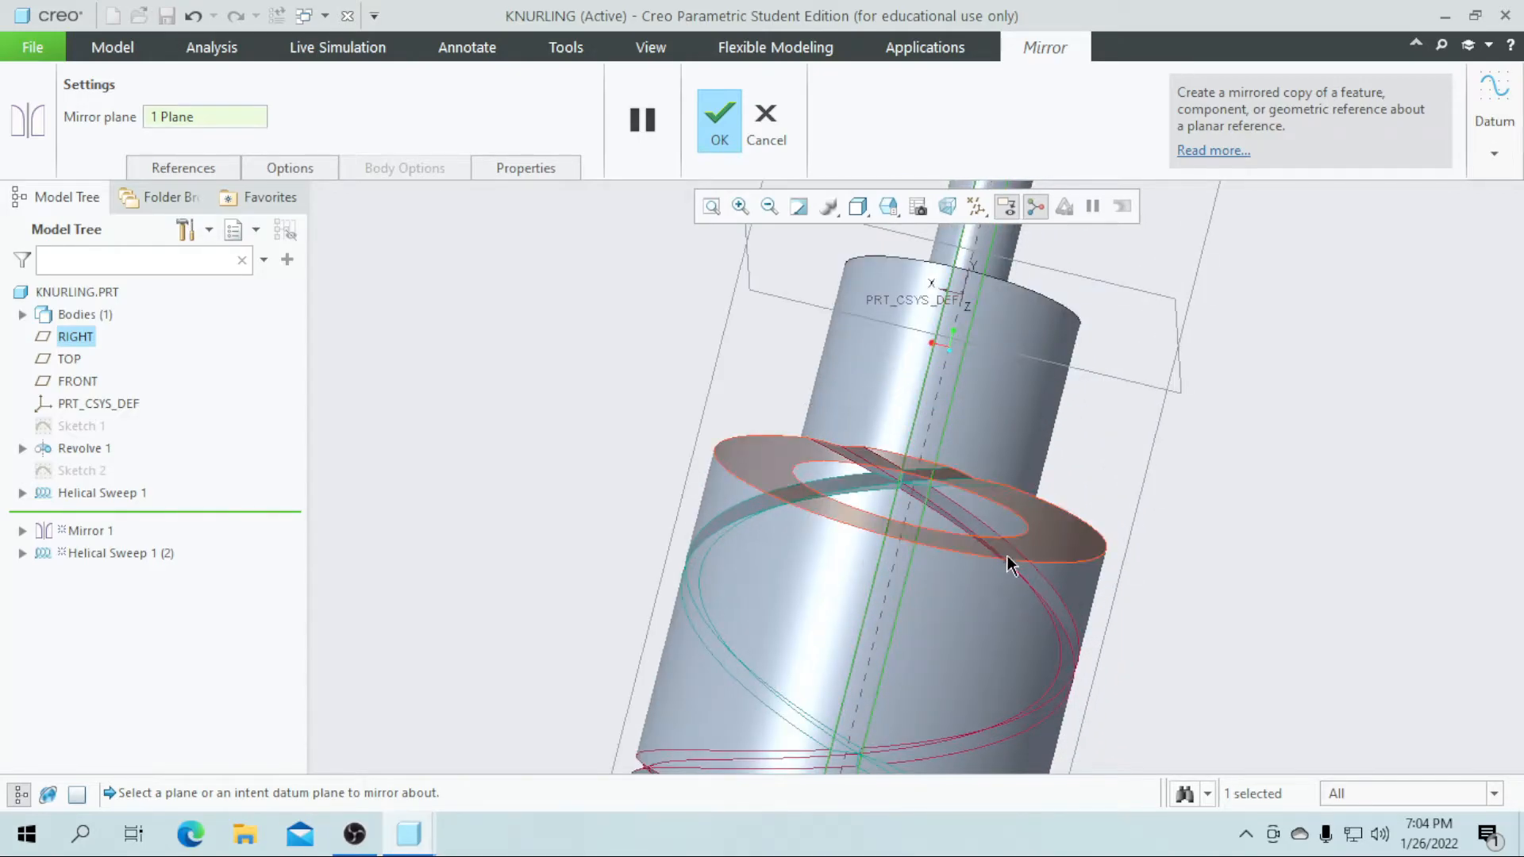
pyautogui.click(717, 114)
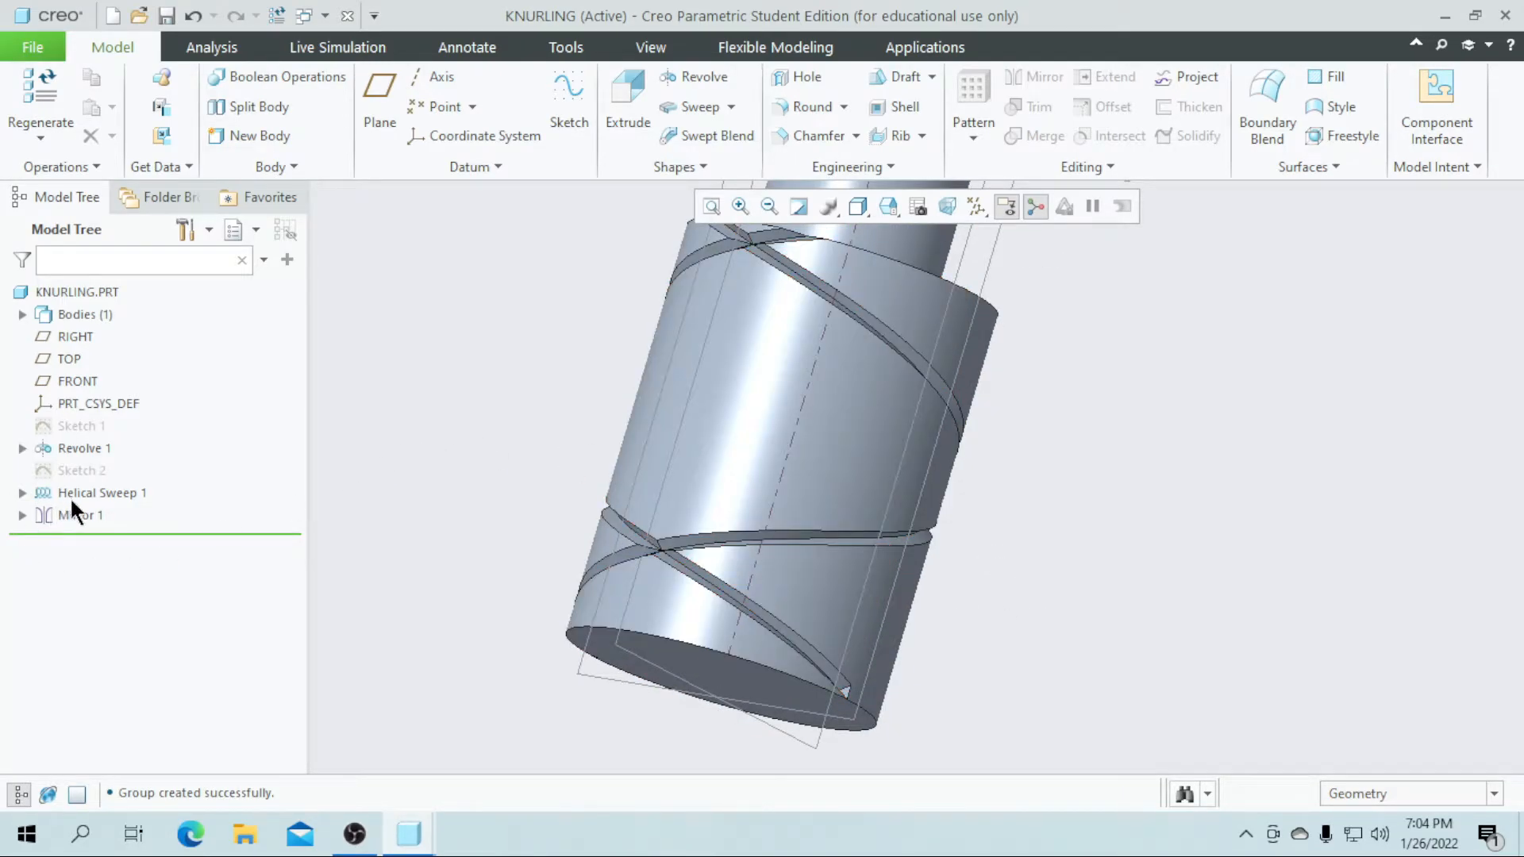
# Axis-pattern Helical Sweep 1 with 30 members at 12° around the grip.
pyautogui.click(101, 492)
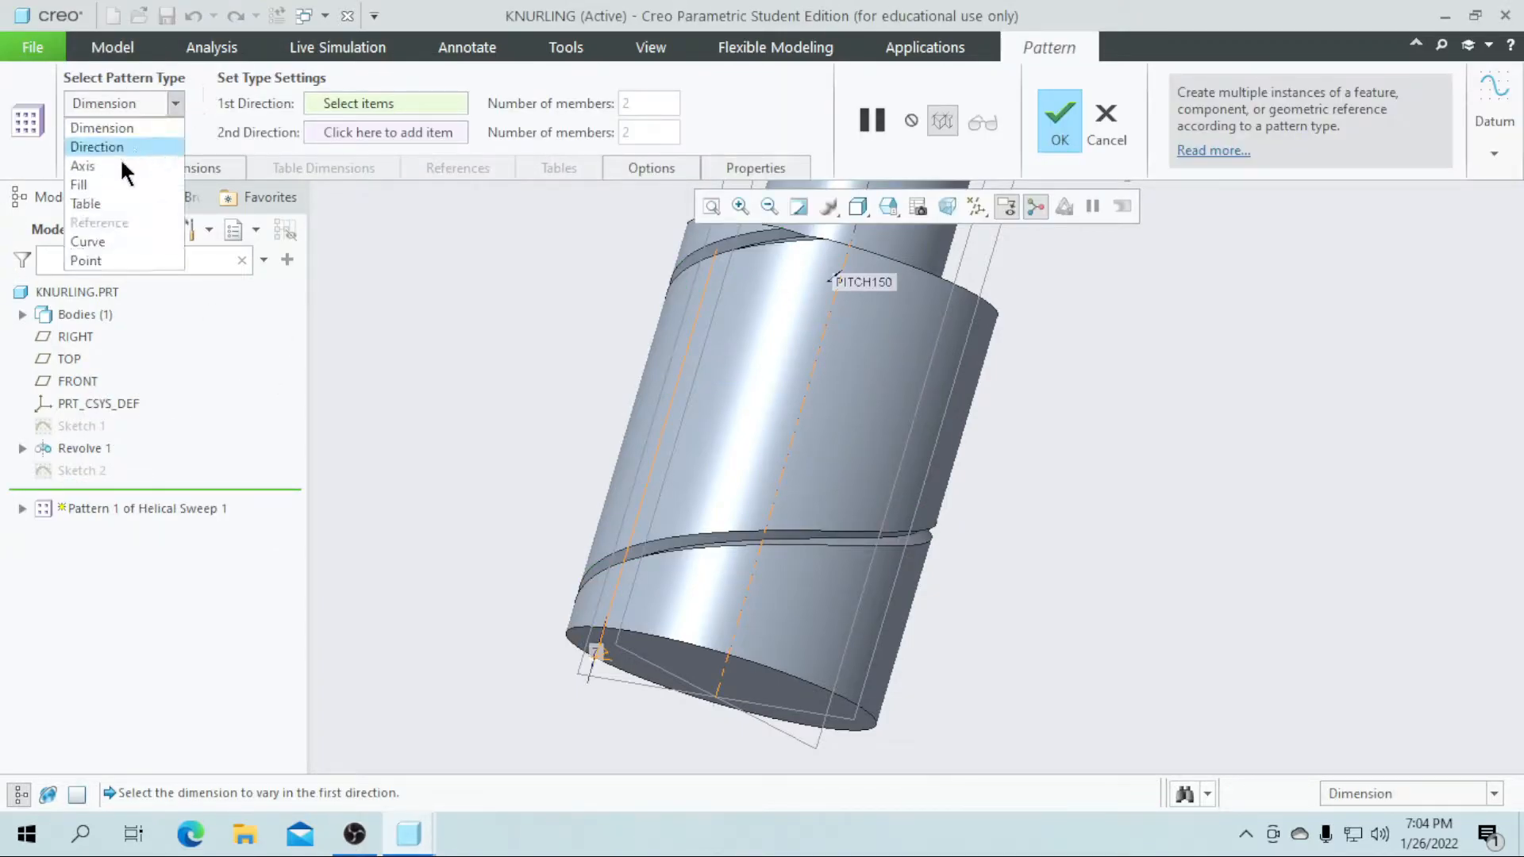
pyautogui.click(83, 166)
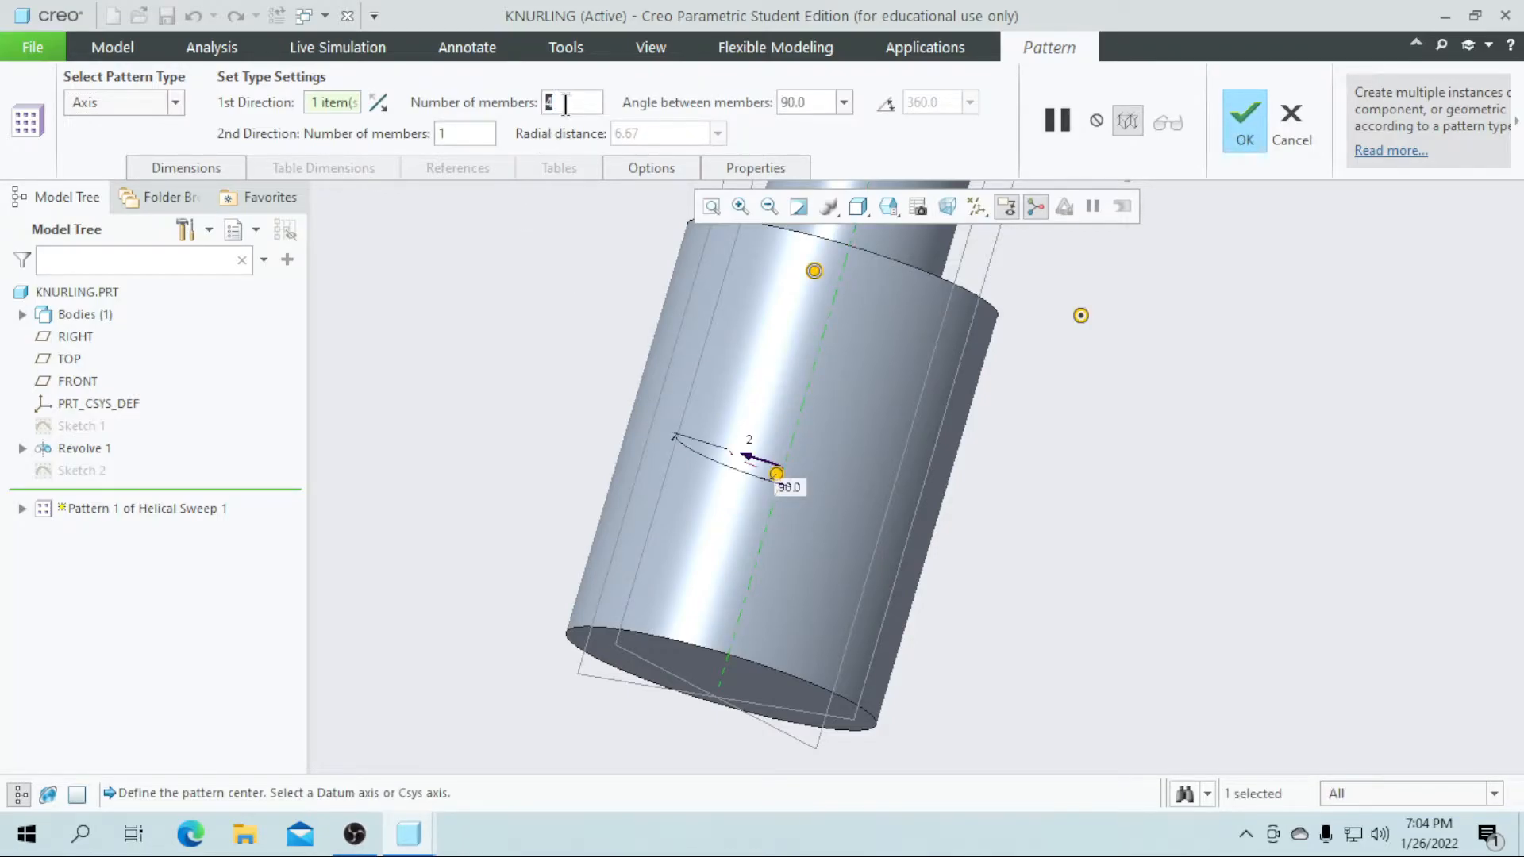
pyautogui.write('30')
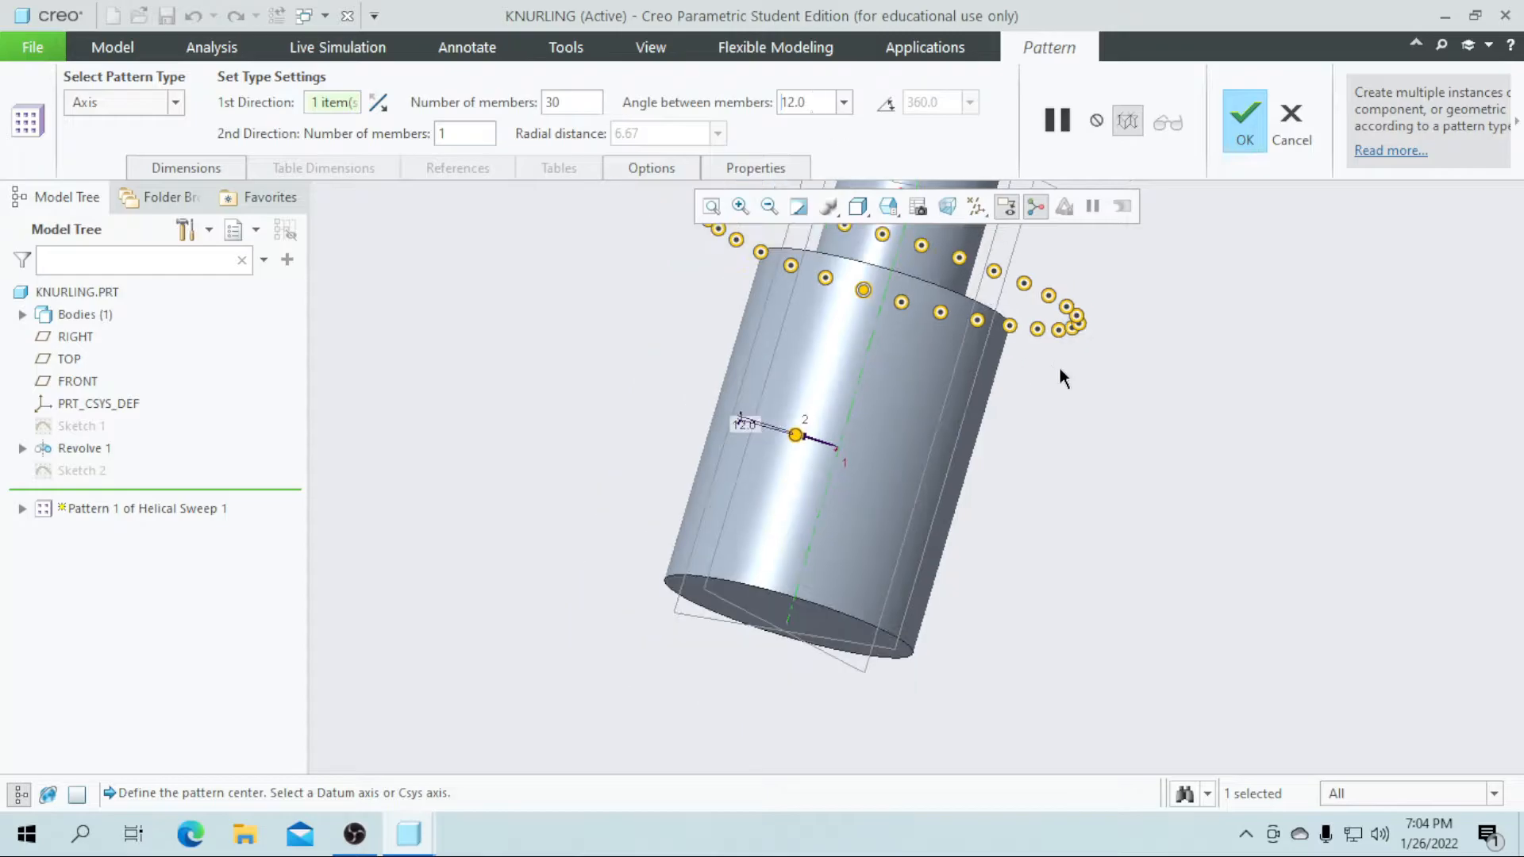
pyautogui.click(1245, 121)
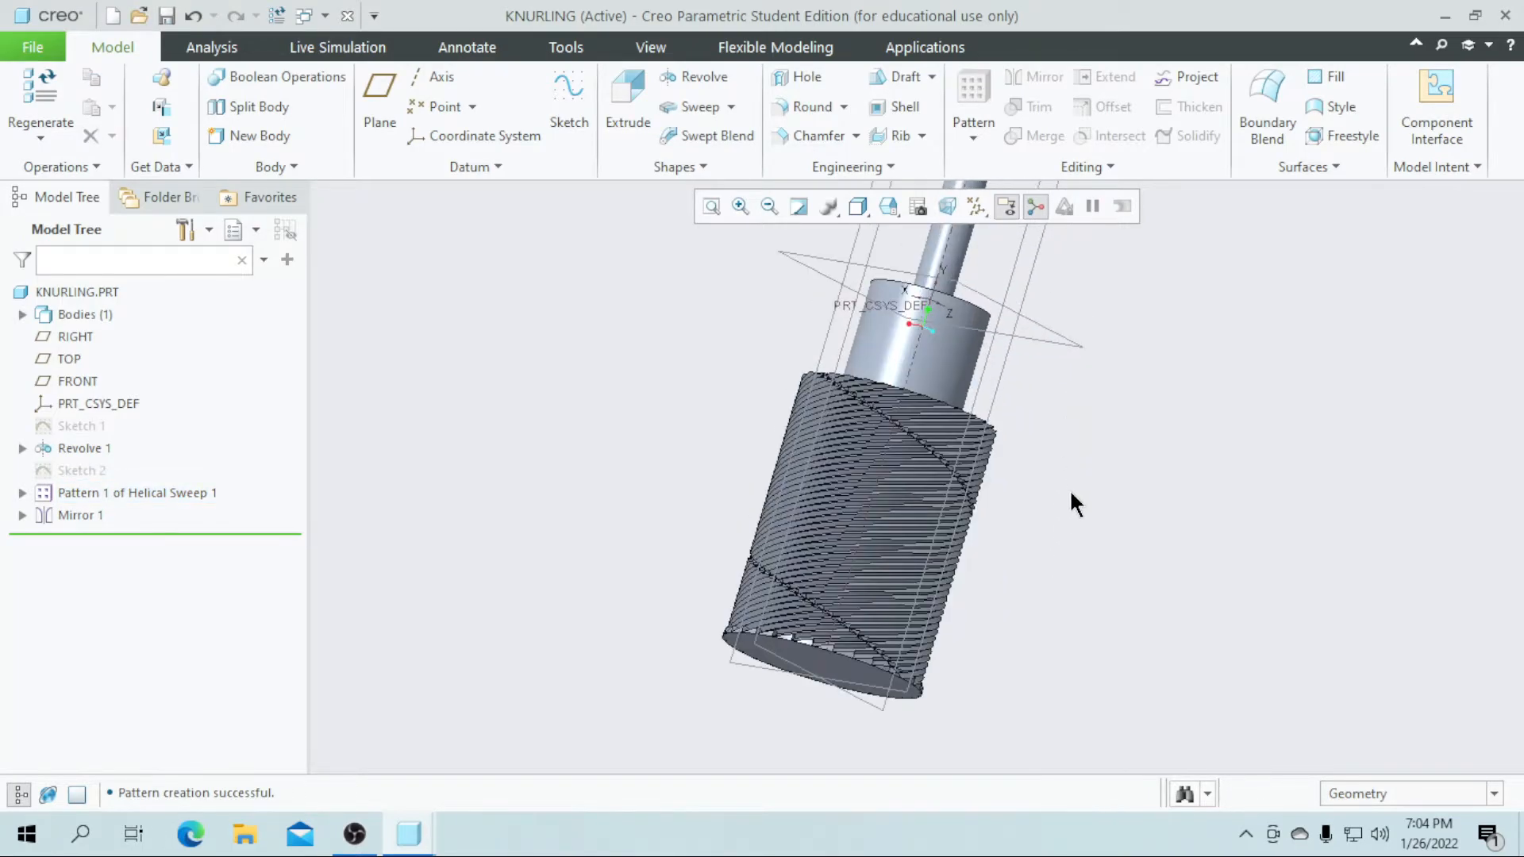
# Hide the datum planes, inspect the grooves, and select Mirror 1 for patterning.
pyautogui.moveTo(1074, 503); pyautogui.dragTo(1122, 533)
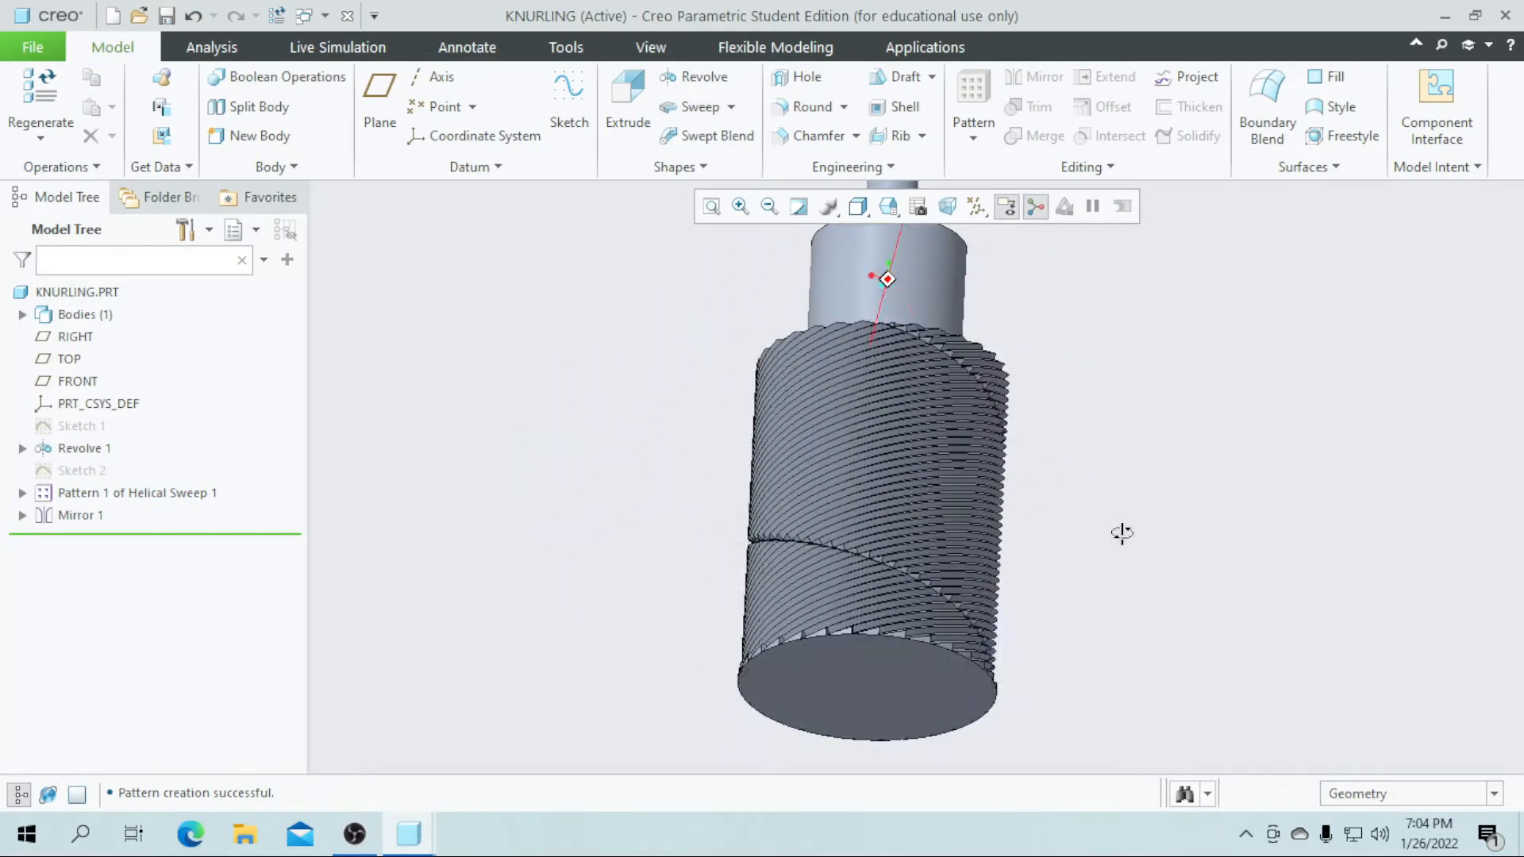
pyautogui.click(976, 206)
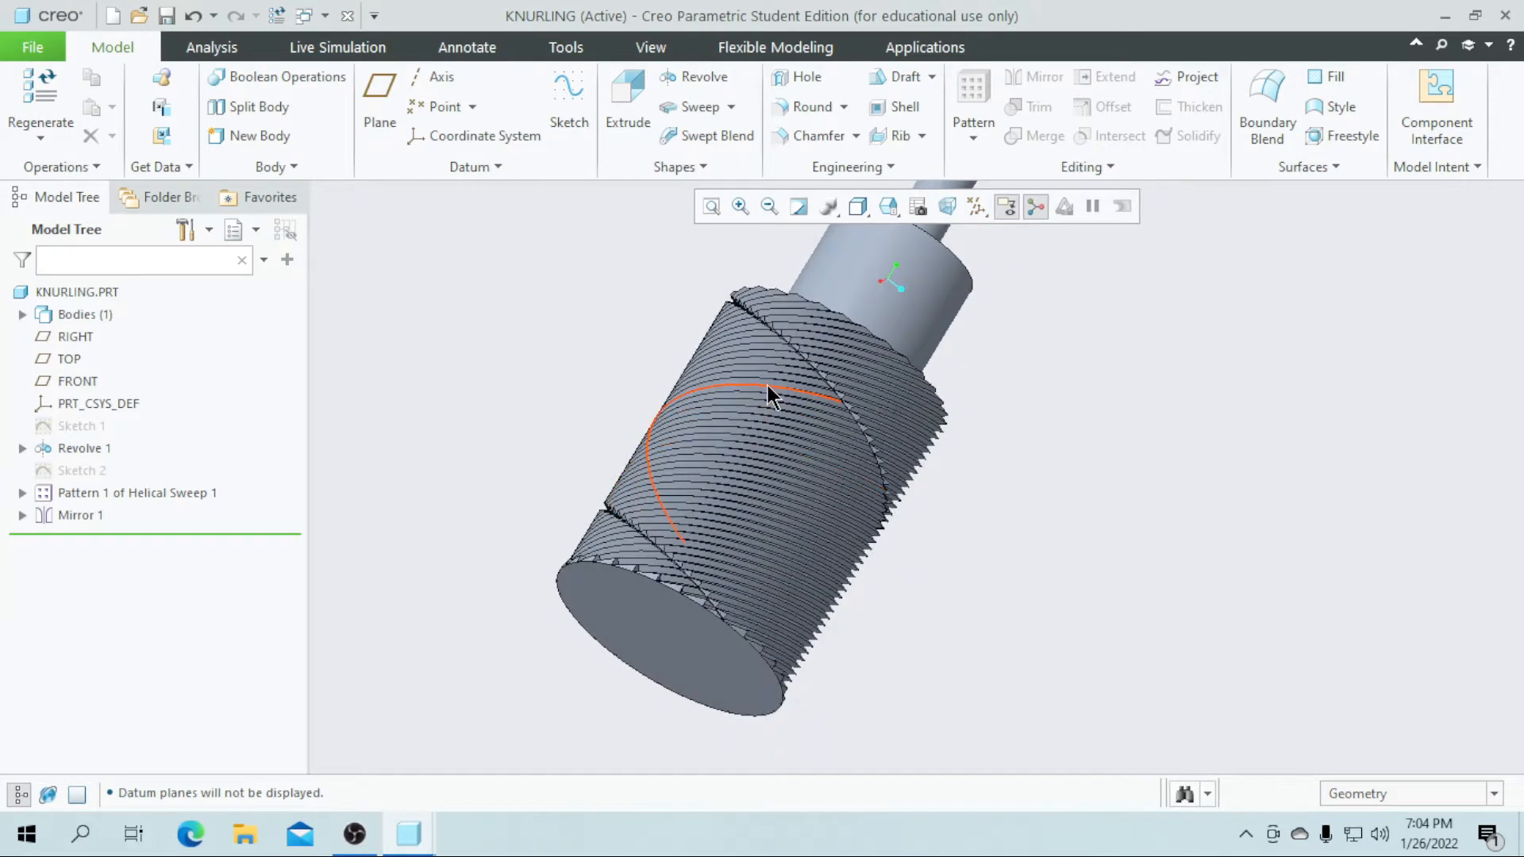
pyautogui.moveTo(768, 398); pyautogui.dragTo(700, 665)
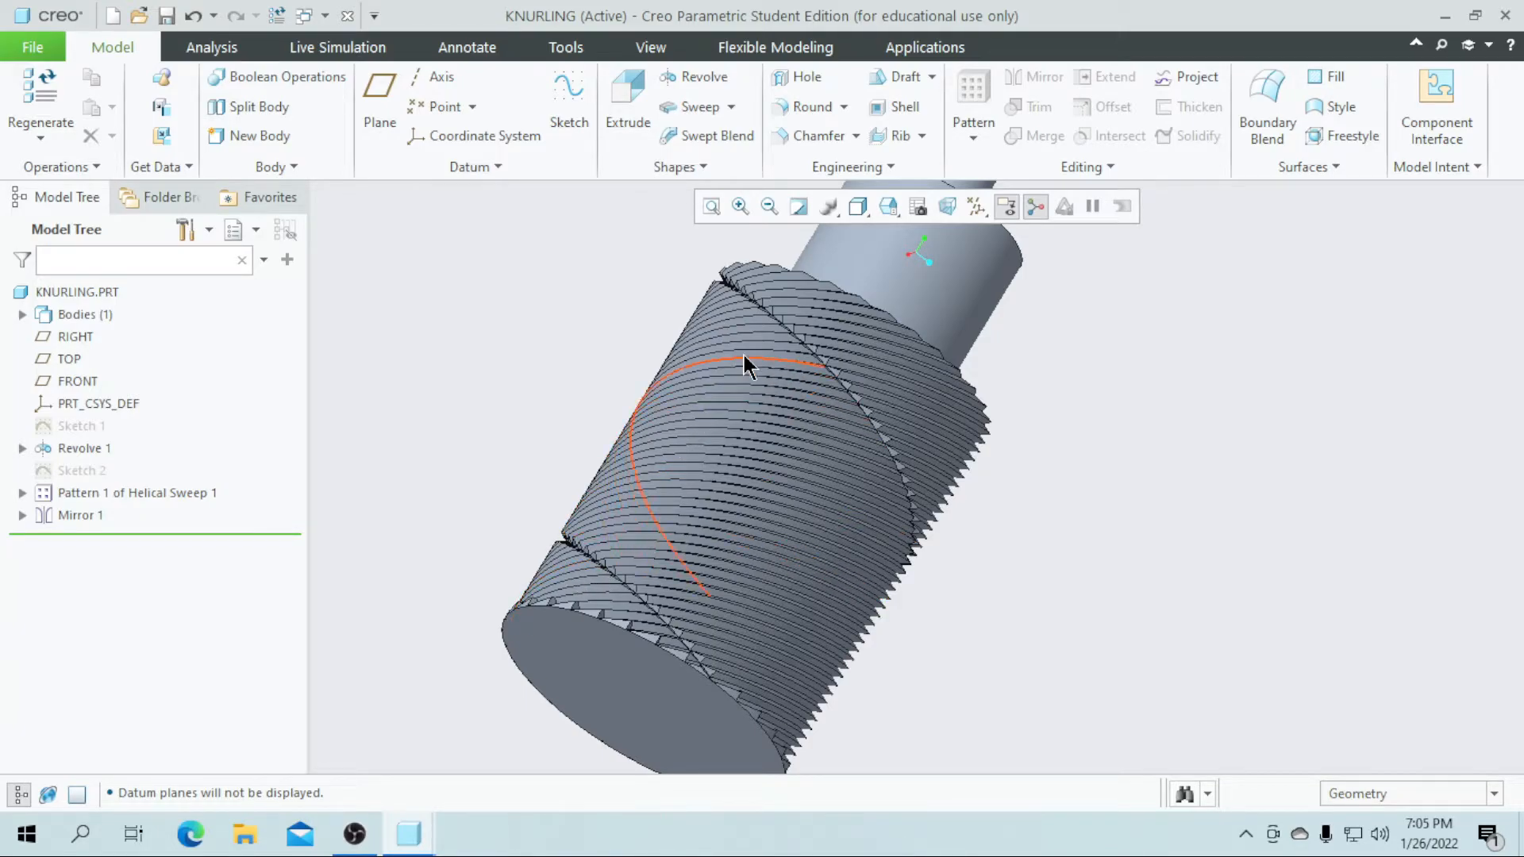
pyautogui.click(81, 514)
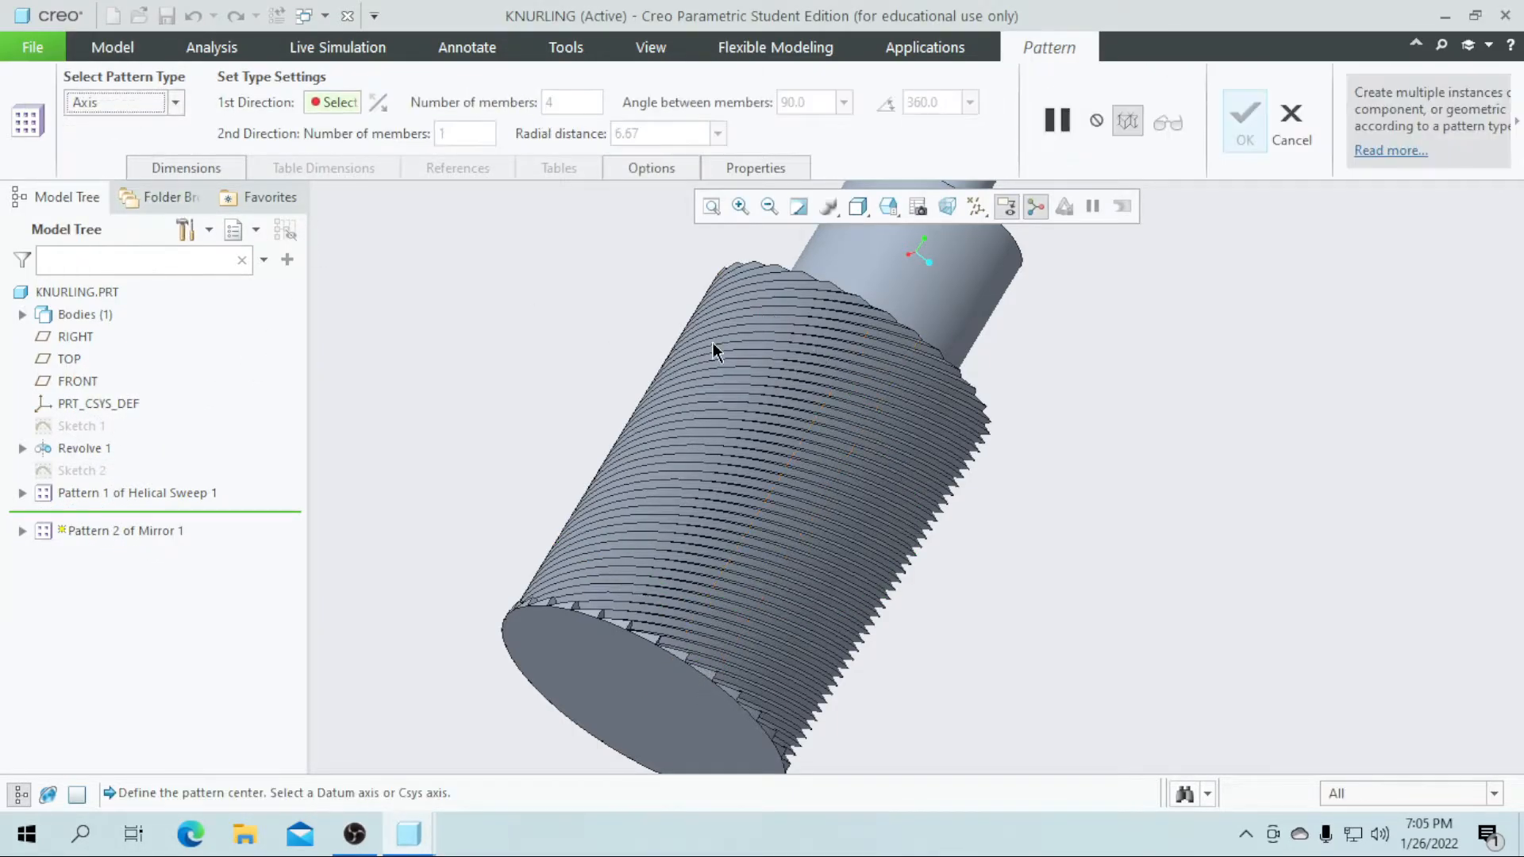
# Axis-pattern Mirror 1 about the central axis with 30 members at 12.0° and confirm.
pyautogui.click(976, 207)
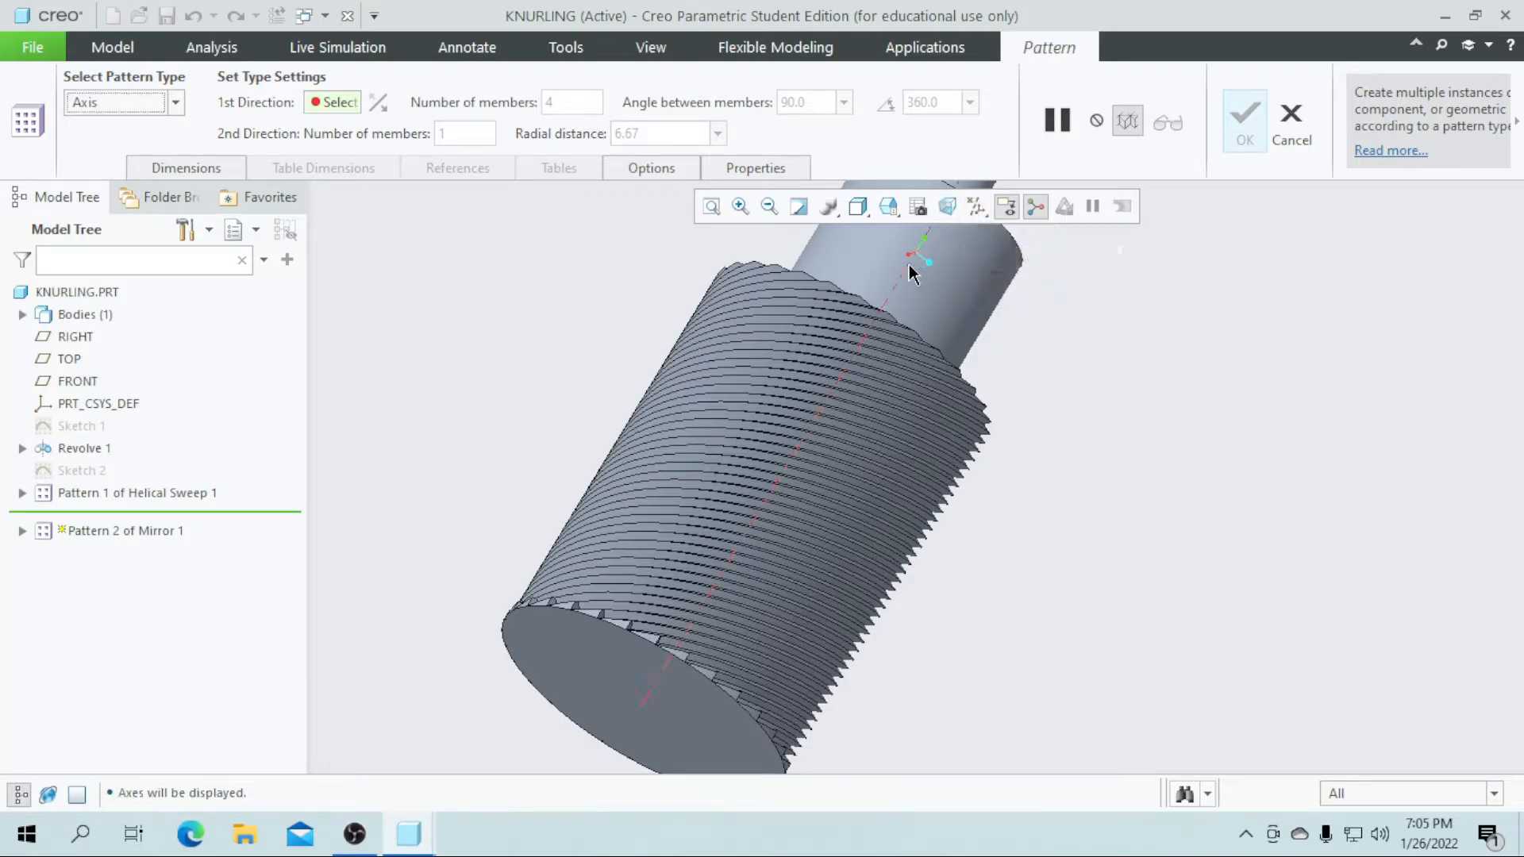
pyautogui.click(919, 256)
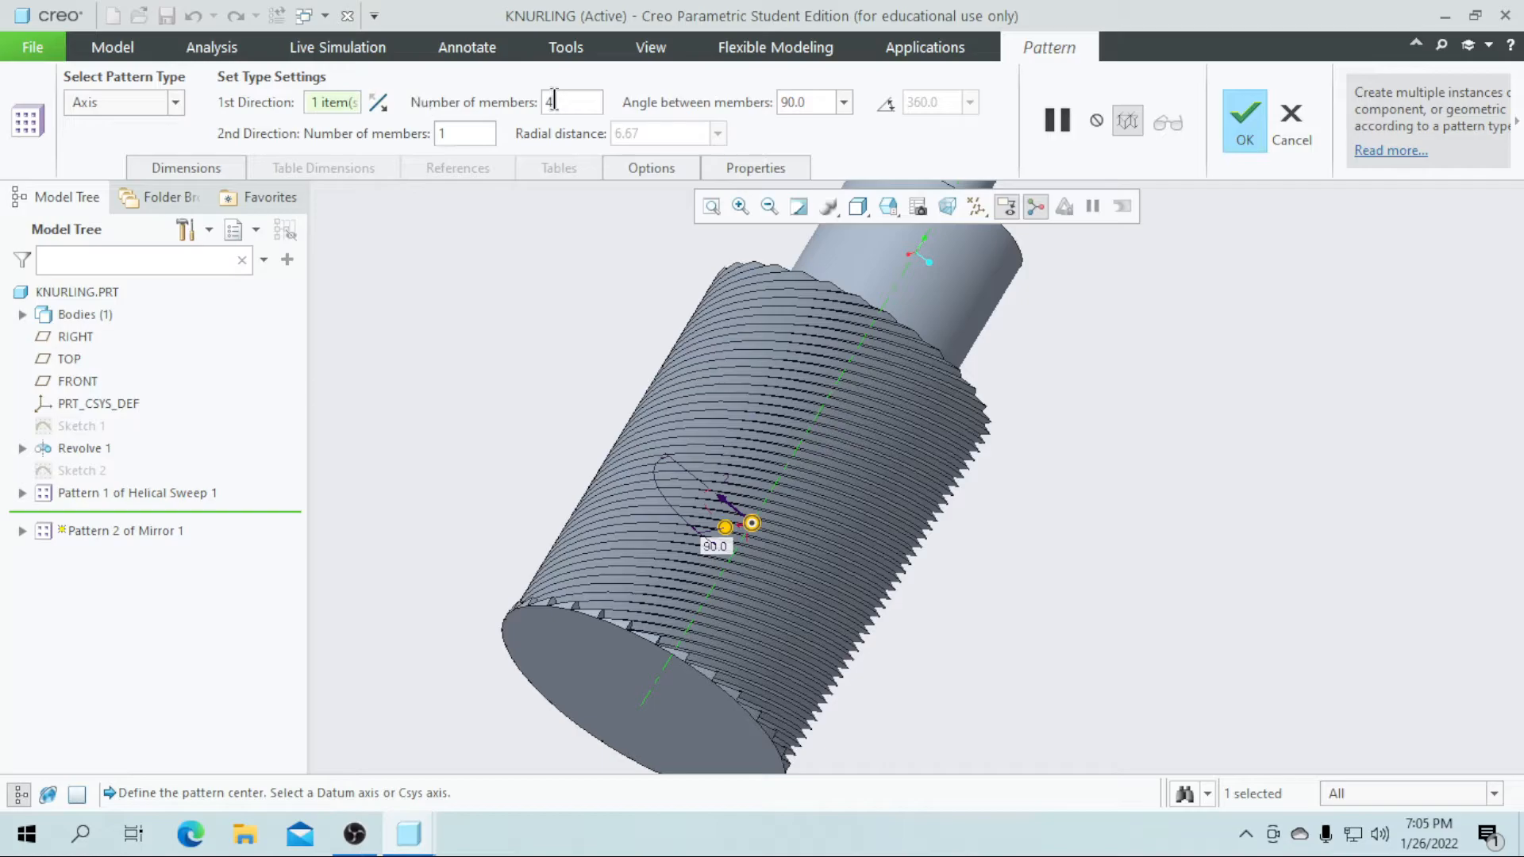
pyautogui.write('30')
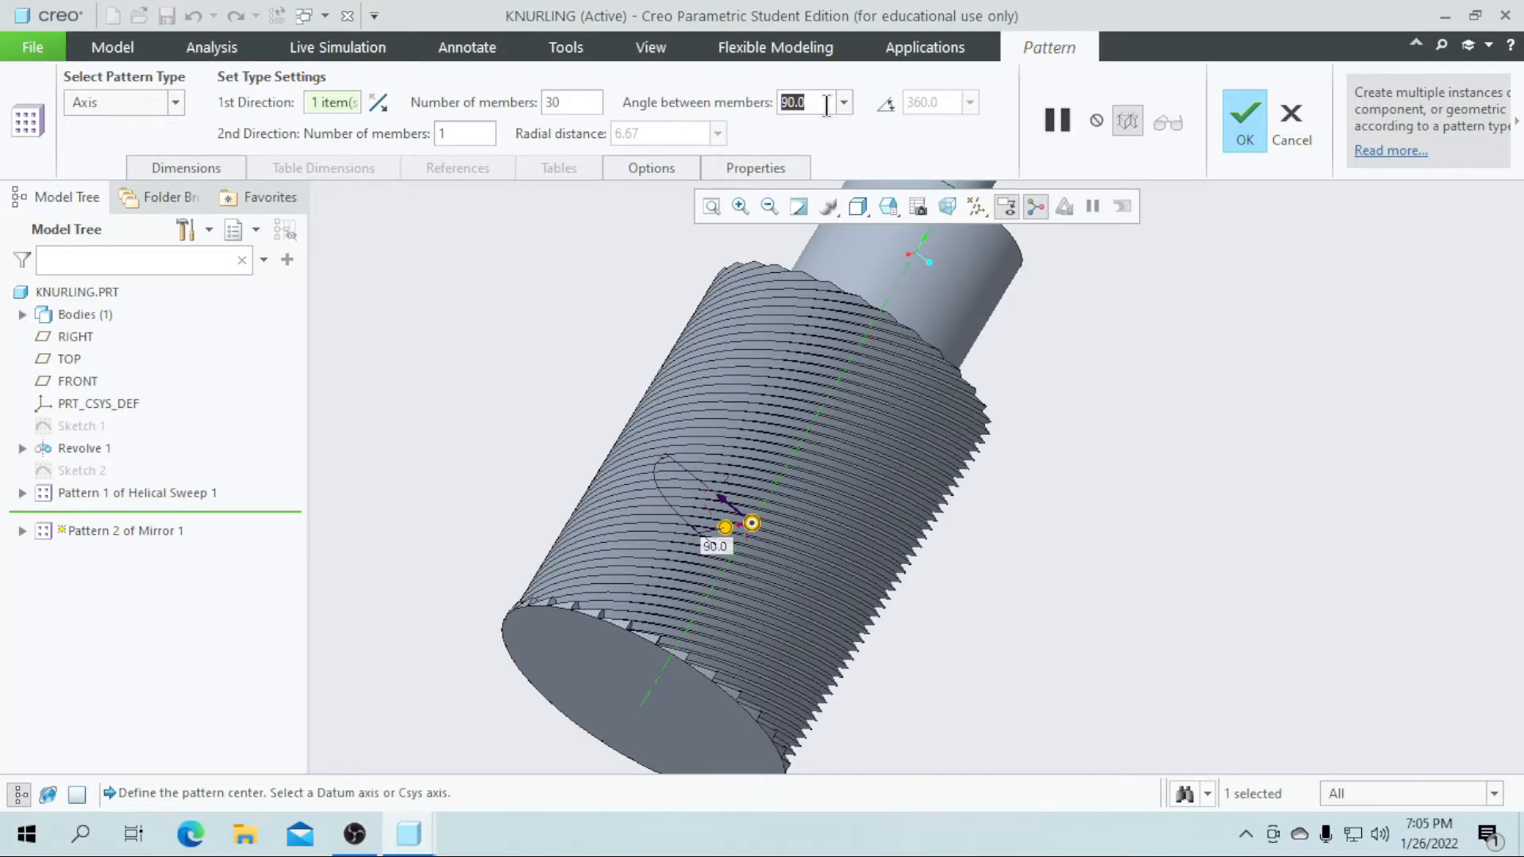
pyautogui.write('12.0')
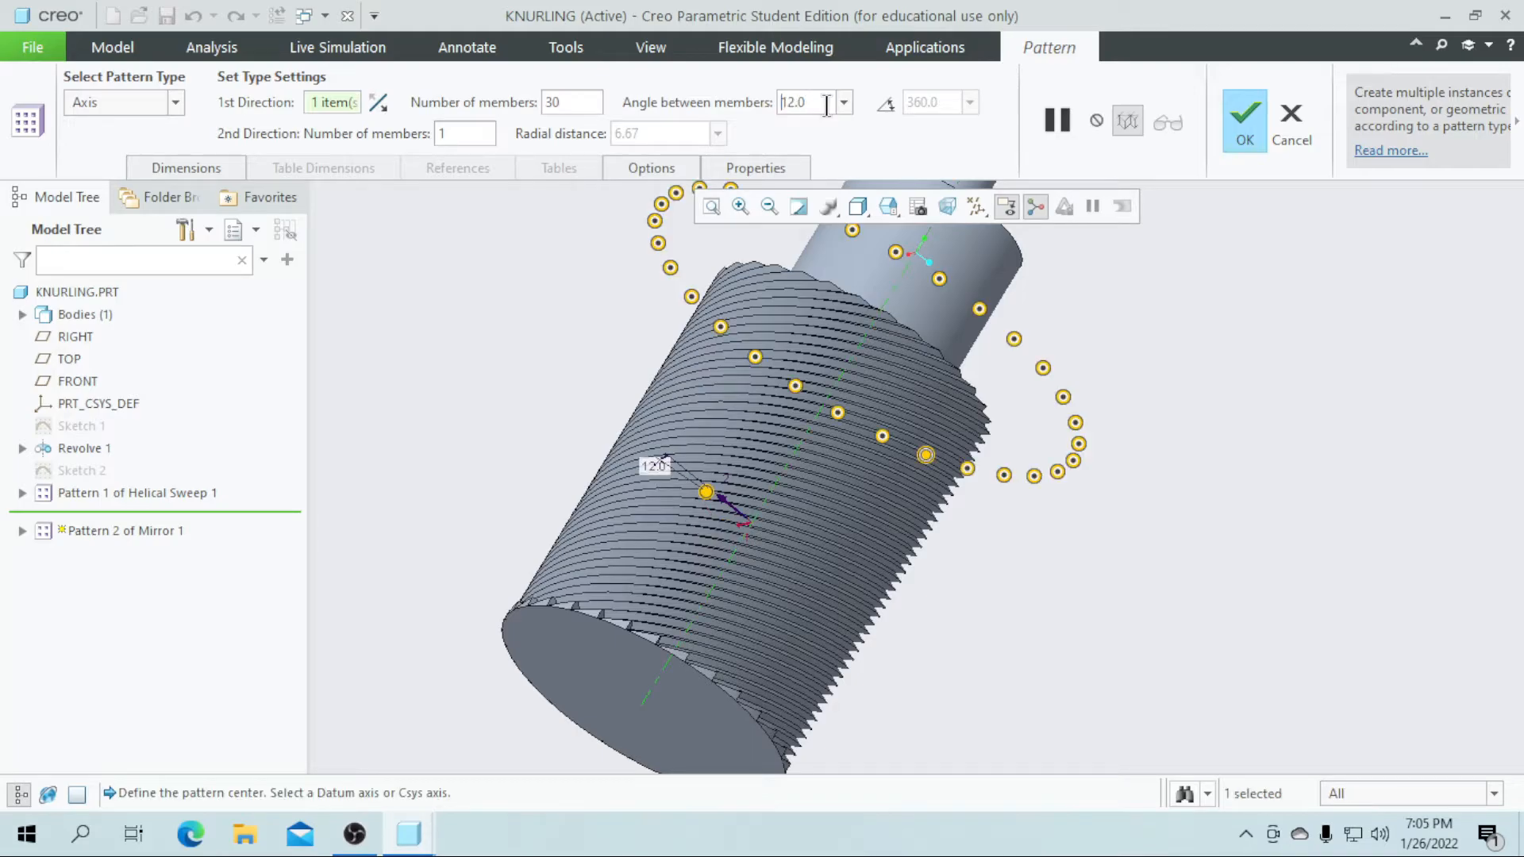
pyautogui.click(1244, 119)
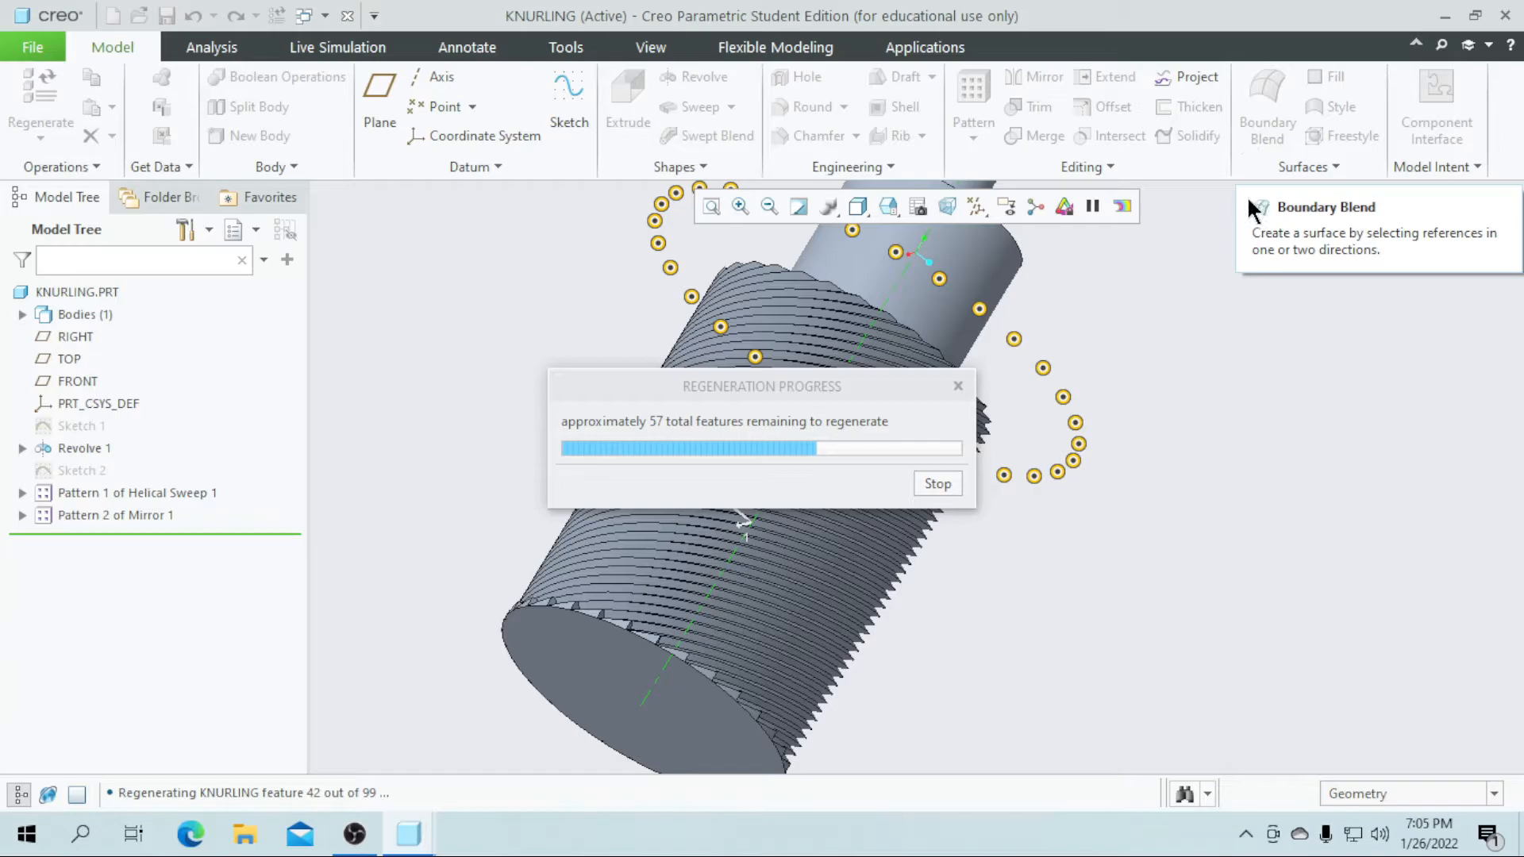
pyautogui.moveTo(1227, 339)
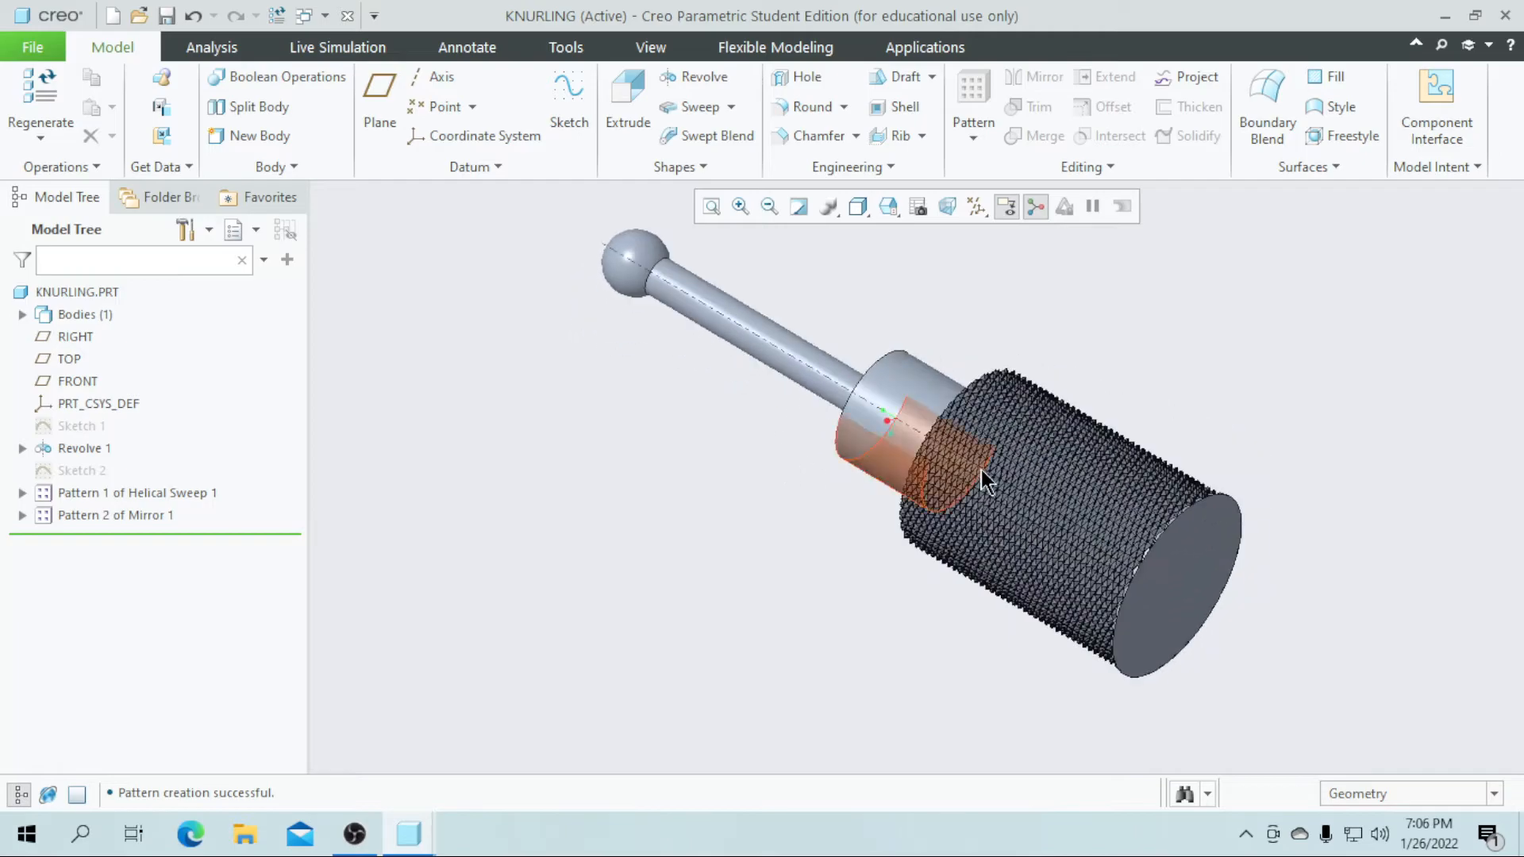
# Hide the datum axes via the Datum Display Filters, then view the finished knurled handle from the ball end.
pyautogui.click(979, 206)
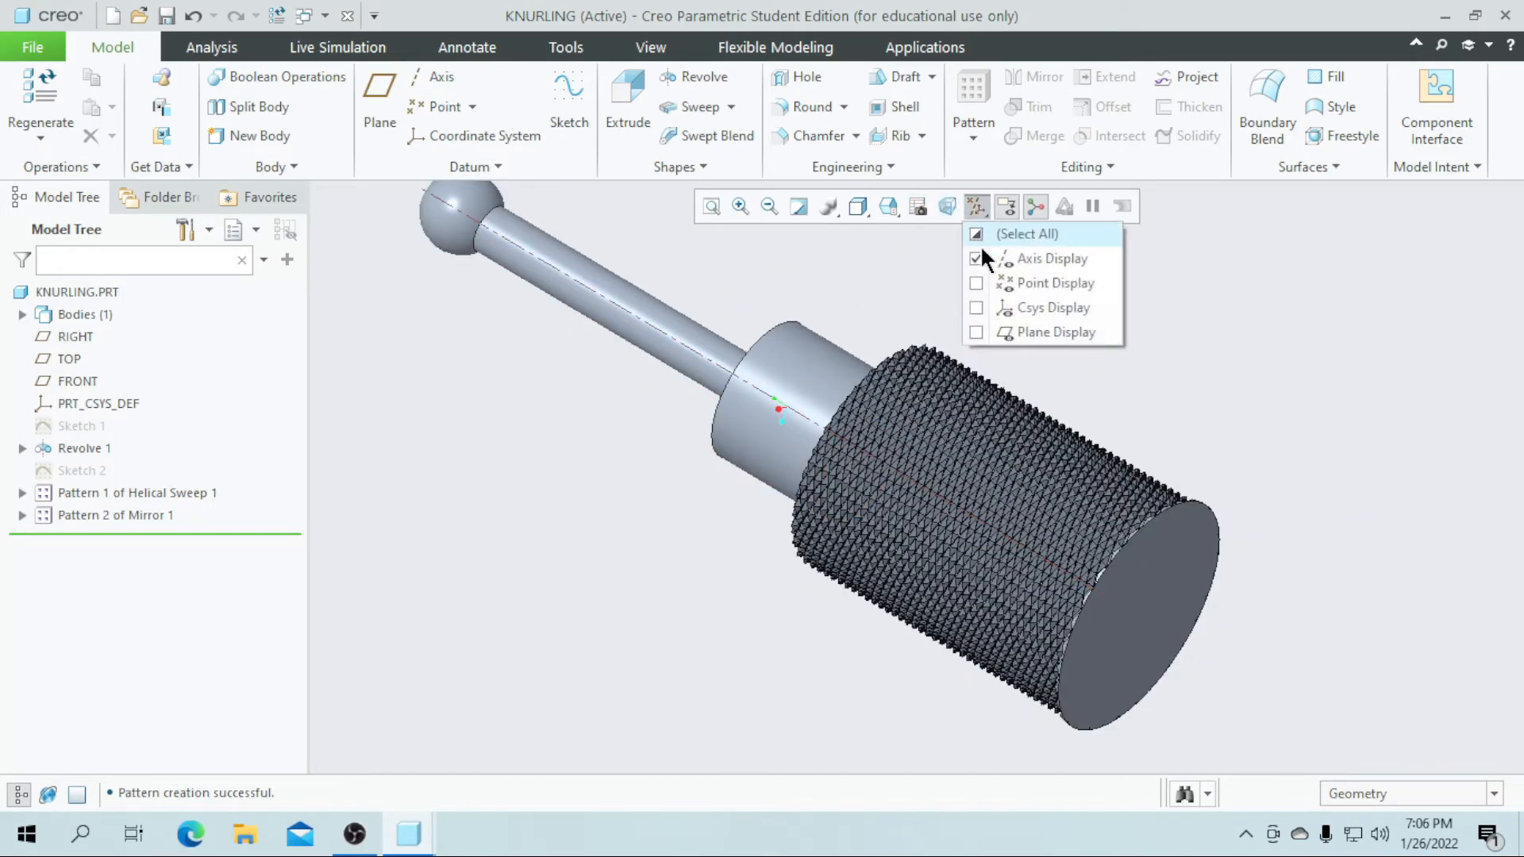
pyautogui.click(976, 259)
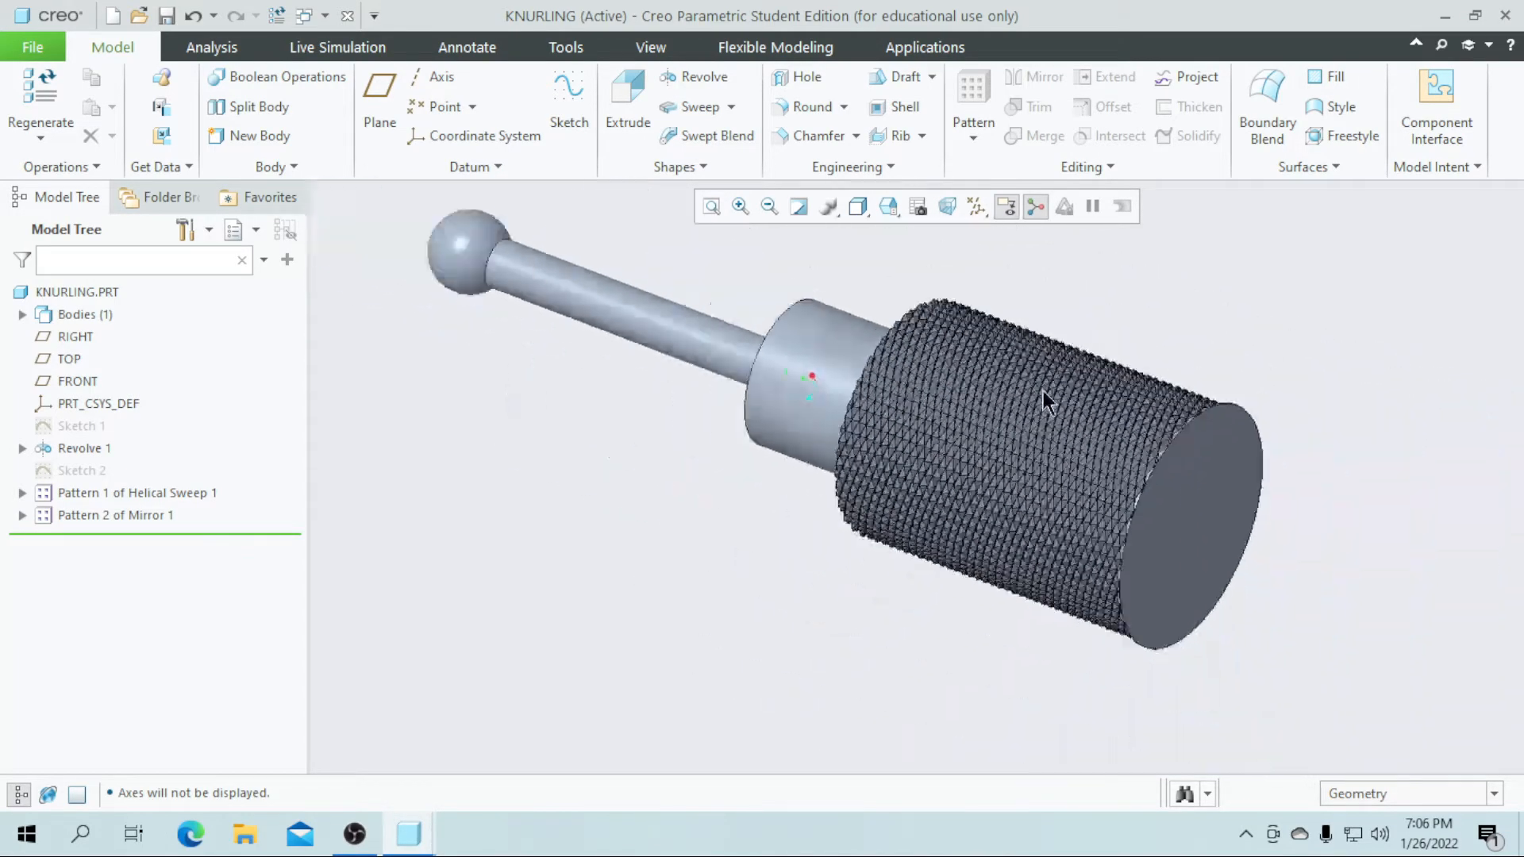
pyautogui.scroll(3)
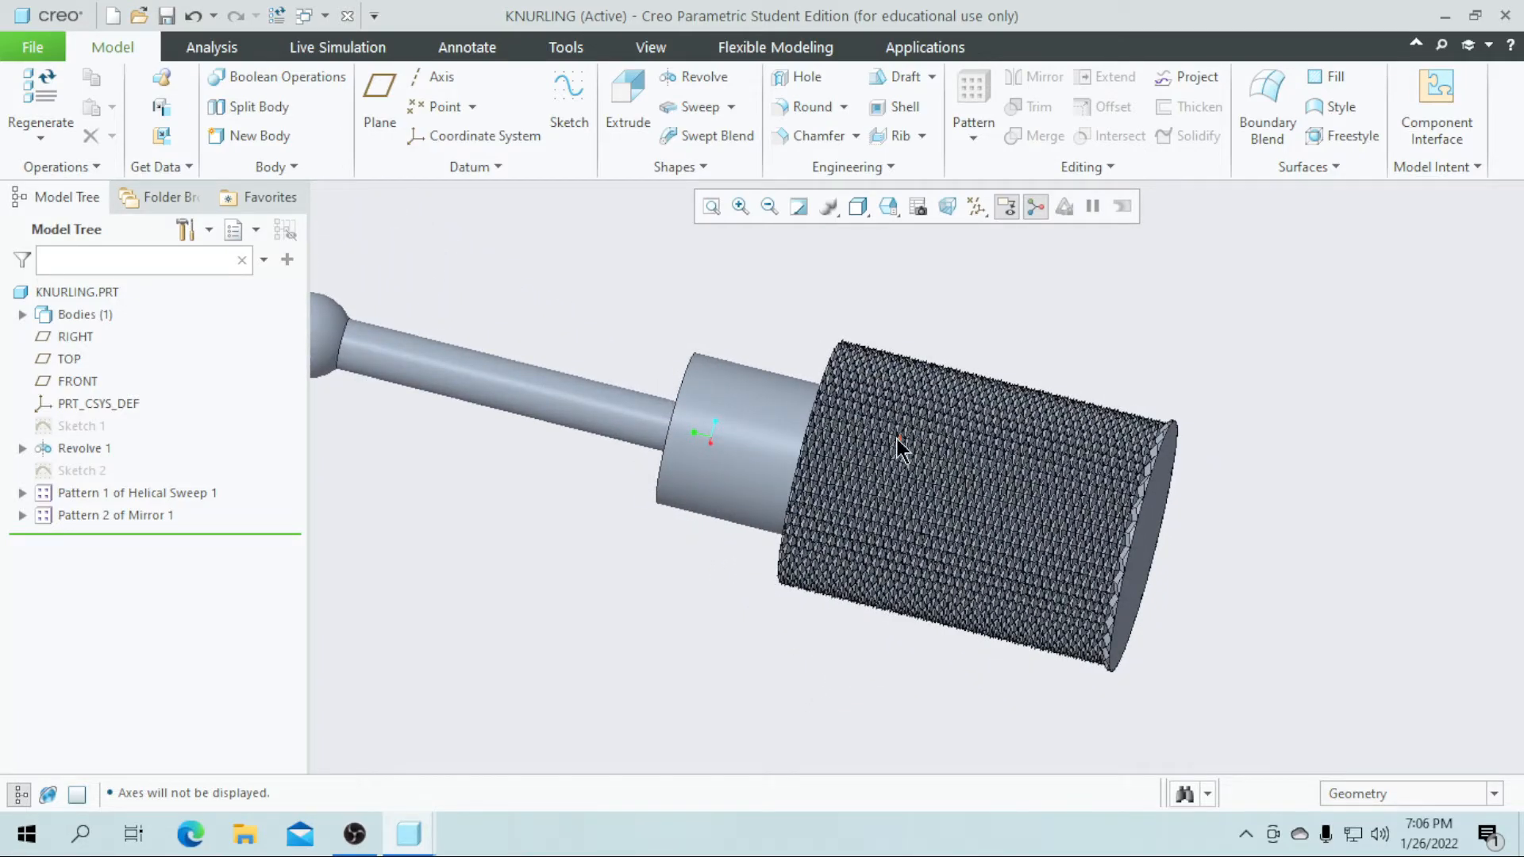
pyautogui.moveTo(894, 448)
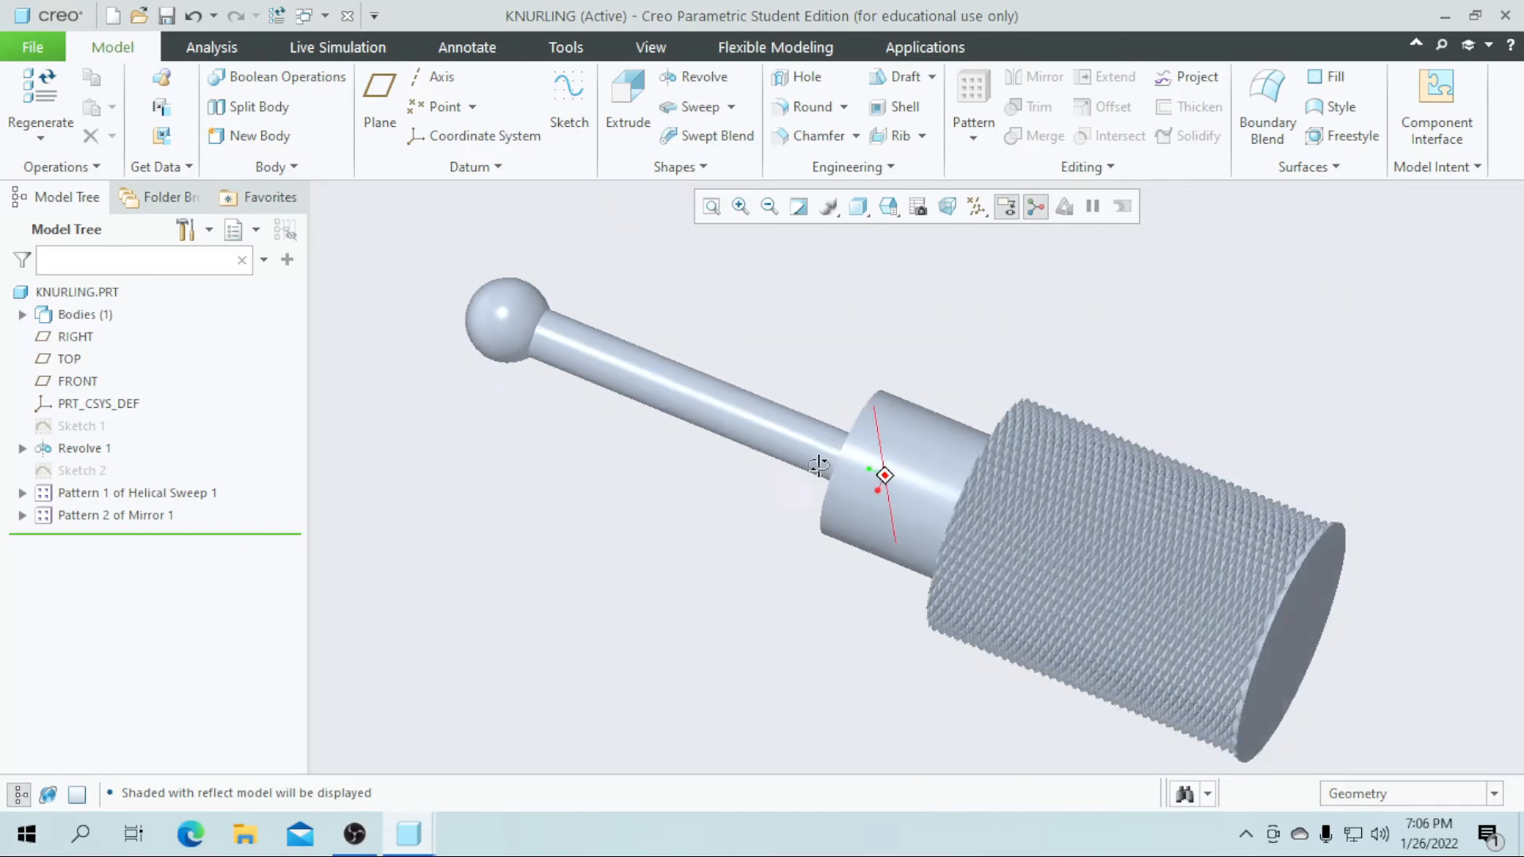
pyautogui.moveTo(815, 463); pyautogui.dragTo(670, 514)
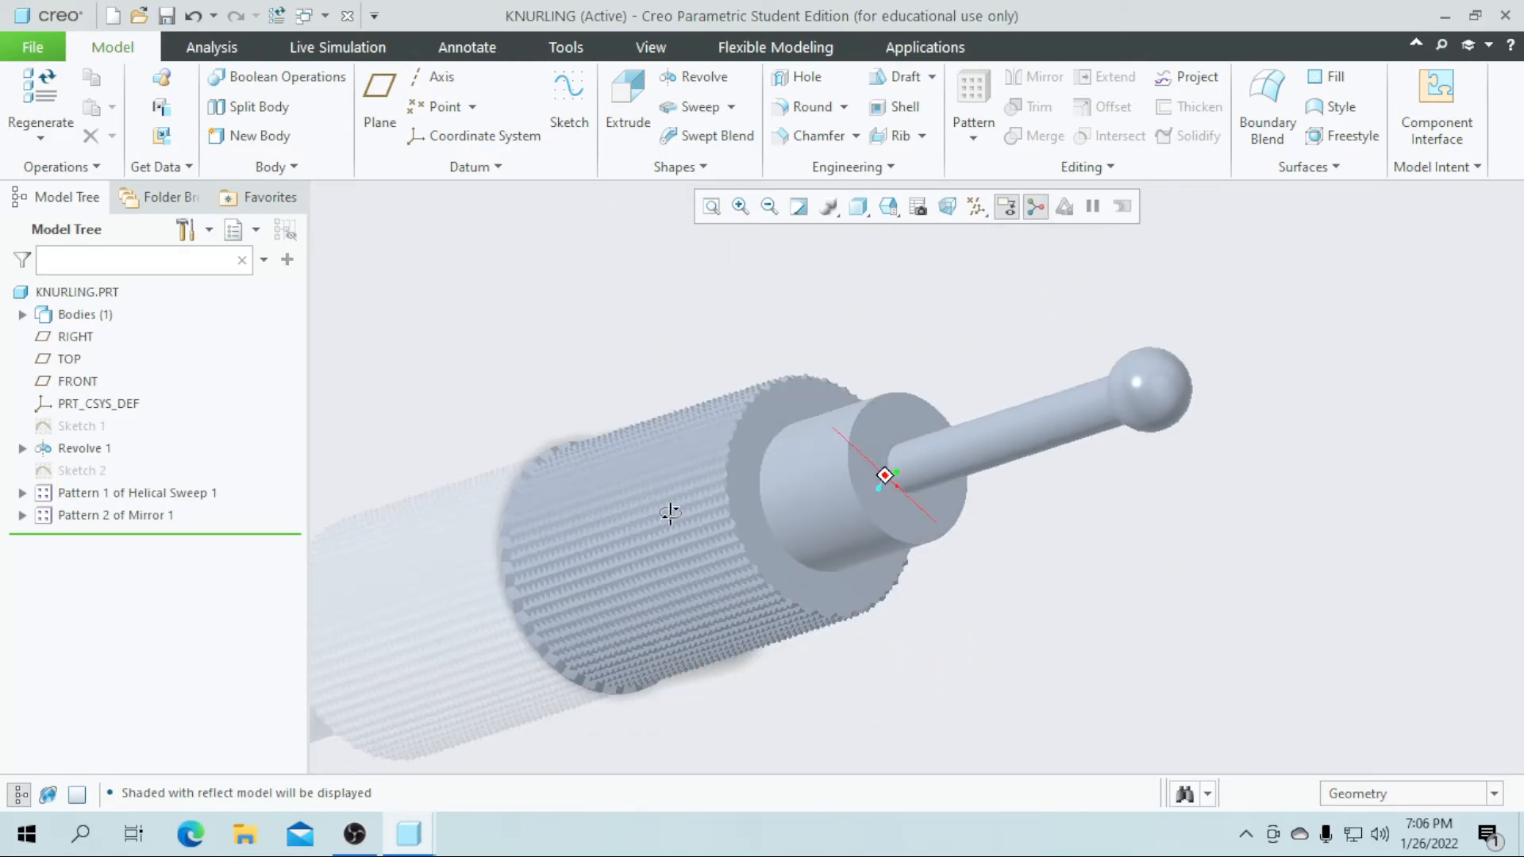